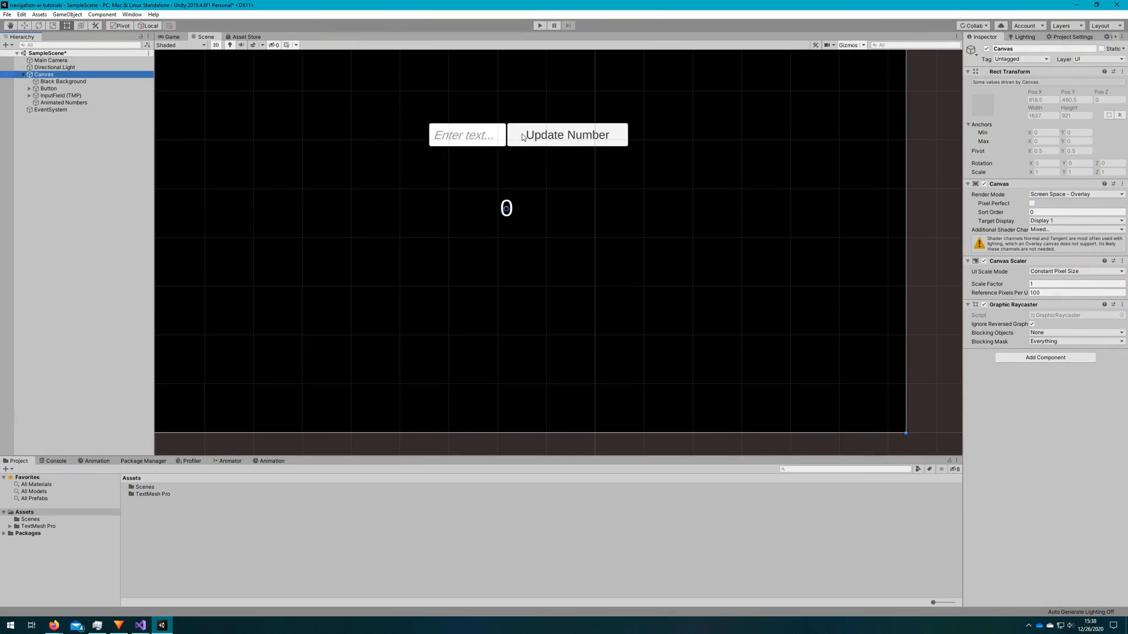
Create a new C# script named NumberCounter in the Assets folder
left_click(59, 94)
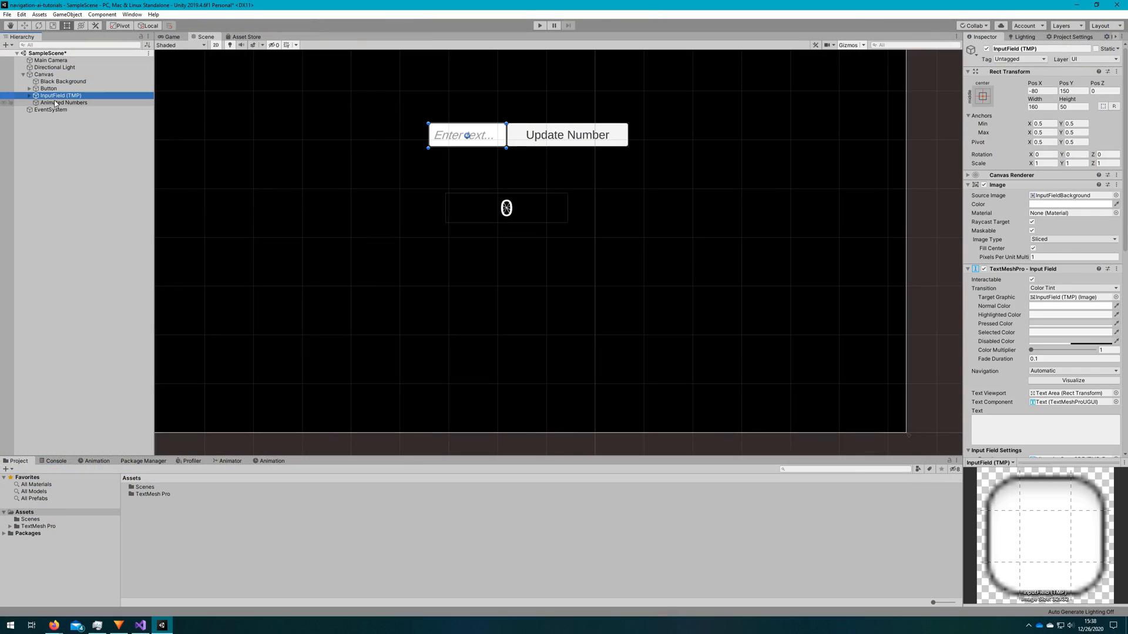
left_click(63, 103)
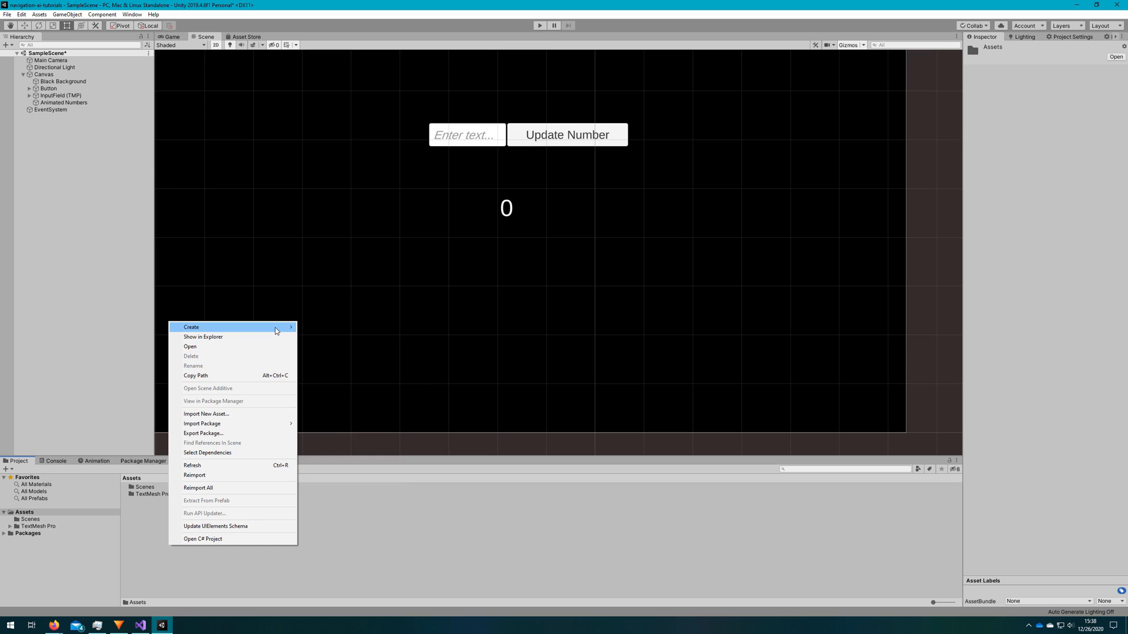
left_click(191, 326)
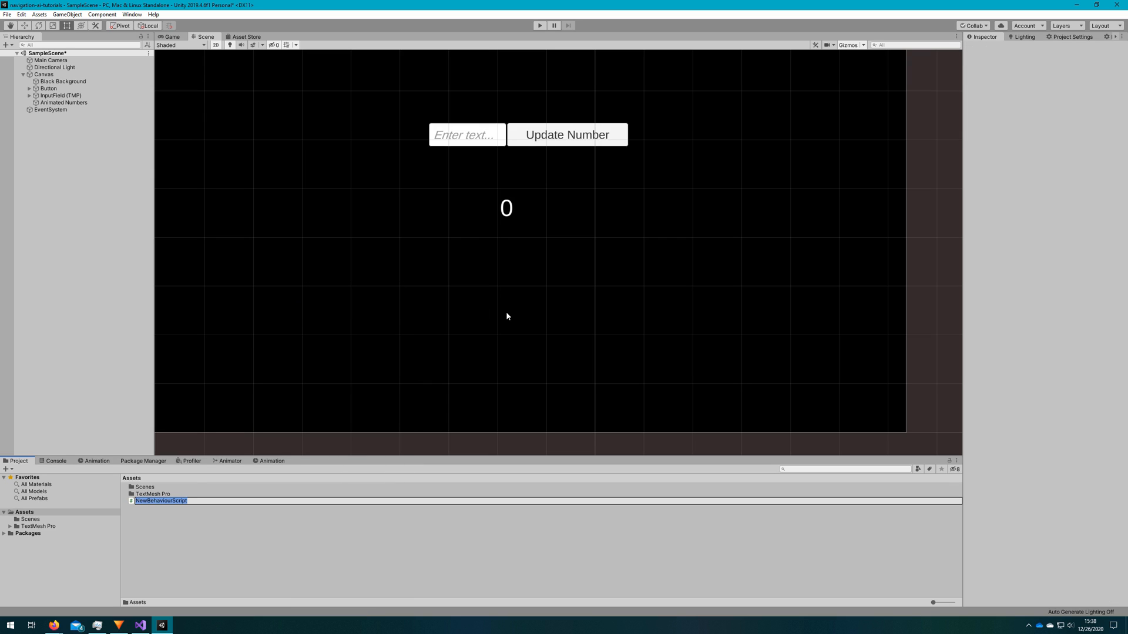
type("NumberCounter")
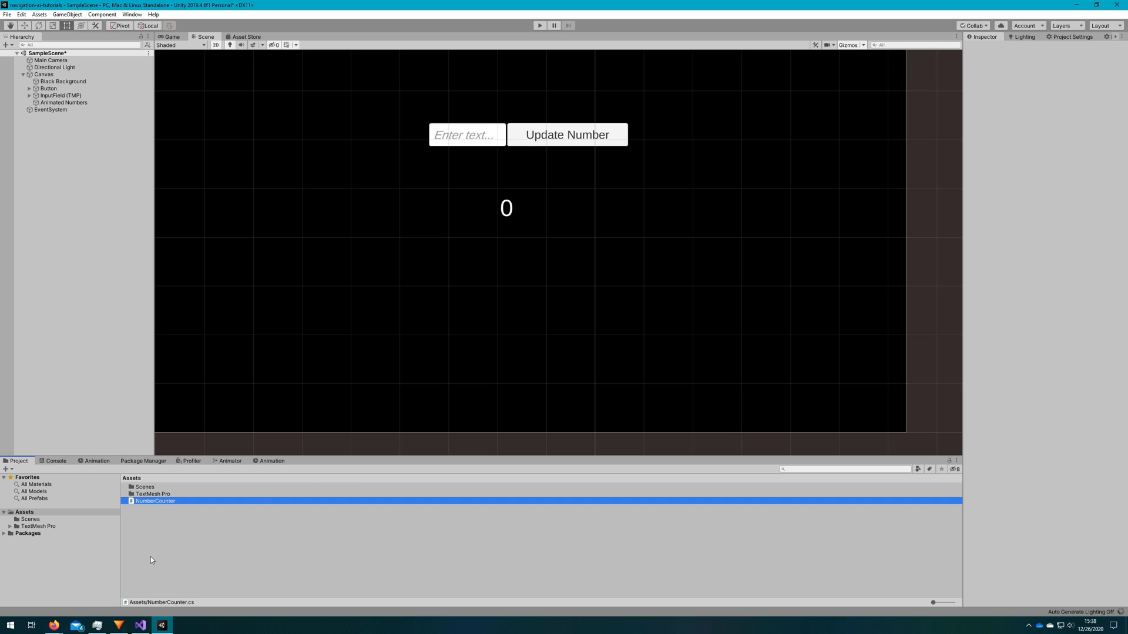
mouse_move(211, 538)
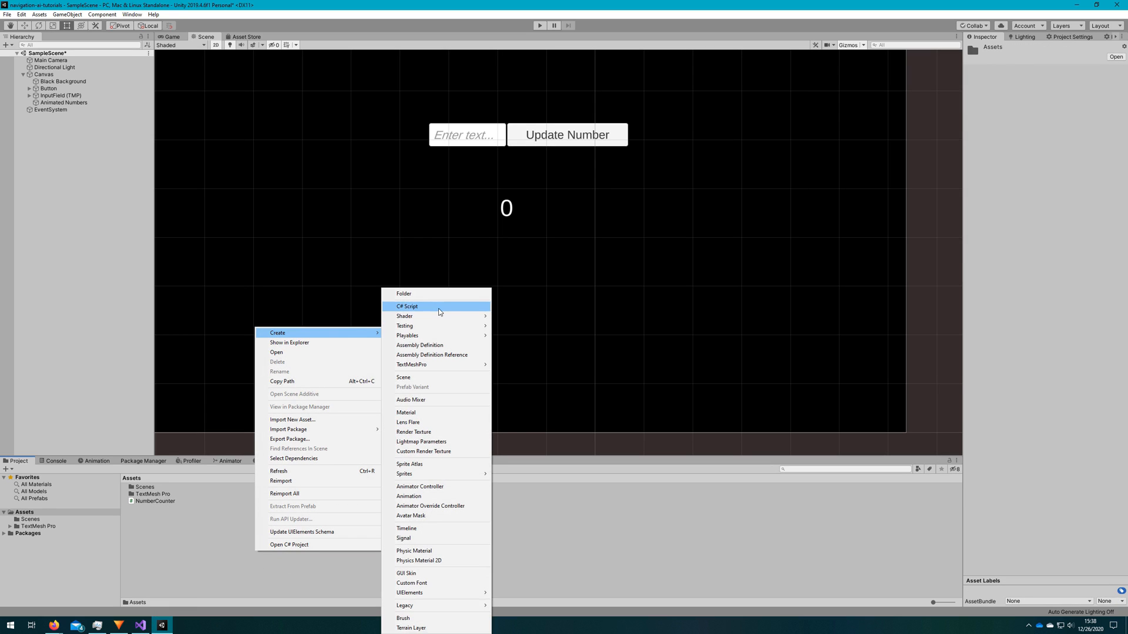
Create a second C# script named NumberCounterUpdater in Assets
left_click(406, 306)
type("NumberCounterUpdater")
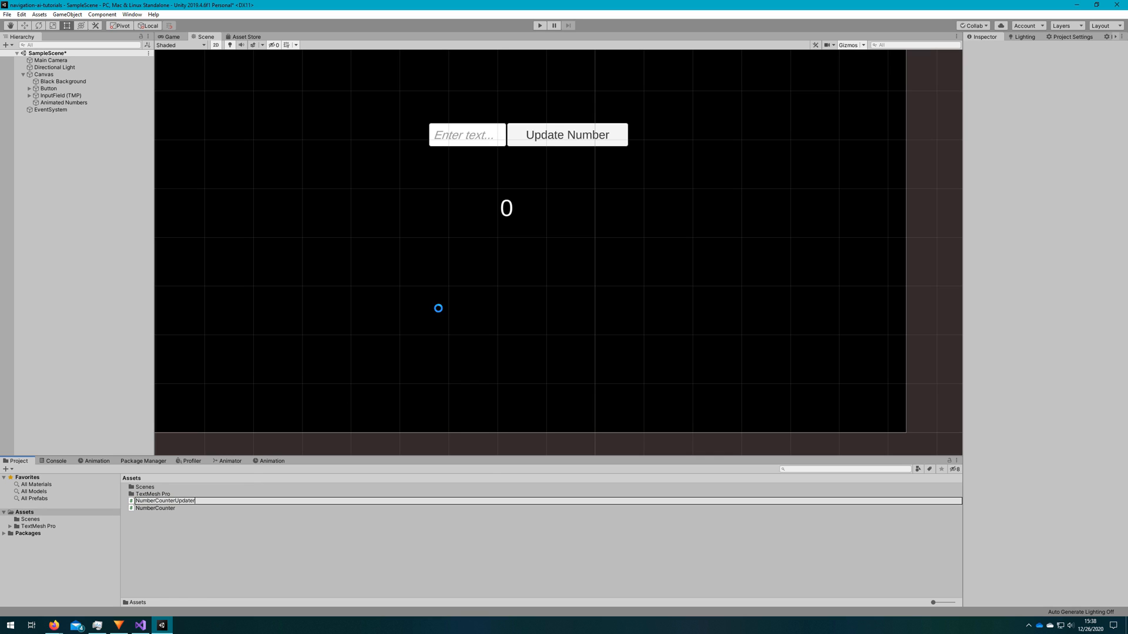
left_click(164, 507)
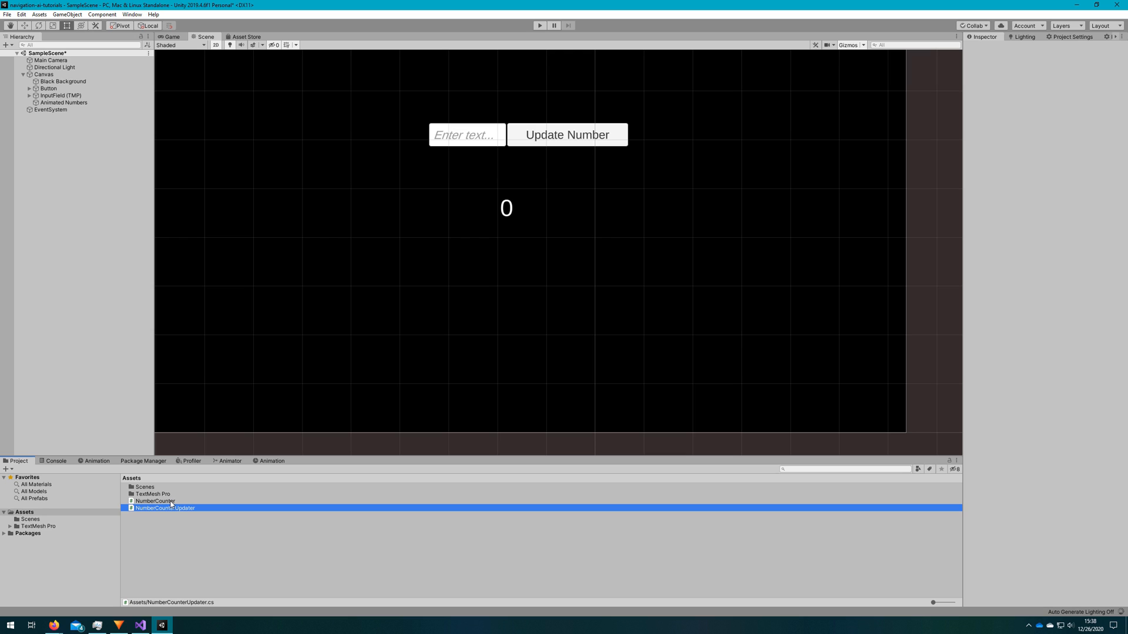
left_click(164, 508)
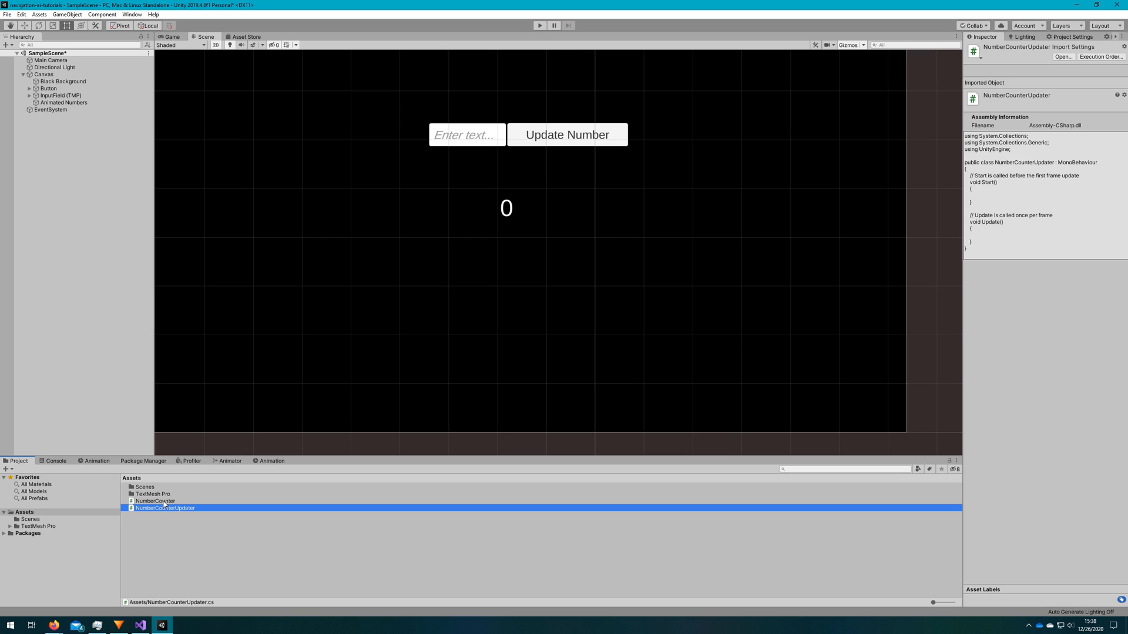
Replace Start/Update in NumberCounter with a public TextMeshProUGUI Text field and RequireComponent attribute
left_click(155, 501)
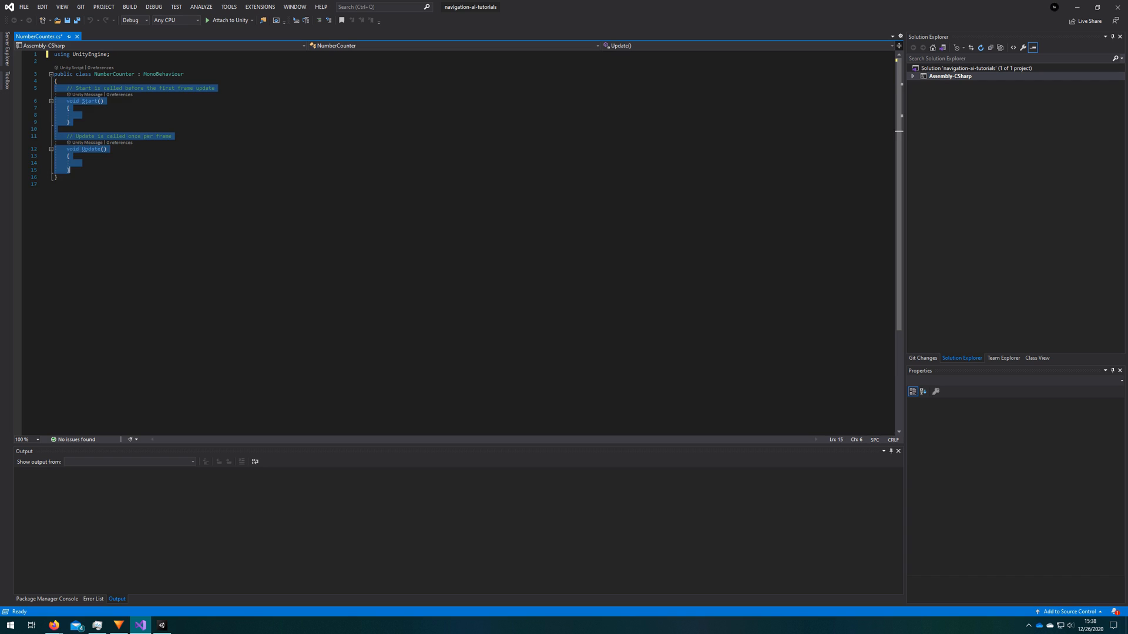
key("Delete")
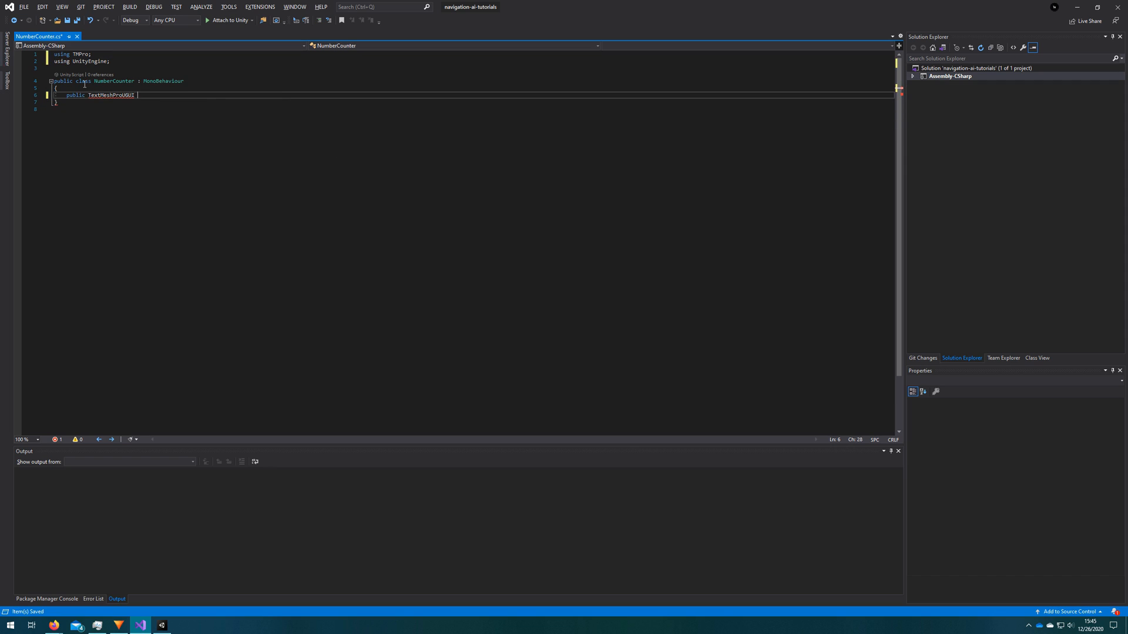
type("Text;")
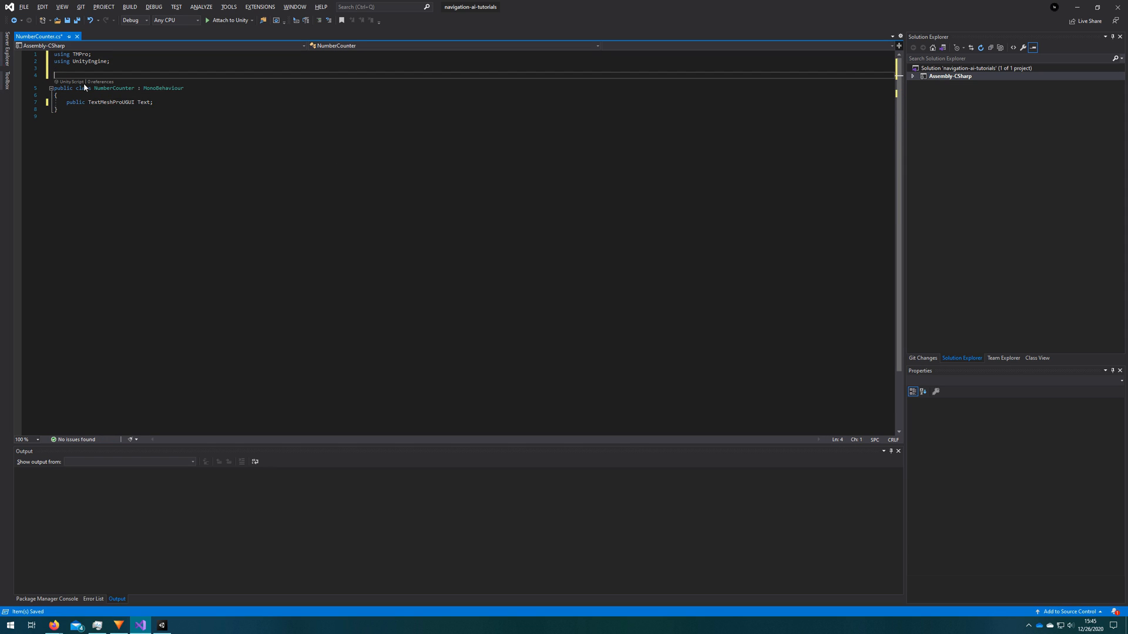
type("[RequireComponent(typeof(TextMeshProUGUI")
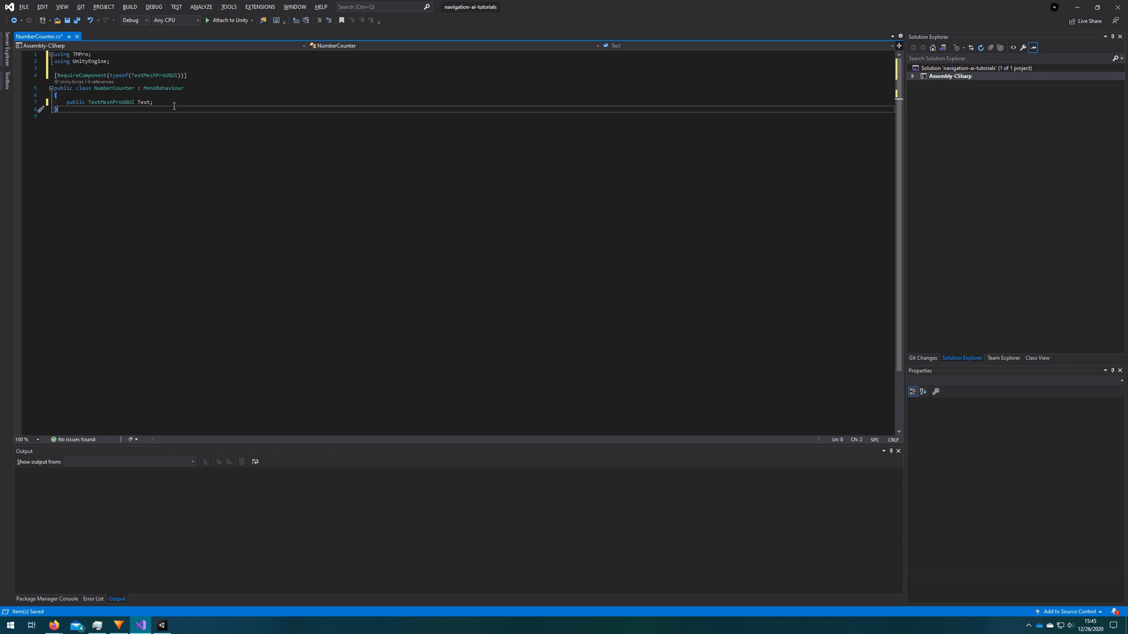
Add an Awake method assigning Text via GetComponent<TextMeshProUGUI>
type("private void Awake()")
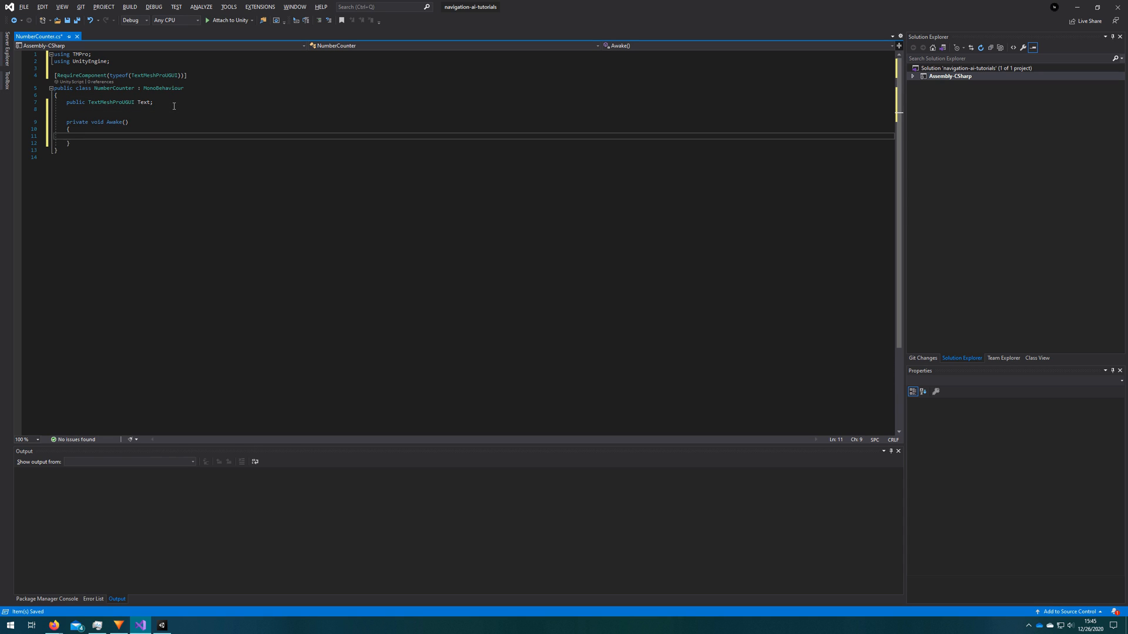
type("Text = Ge")
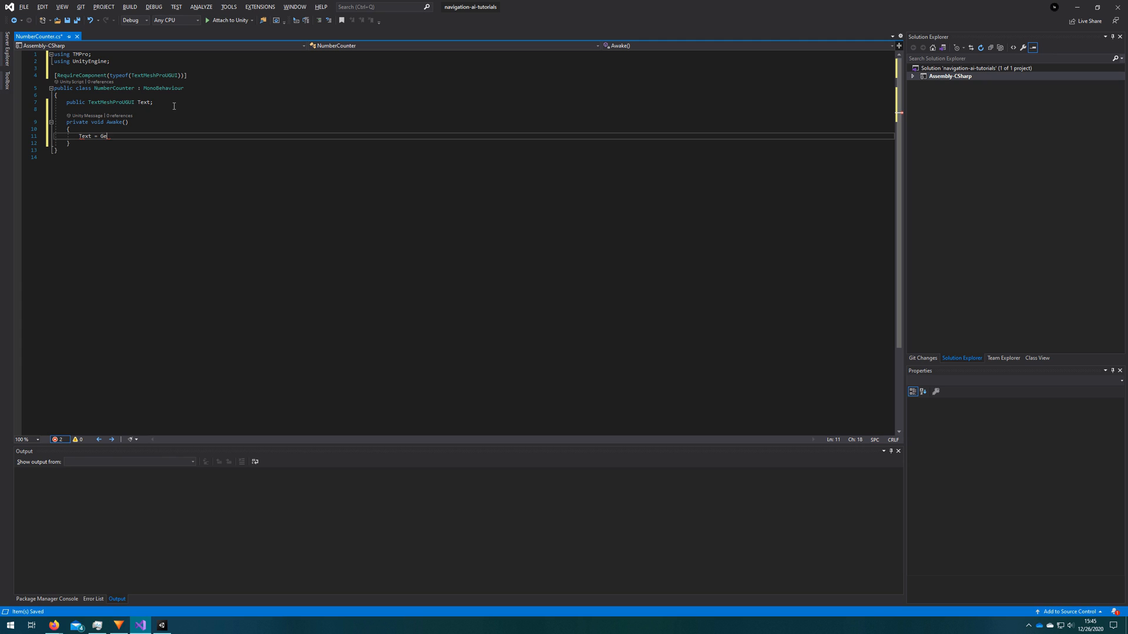
type("tComponent<TextMeshProUGUI>();")
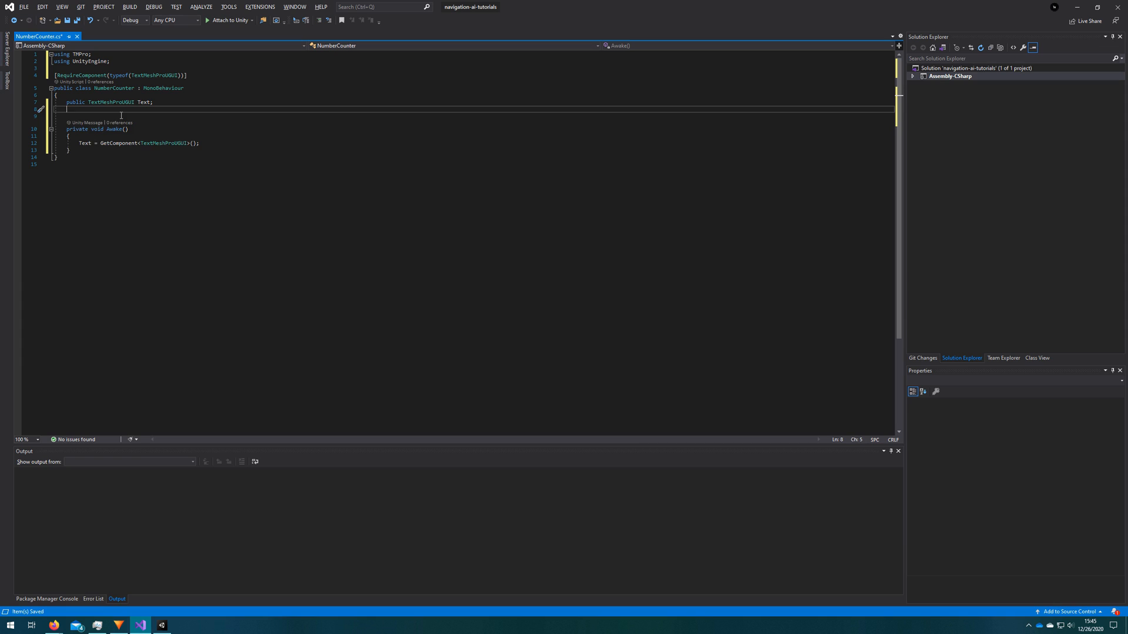
Declare public int CountFPS = 30, public float Duration = 1f and private int _value
type("public int CountFPS = 30;")
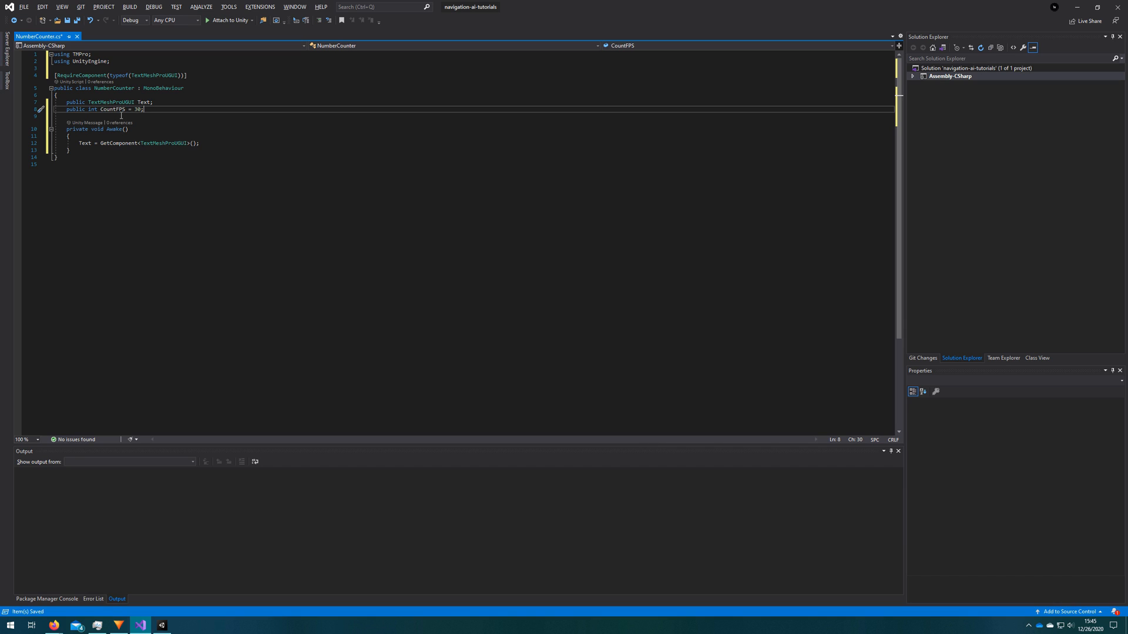
type("public")
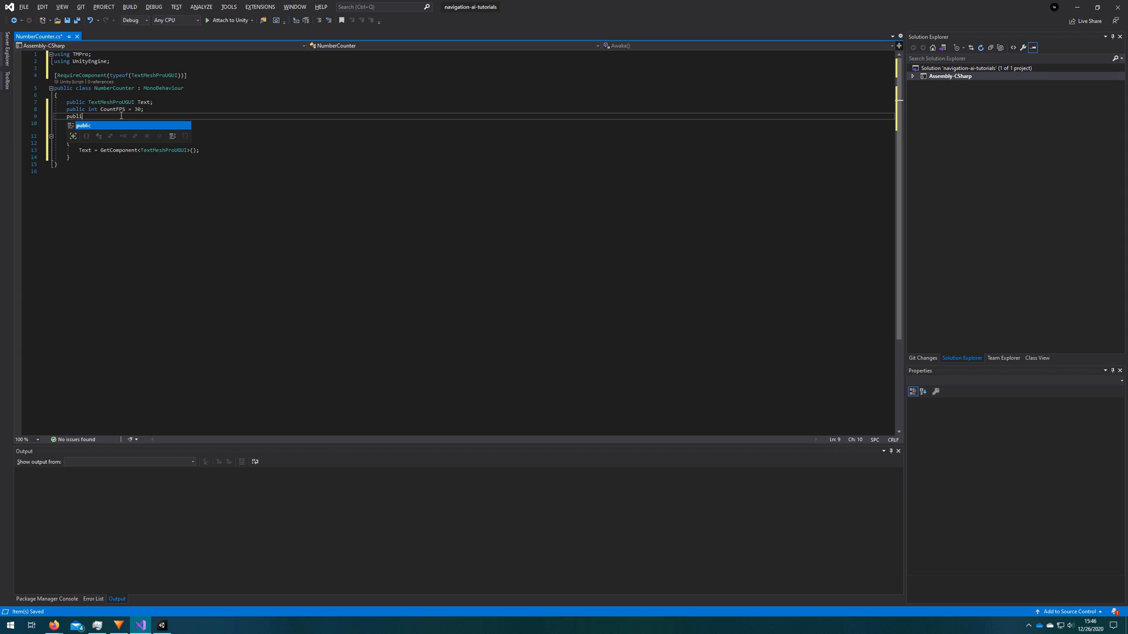
type("float Duration")
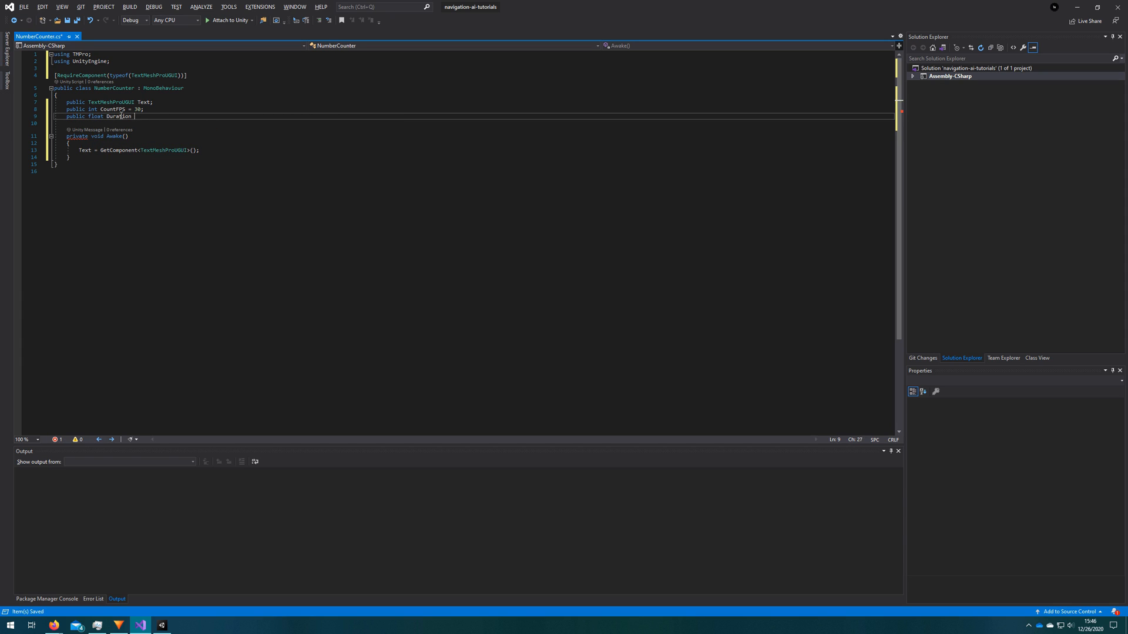
type("= 1f;")
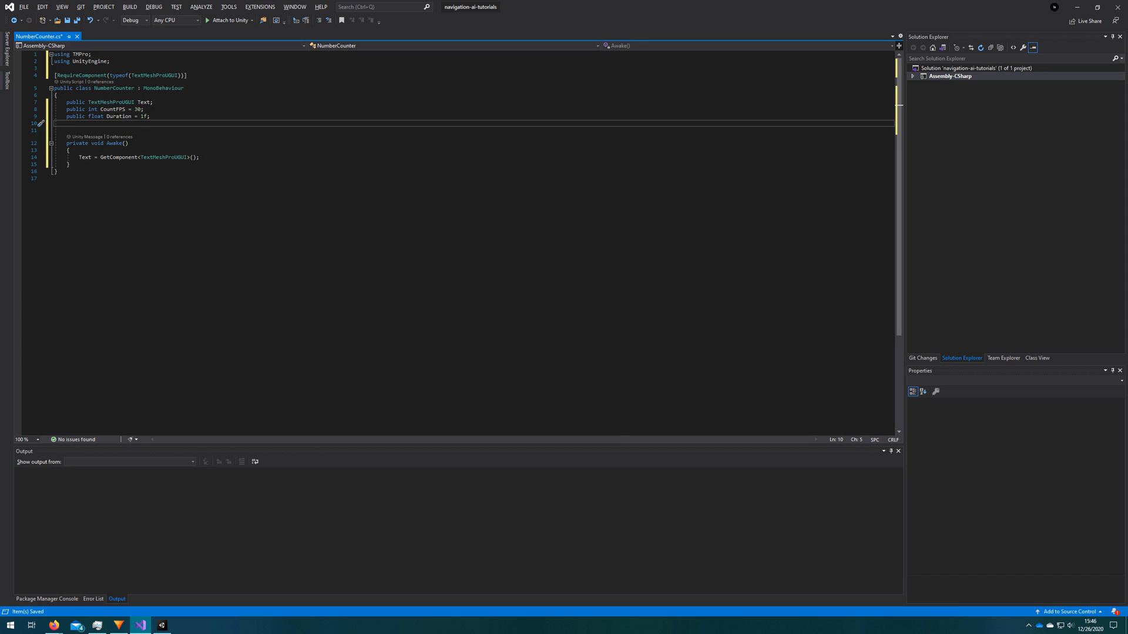
type("private")
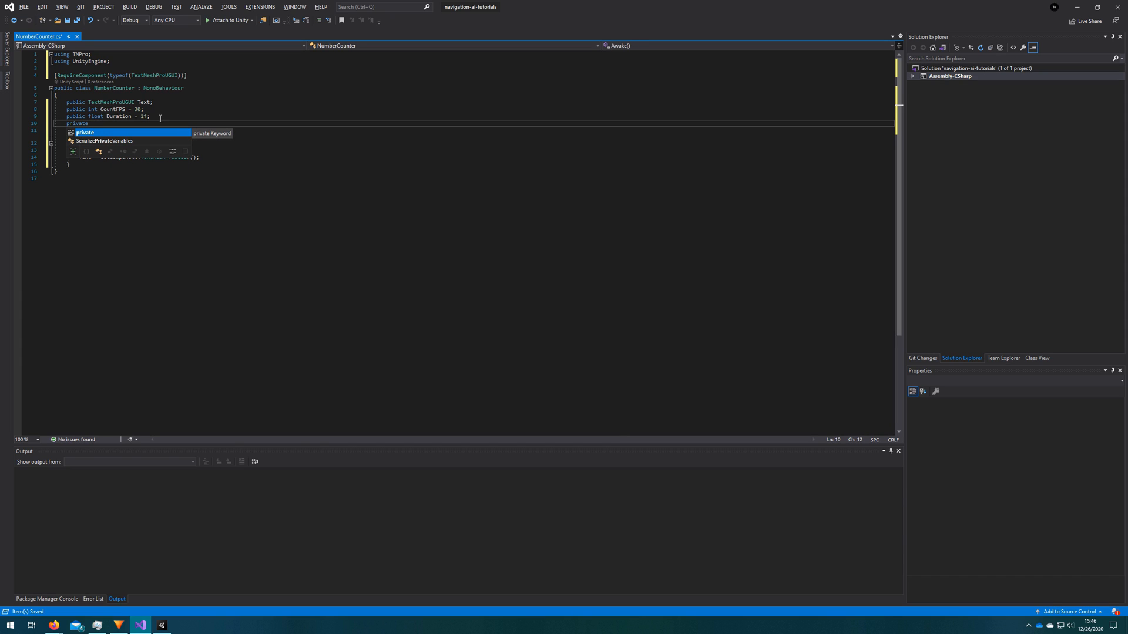
type("int _value;")
left_click(473, 129)
type("public")
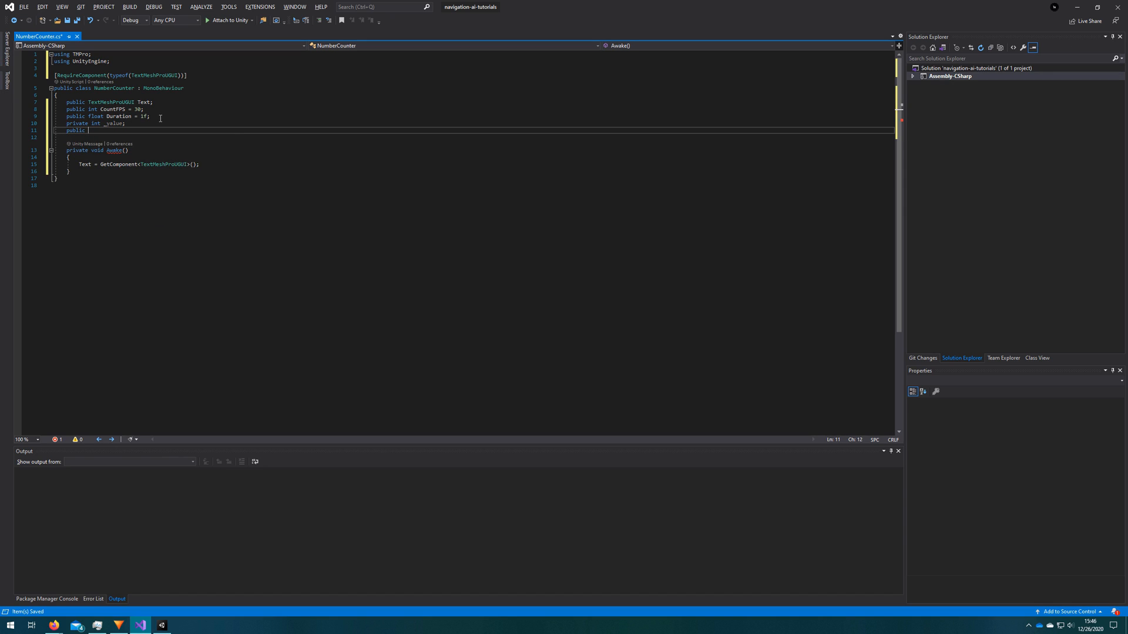
Add a Value property returning _value whose setter calls UpdateText and stores value
type("int Value")
type("{")
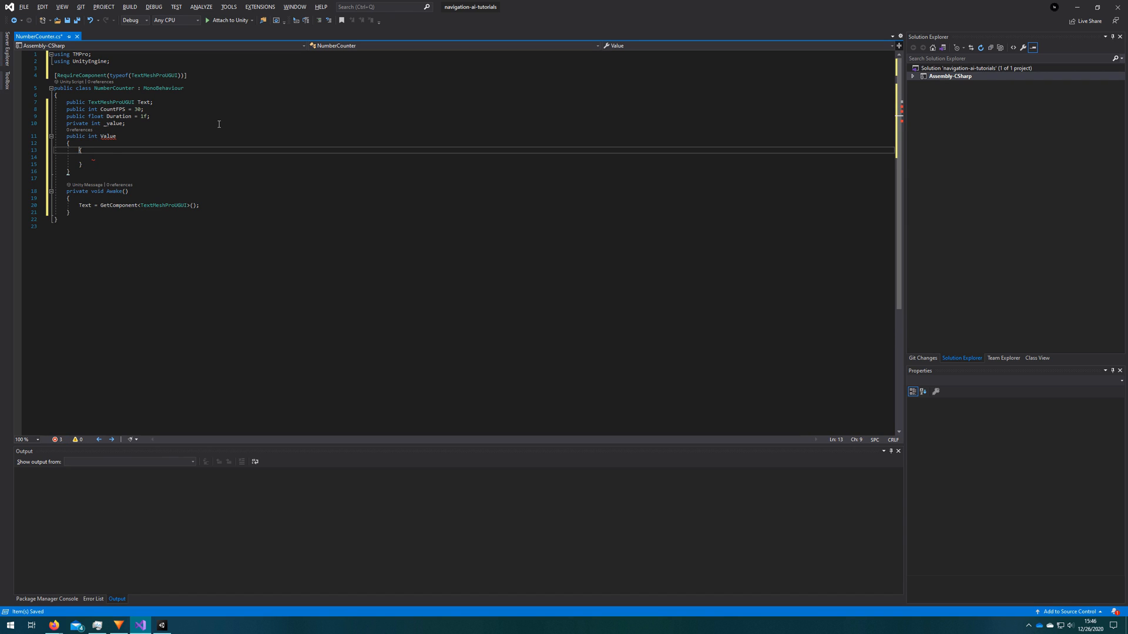
type("get")
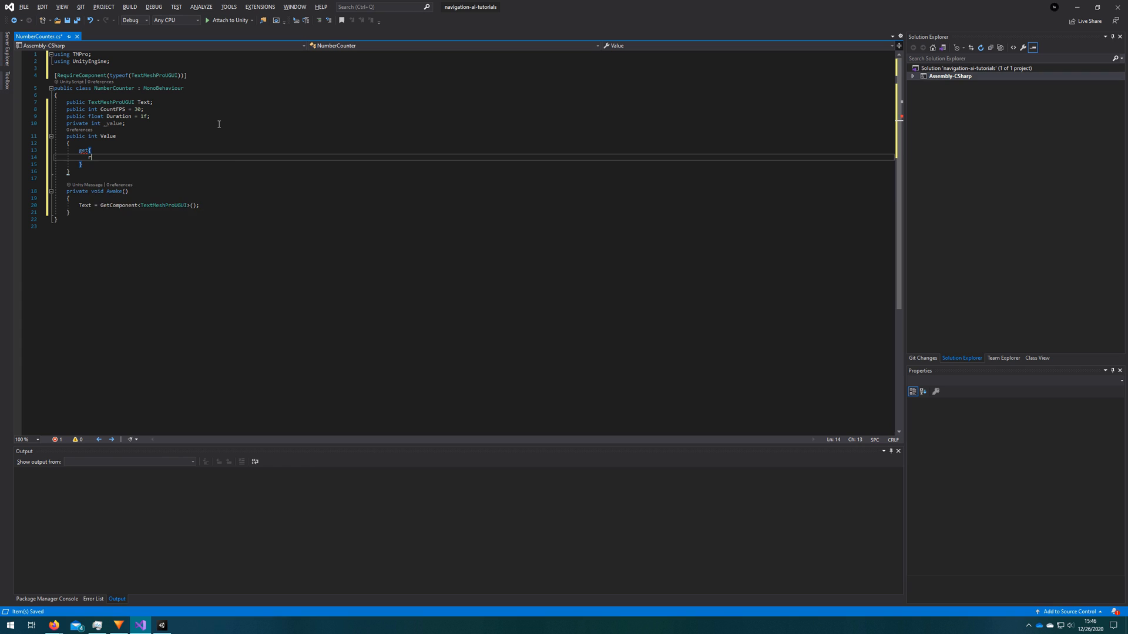
type("return _value;")
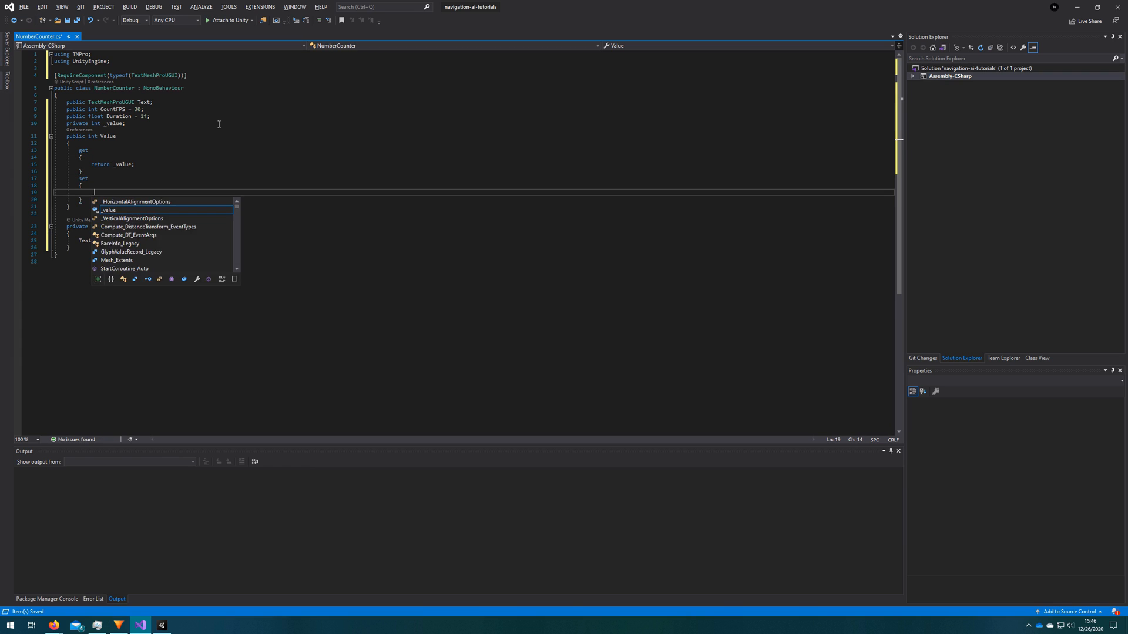
type("_value = value;")
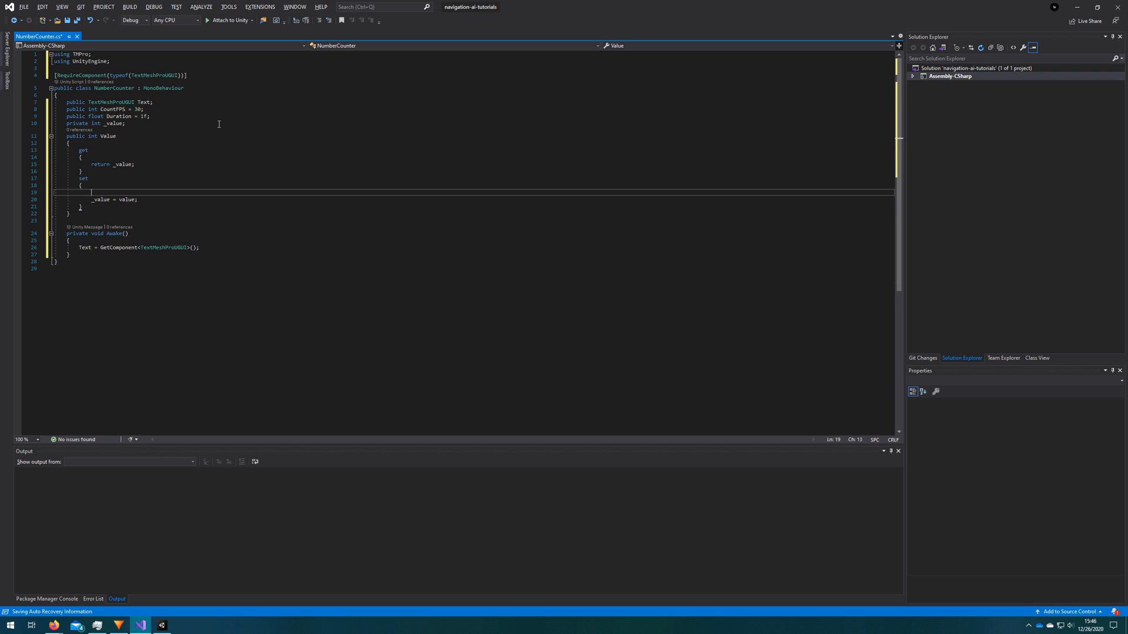
type("UpdateText(value);")
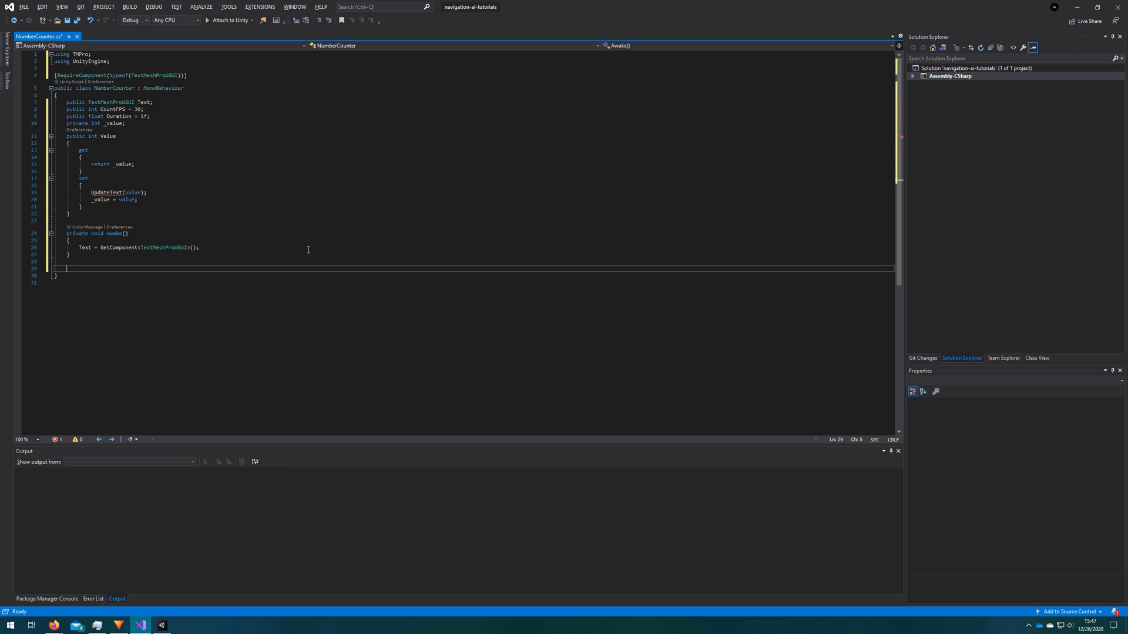
Write UpdateText(int newValue) calling StartCoroutine(CountText(newValue))
type("private void")
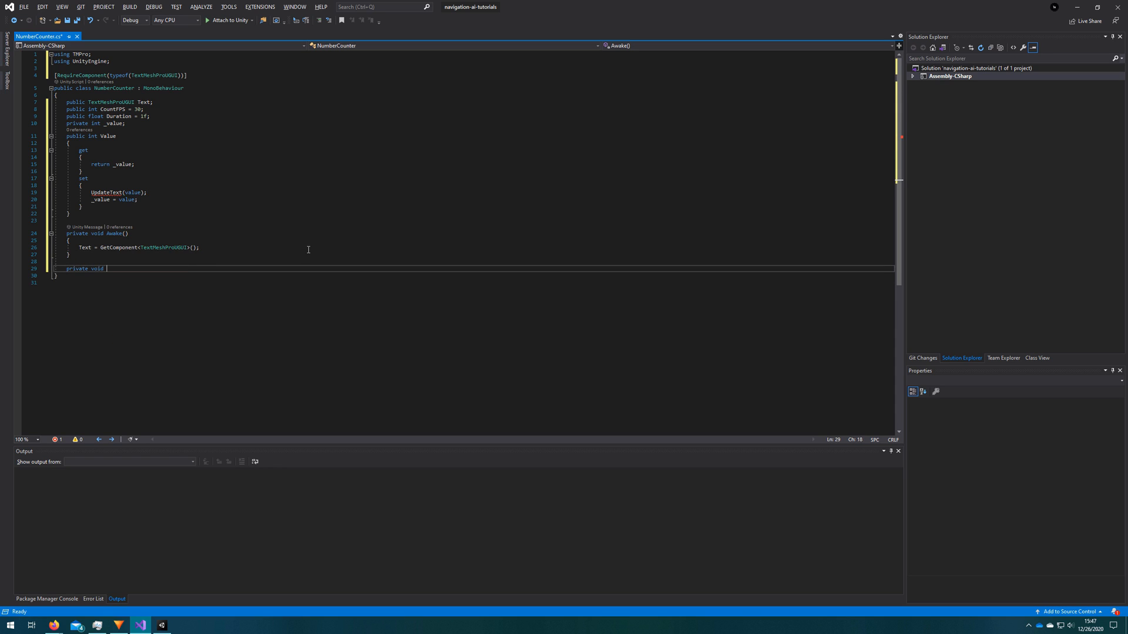
type("UpdateText(")
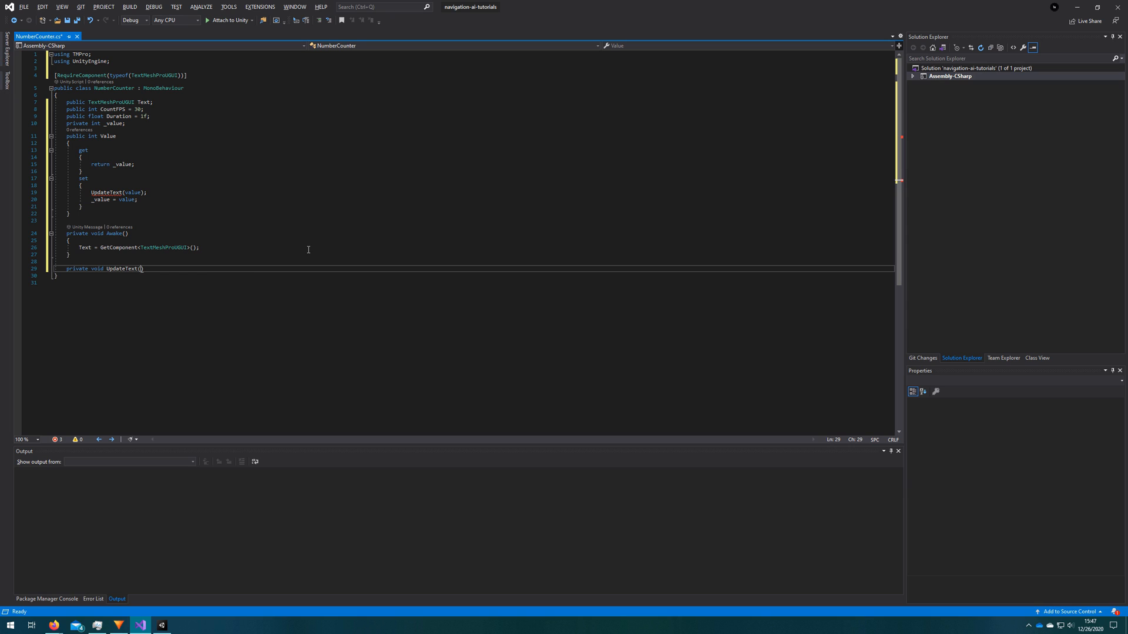
type("int newValue")
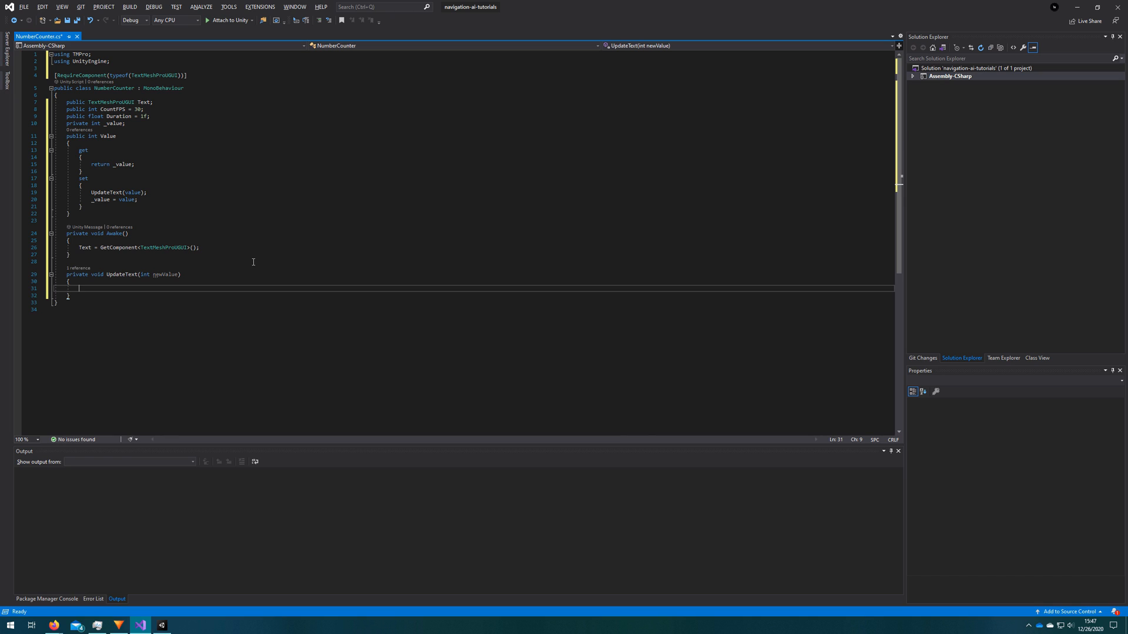
type("StartCoroutine(")
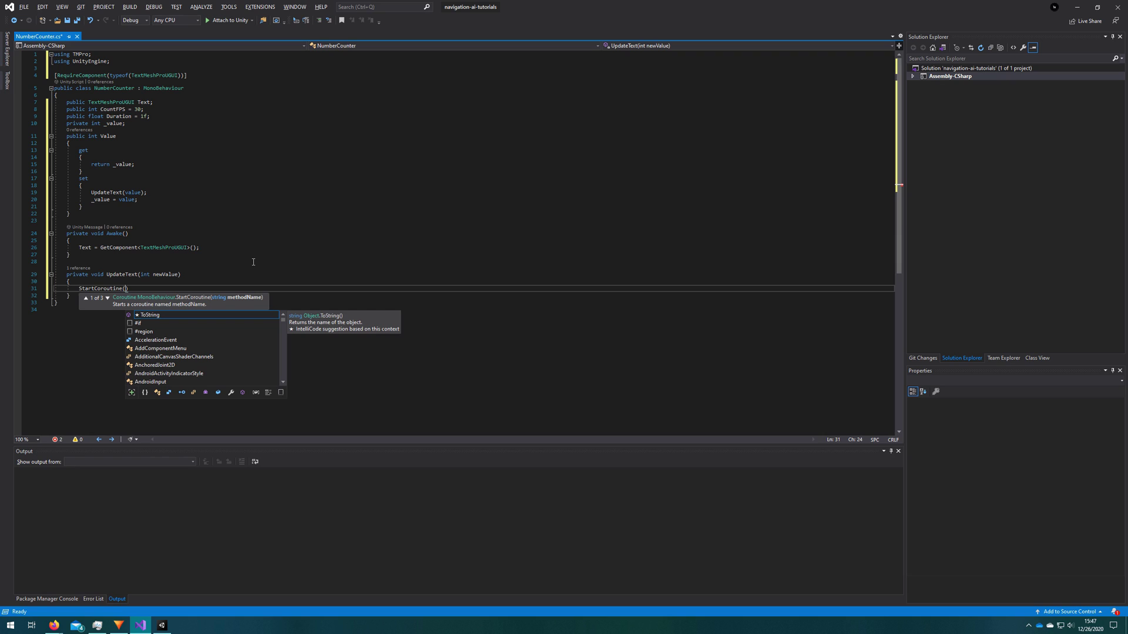
type("CountText(newValue")
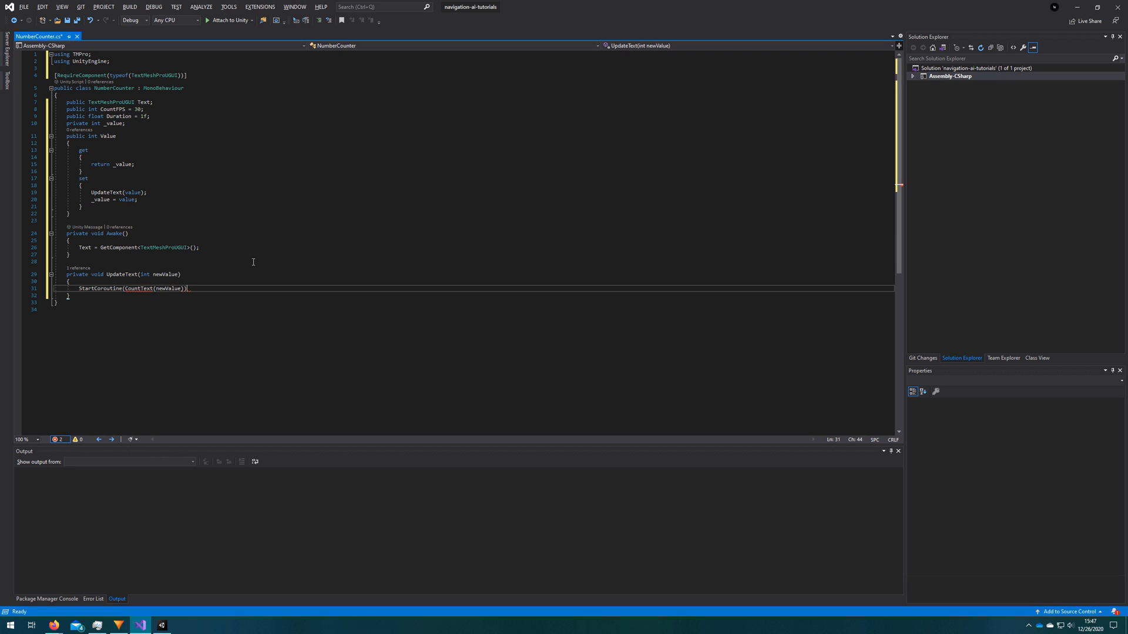
type(";")
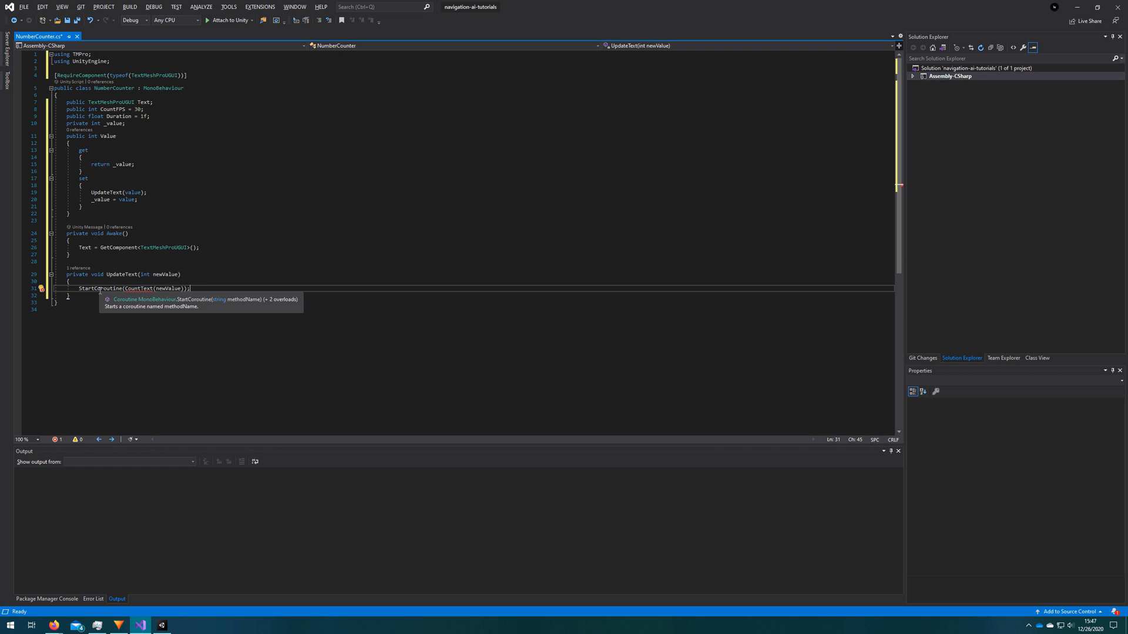
mouse_move(151, 237)
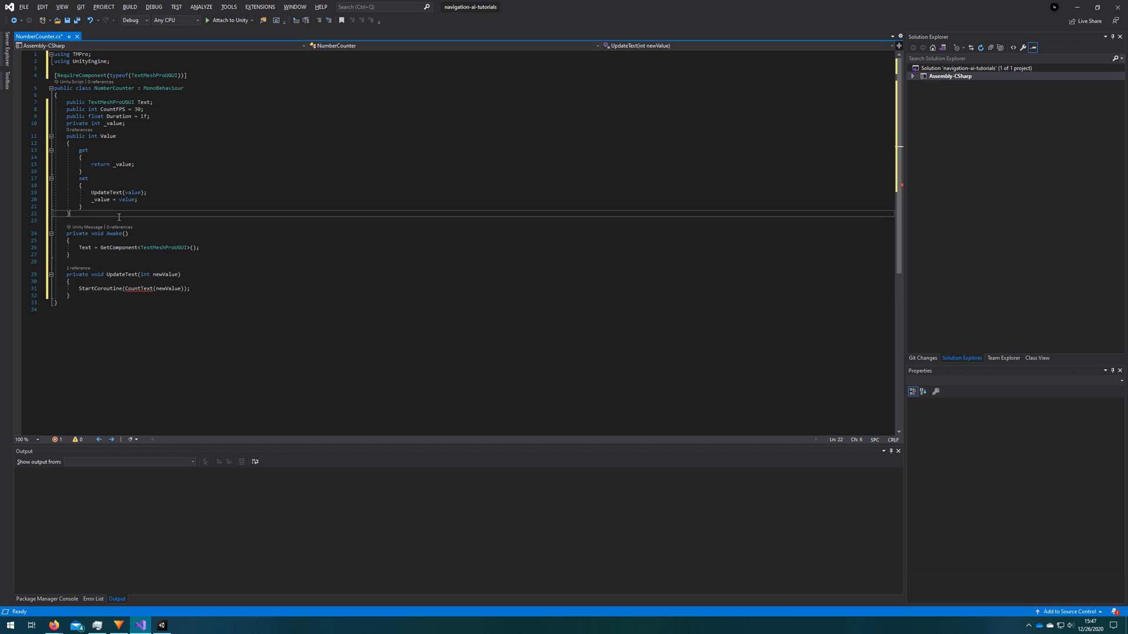
Store the coroutine in a private CountingCoroutine field and stop it if not null
type("pri")
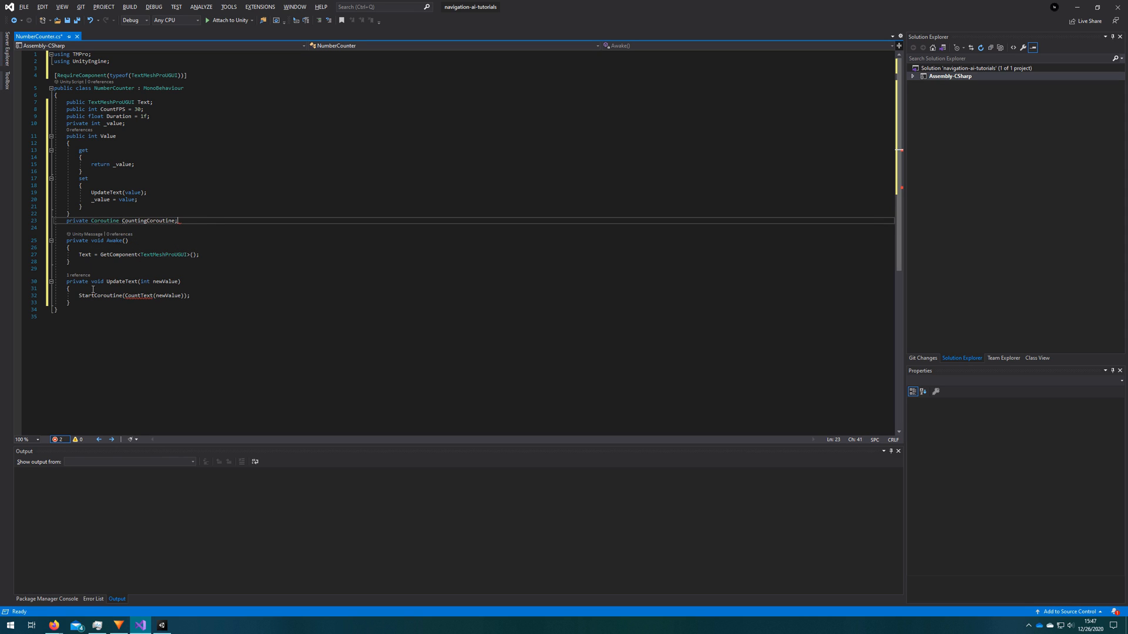
type("CountingCoroutine")
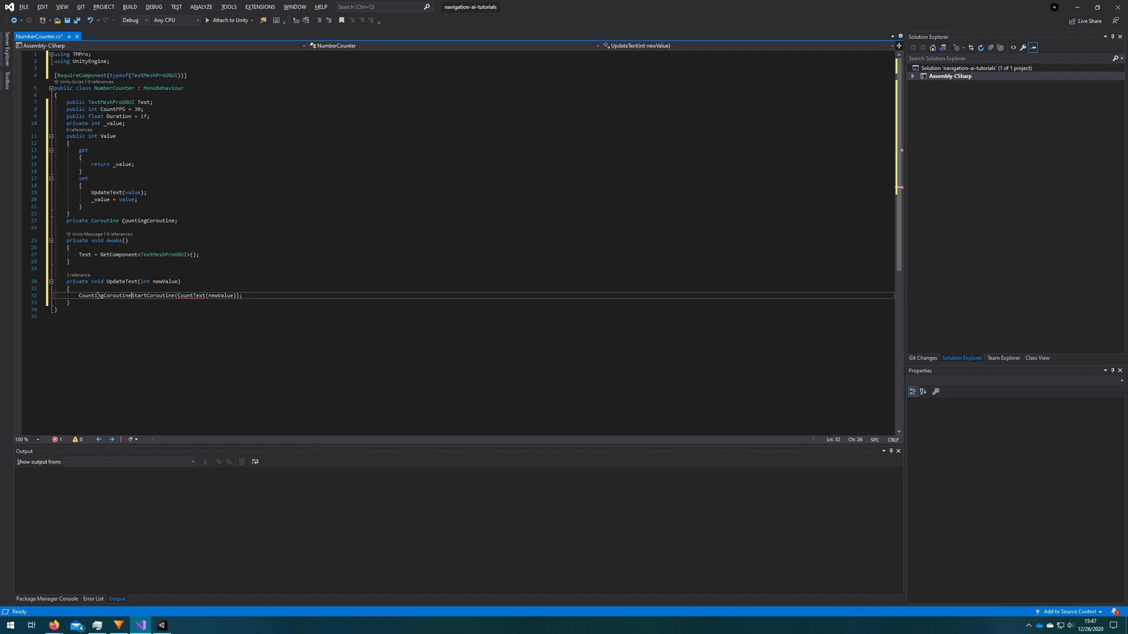
type("if(CountingCoroutine != null")
type("{")
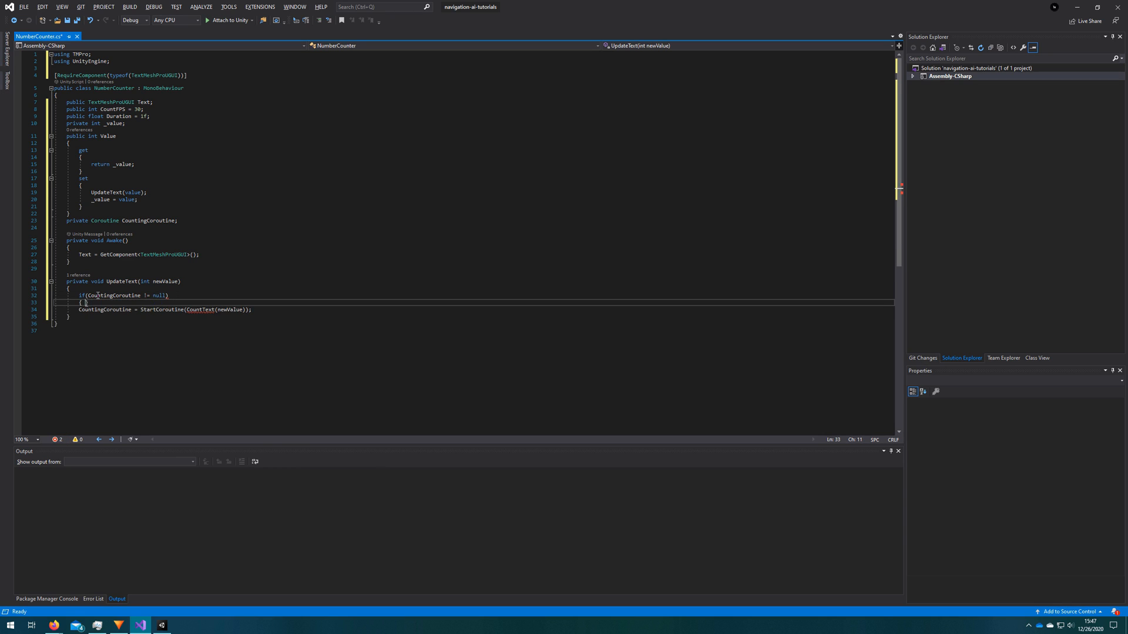
type("StopCoroutine(CountingCoroutine);")
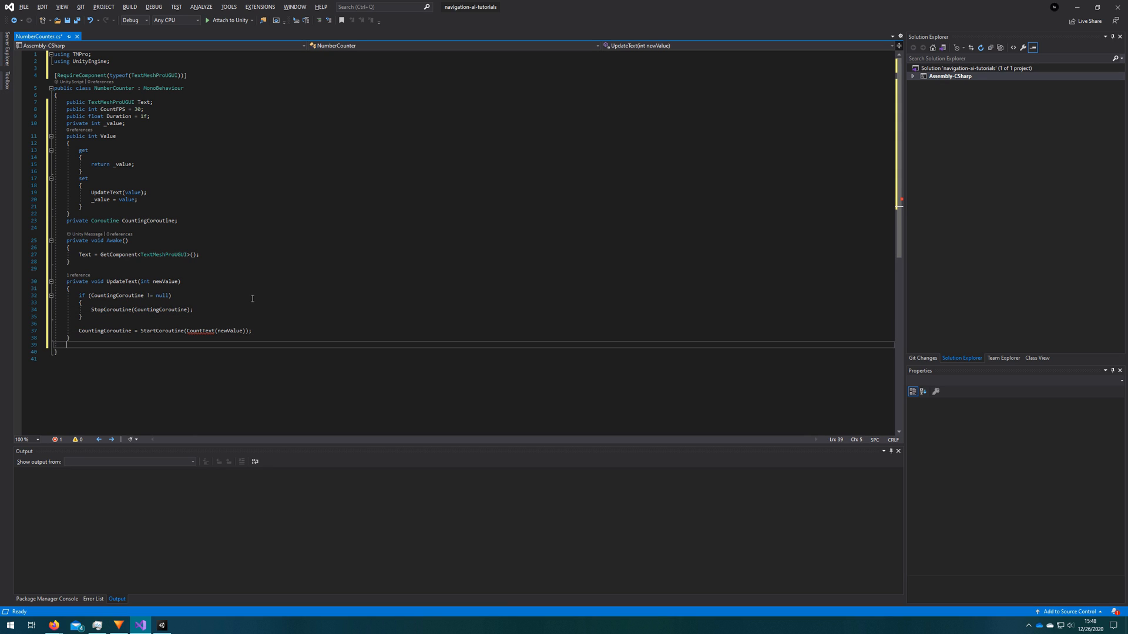
Begin IEnumerator CountText(int newValue) with a WaitForSeconds of 1f / CountFPS
type("private IE")
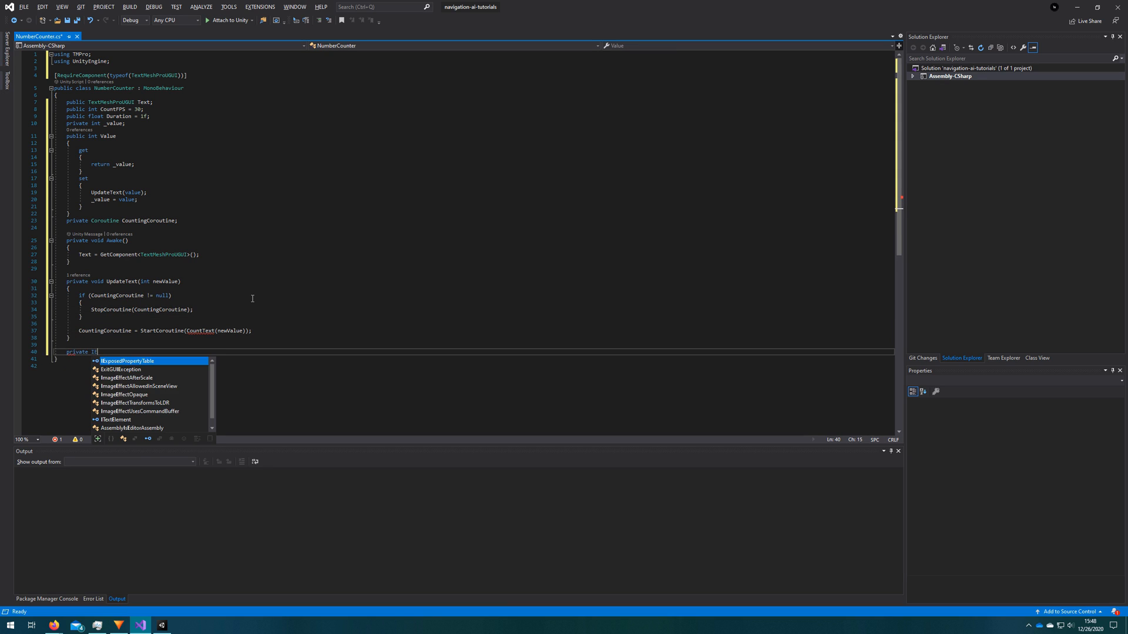
type("IEnumerator")
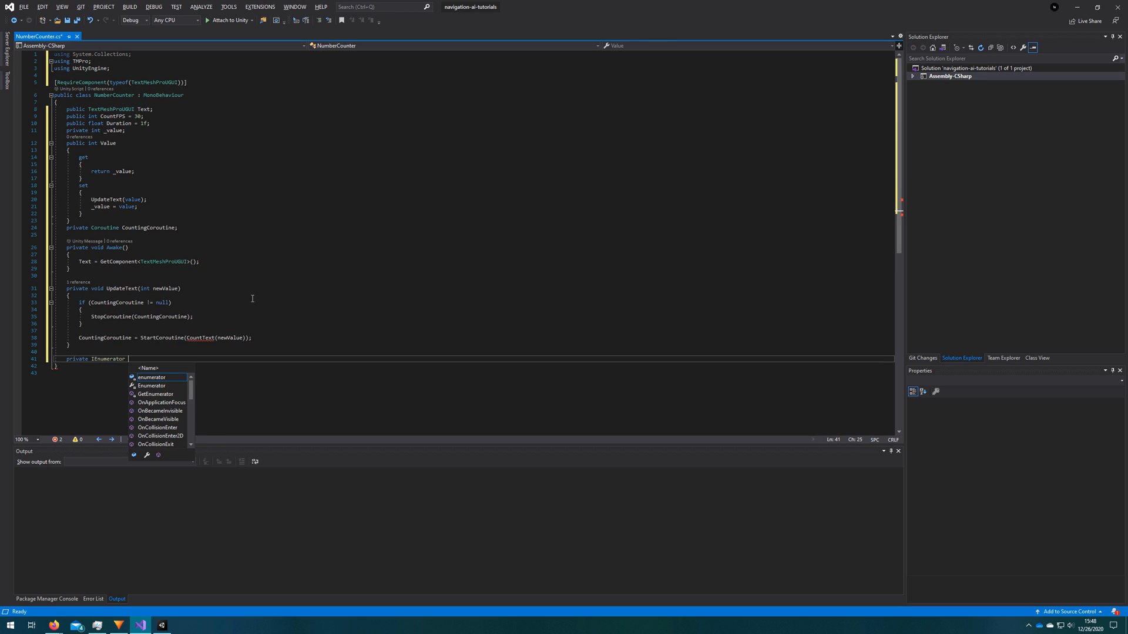
type("CountText")
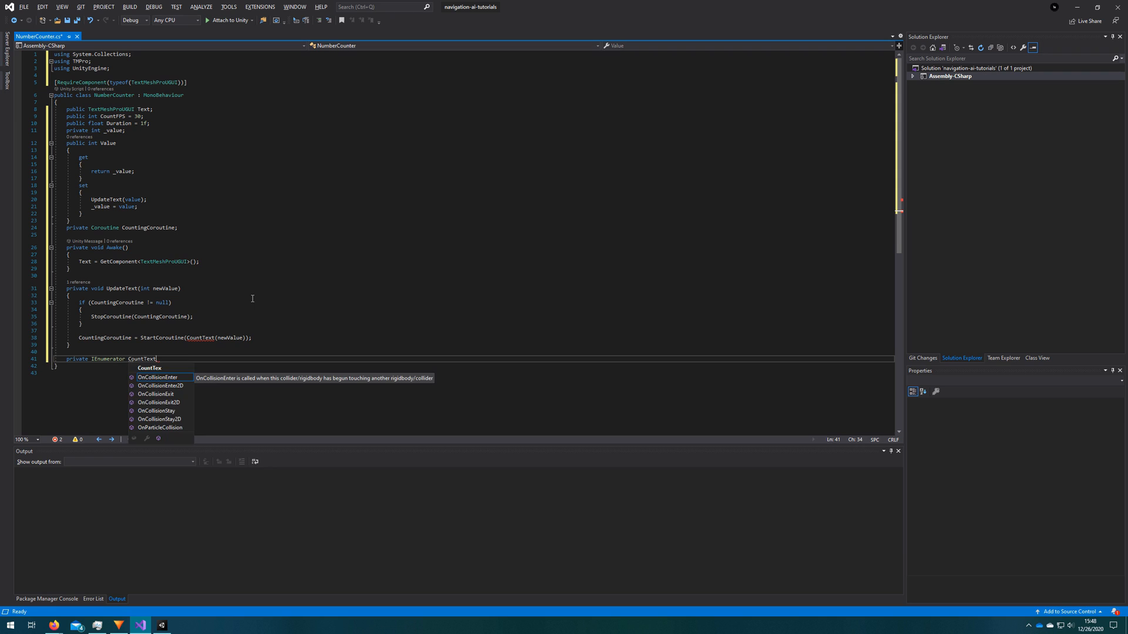
type("(int newValue)")
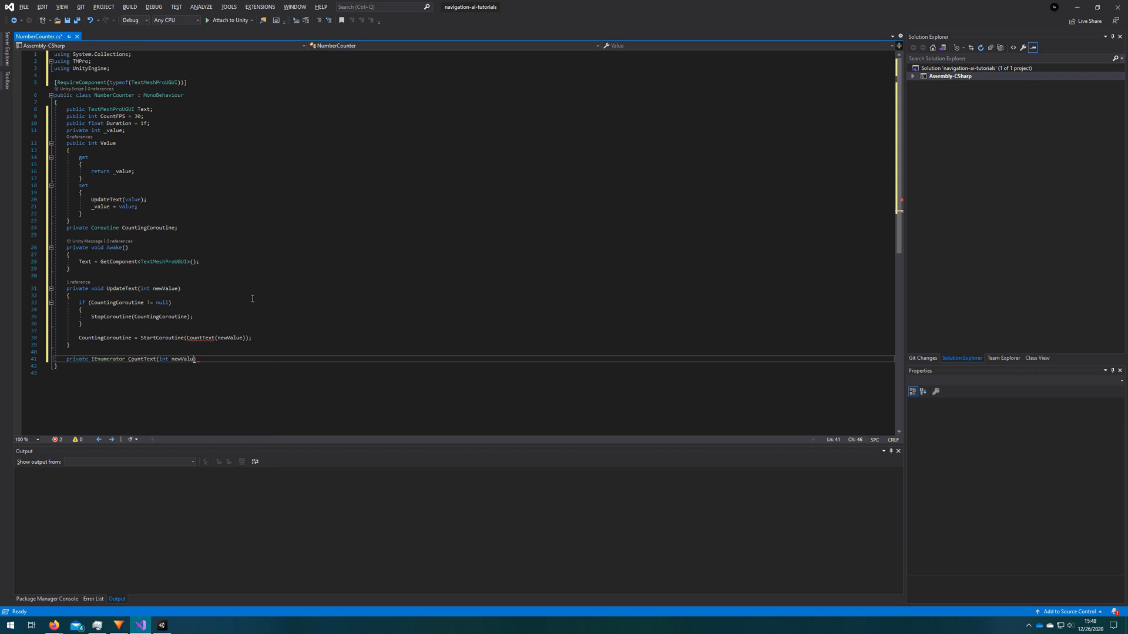
type("wait")
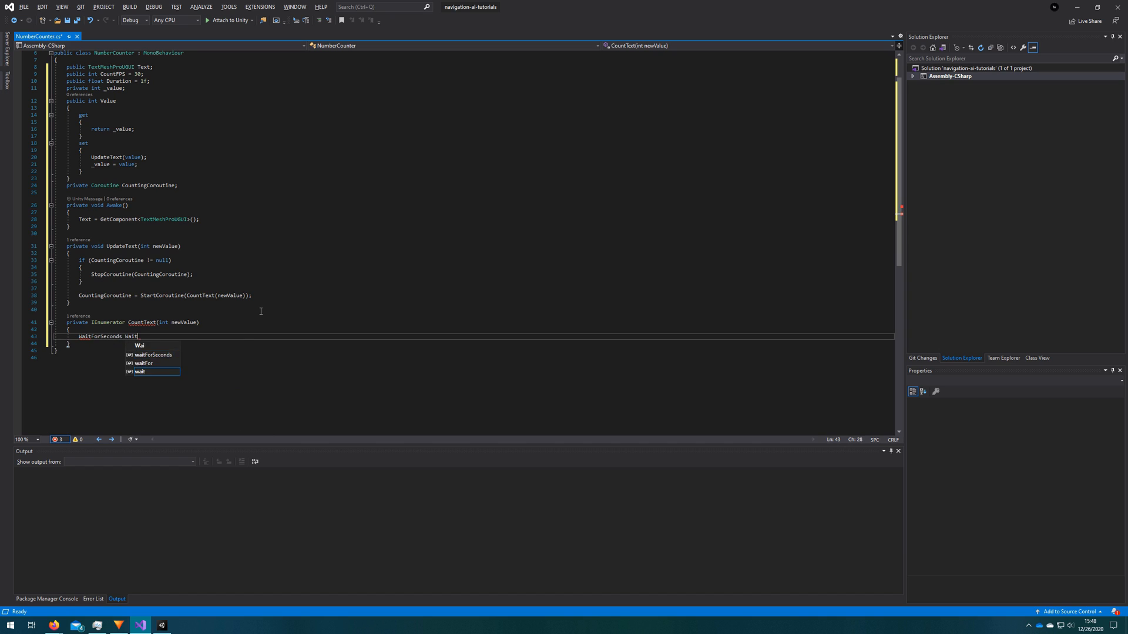
type("= new WaitForSeconds(")
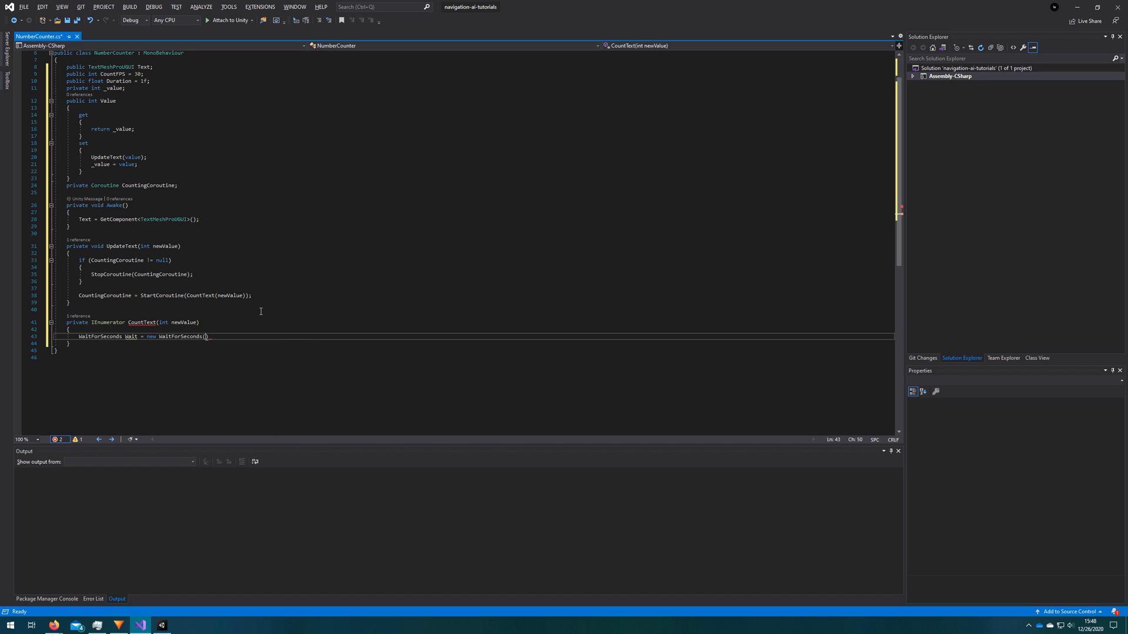
type("if / Co")
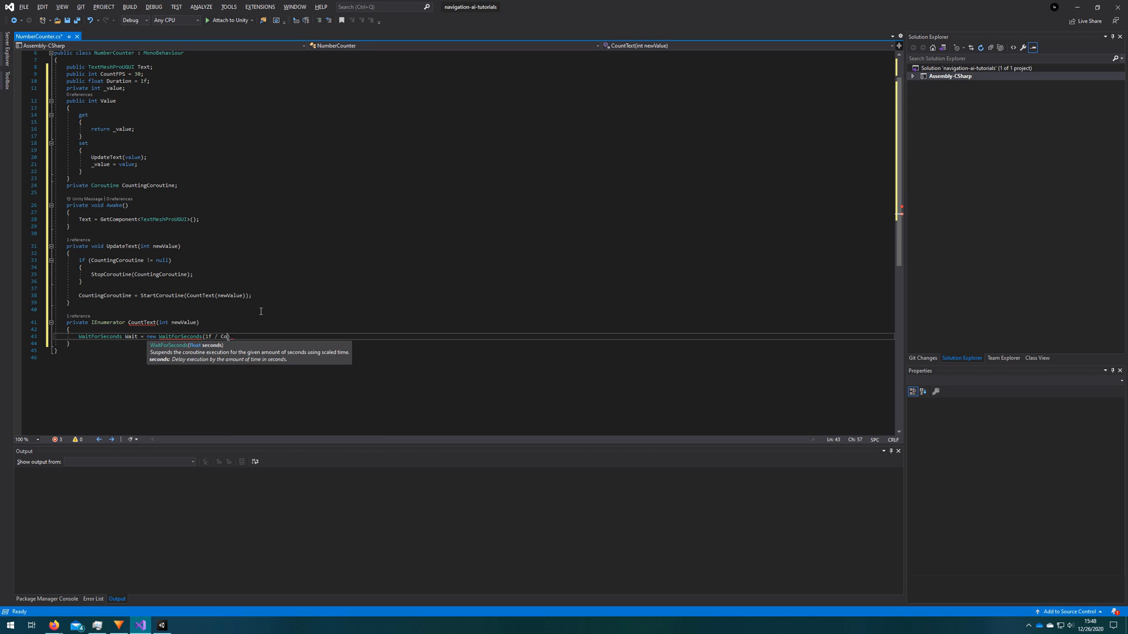
type("ountFPS);")
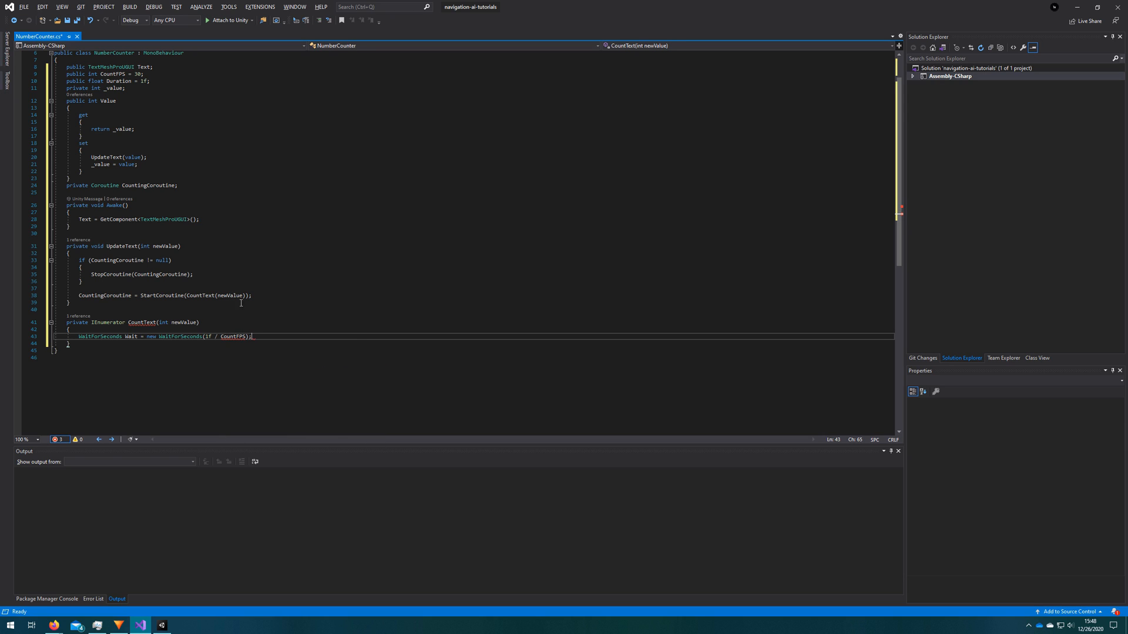
Store _value in int previousValue and start the stepAmount line
type("in")
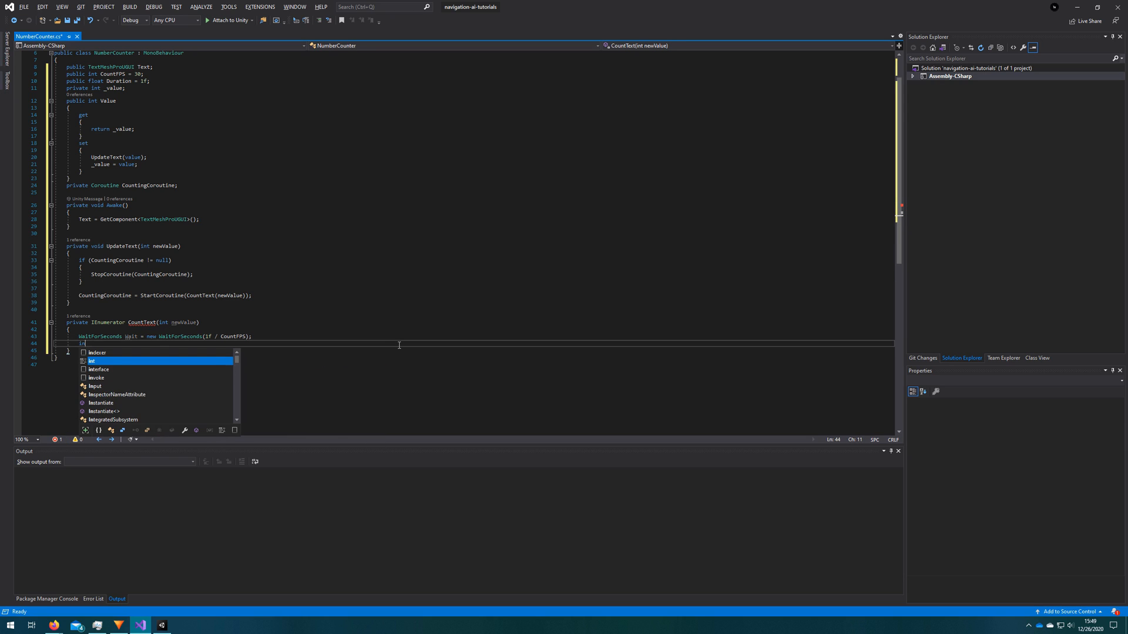
type("int previousValue = _value;")
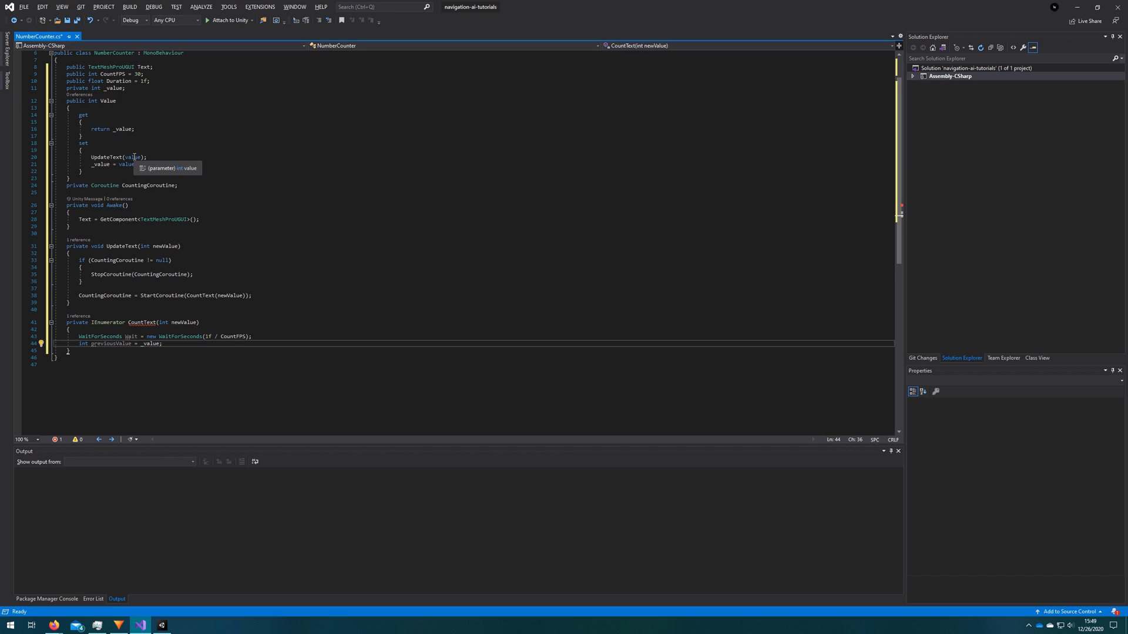
mouse_move(150, 344)
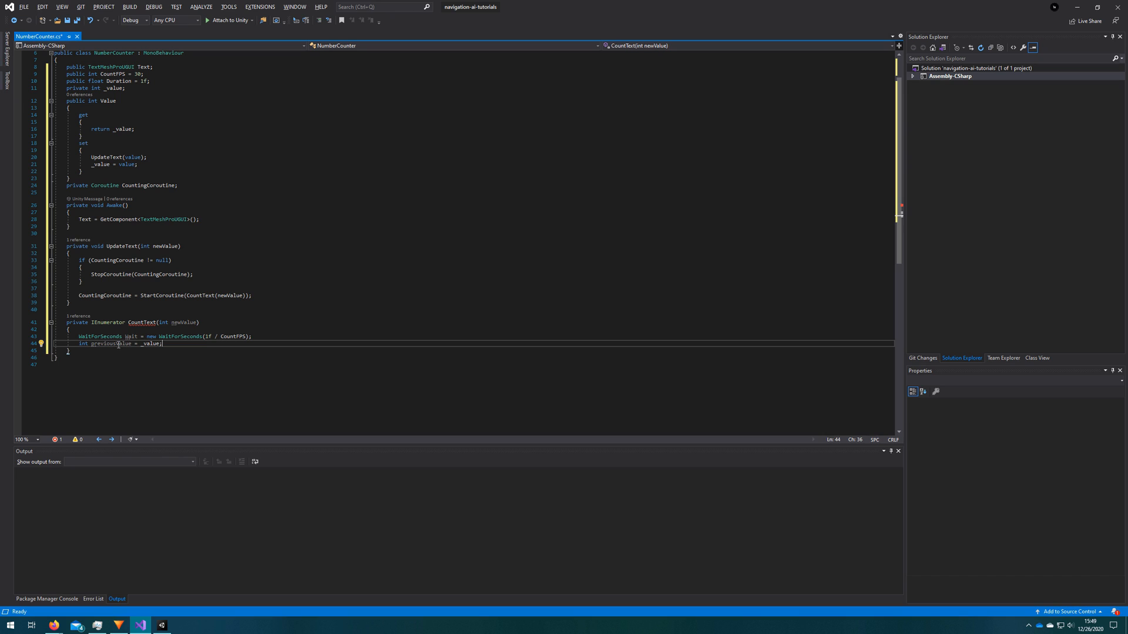
mouse_move(108, 343)
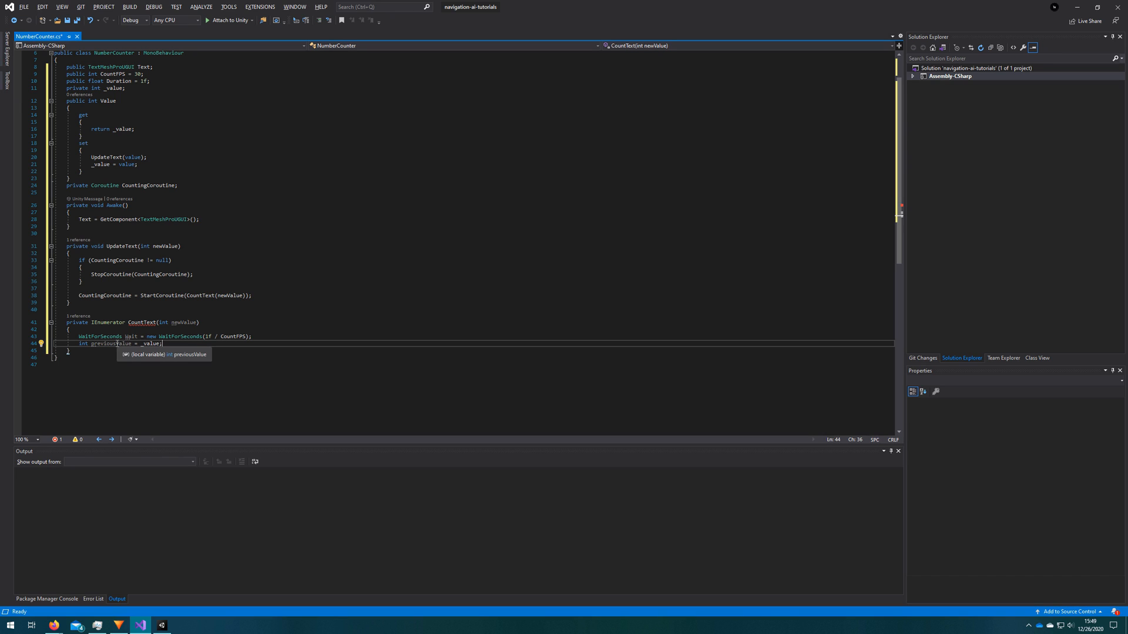
mouse_move(188, 321)
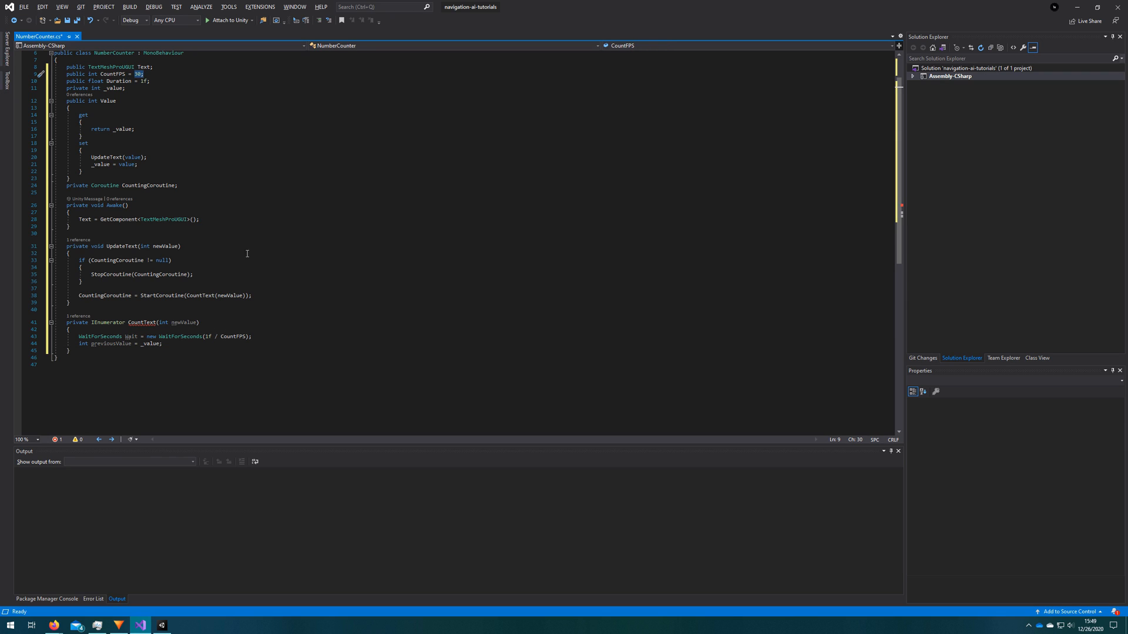
left_click(176, 343)
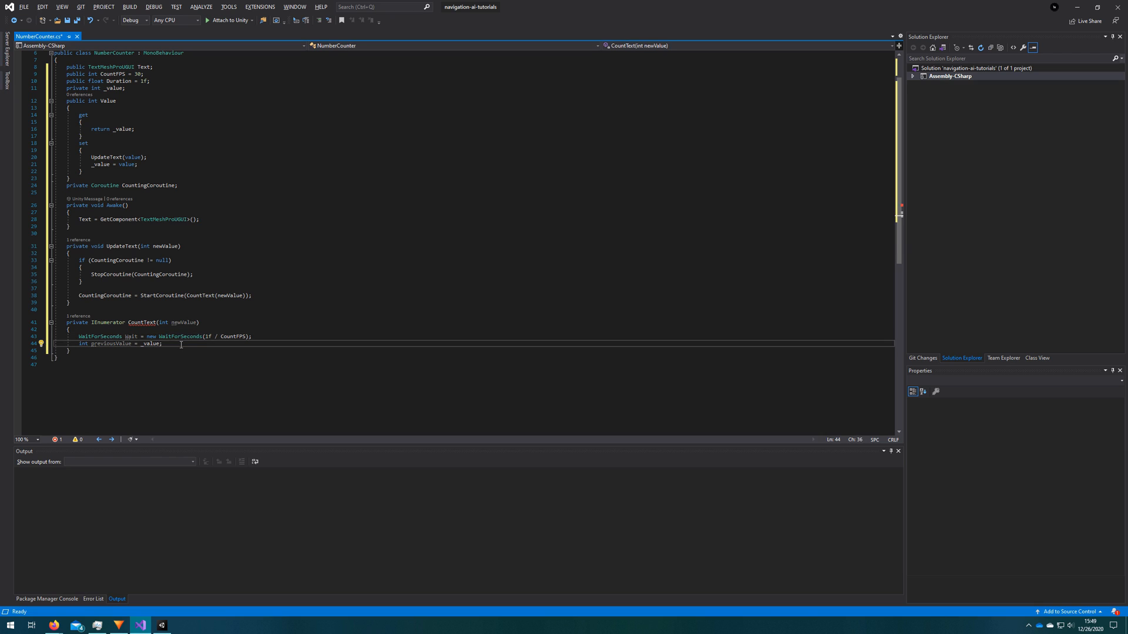
type("interface s")
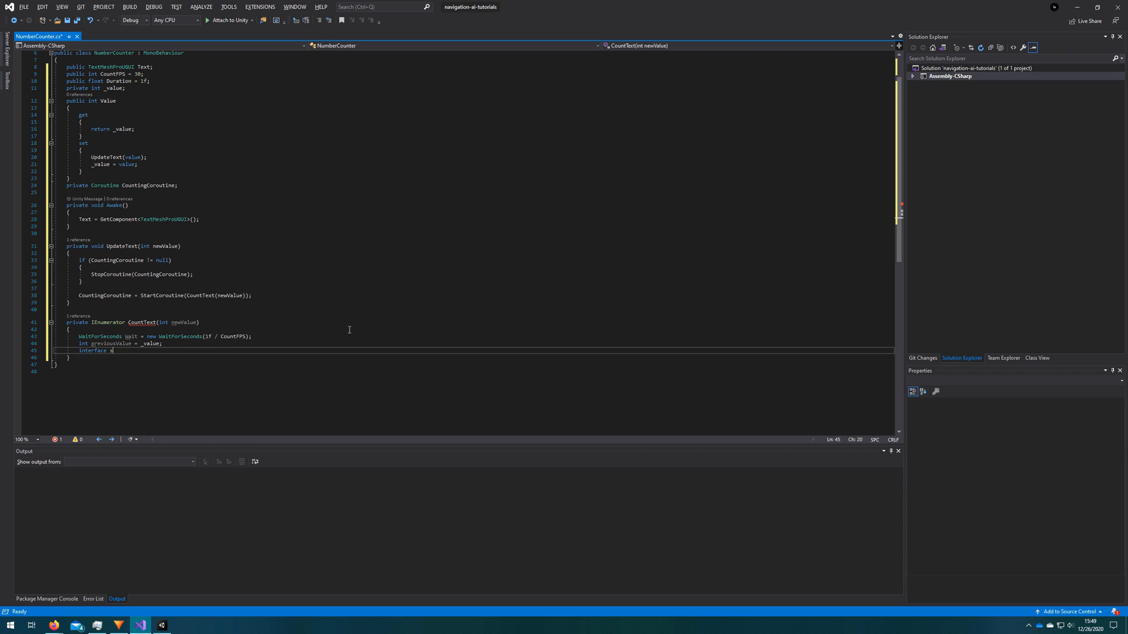
For negative changes, set stepAmount to Mathf.FloorToInt((newValue - previousValue) / (CountFPS * Duration))
type("int stepAmount =")
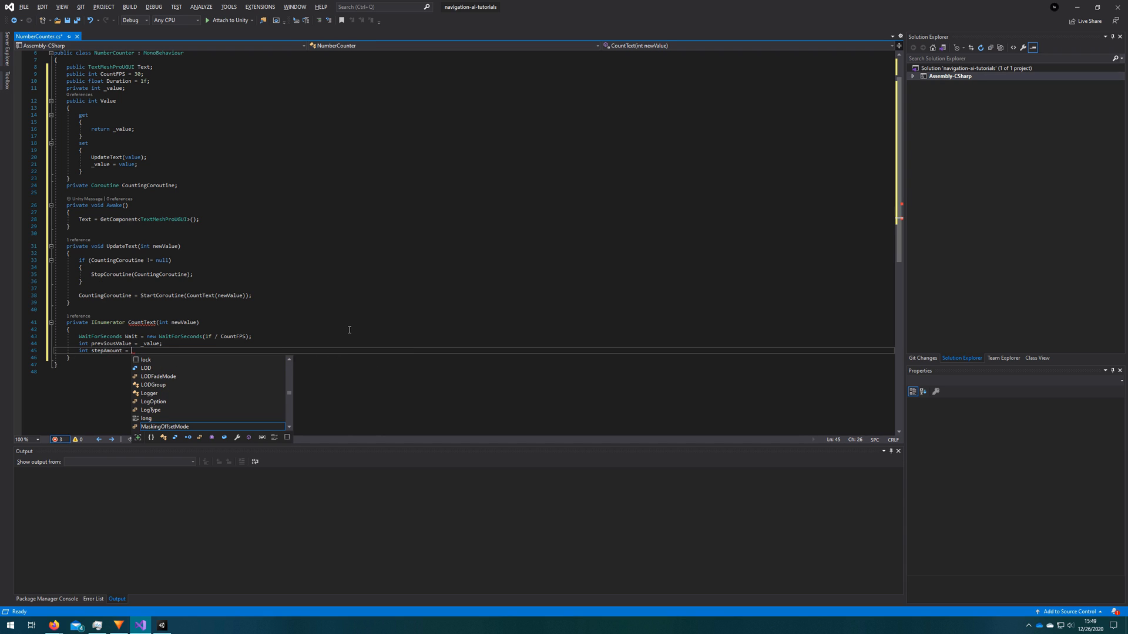
type("if(")
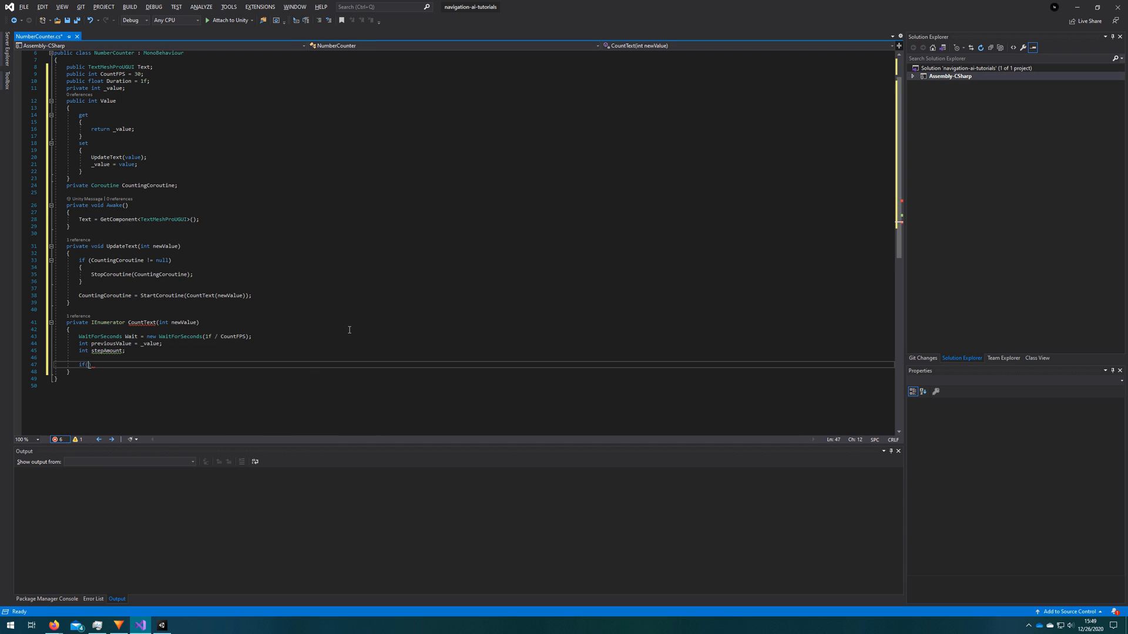
type("newValue - previousValue < 0)")
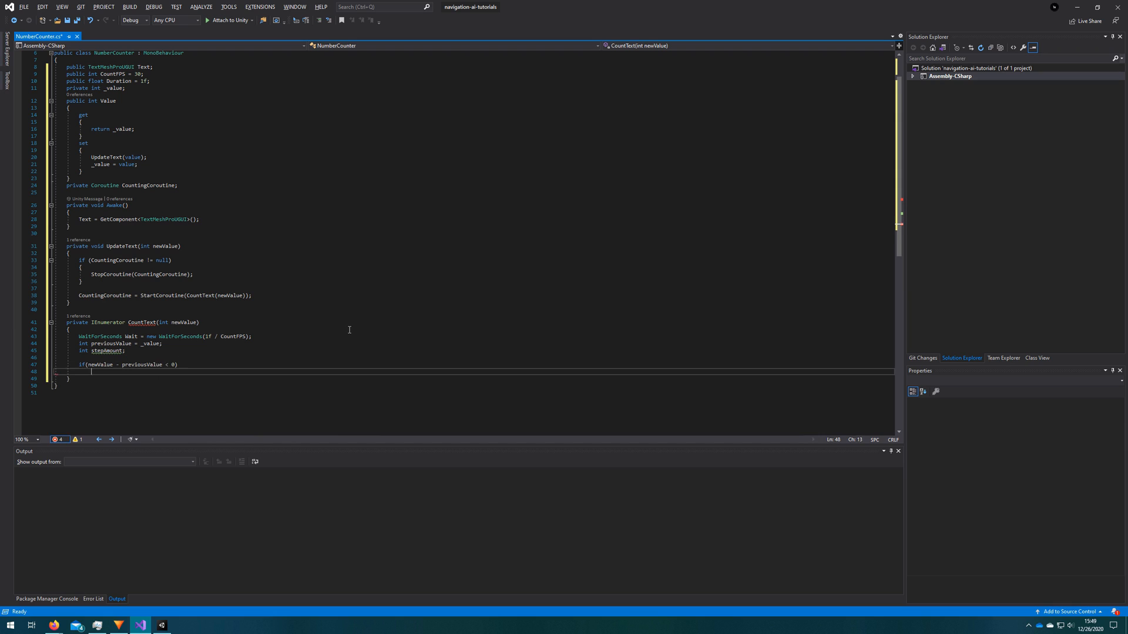
type("stepAmount = Mathf.FloorToInt(newValue - previousValue")
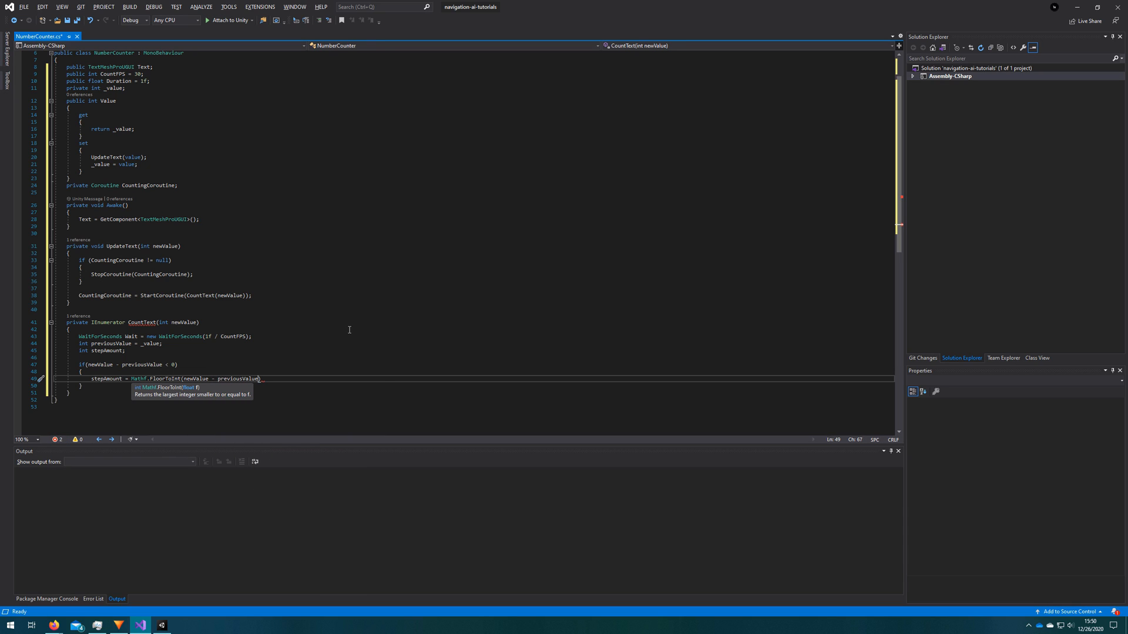
type("/ CountFPS * Duration")
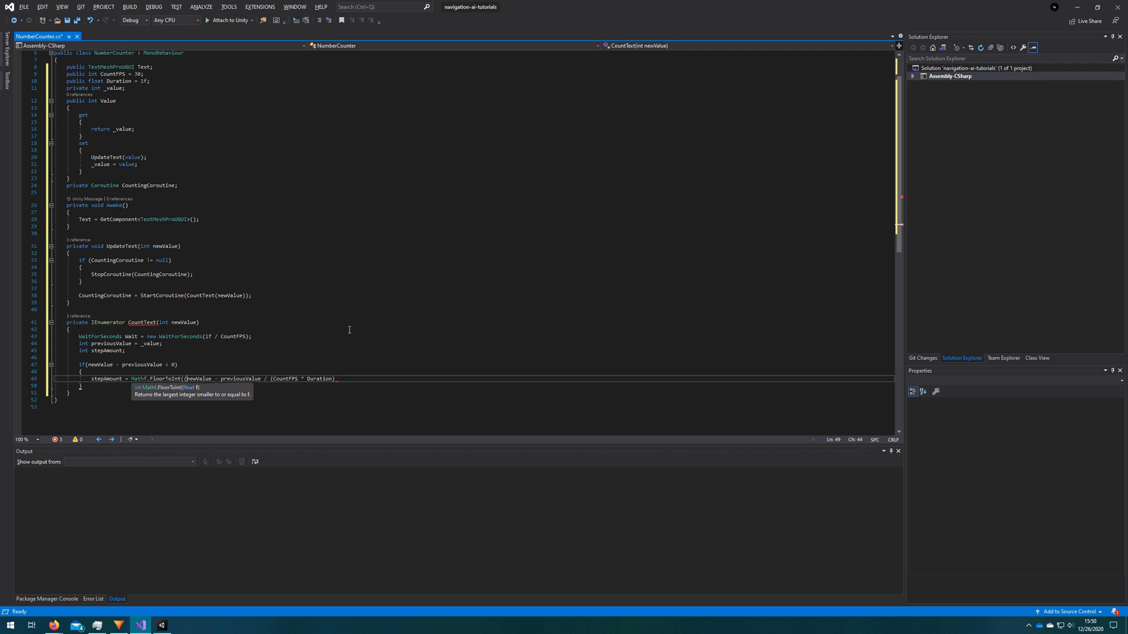
type(")); // newValue =")
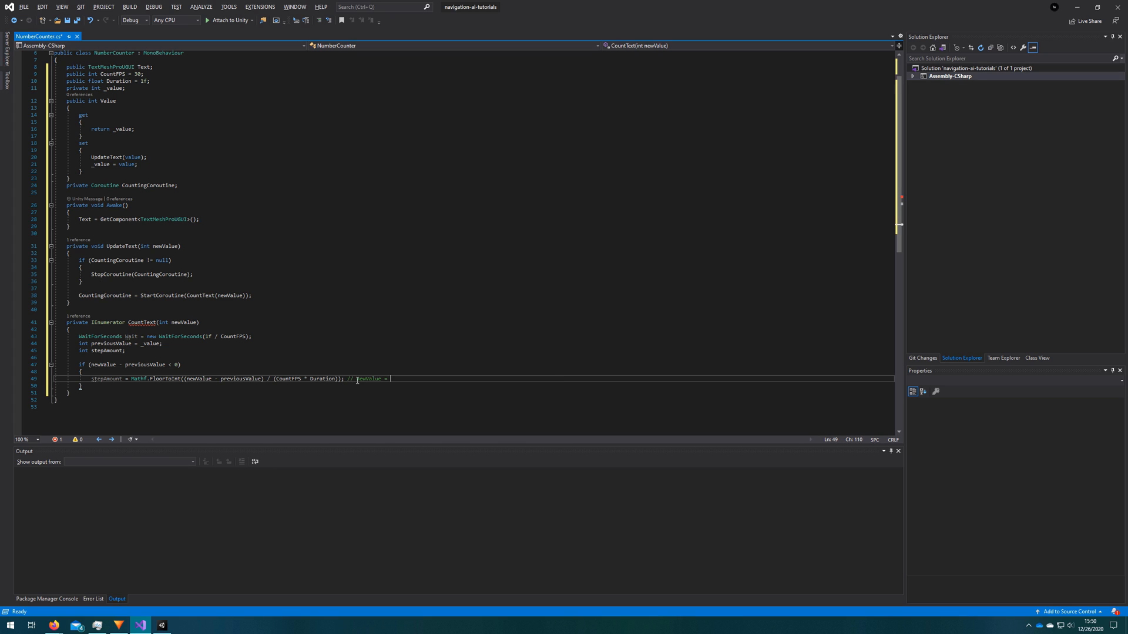
Comment a worked example: newValue -20, CountFPS 30 gives -0.6666 floored, then begin else
type("-20")
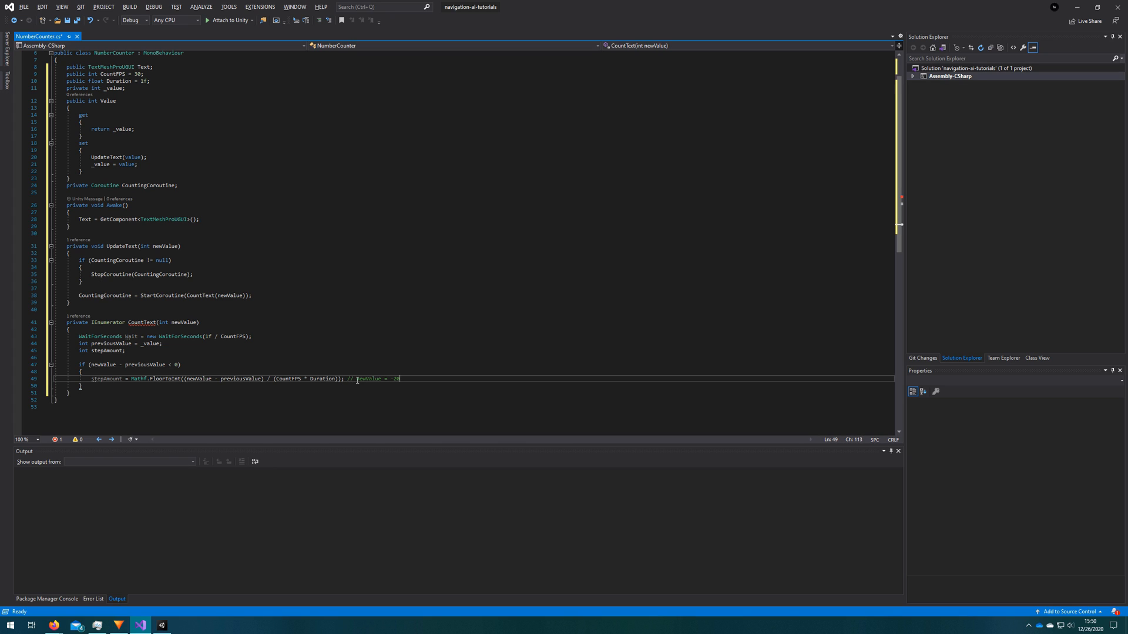
type(", previousValue = 0.")
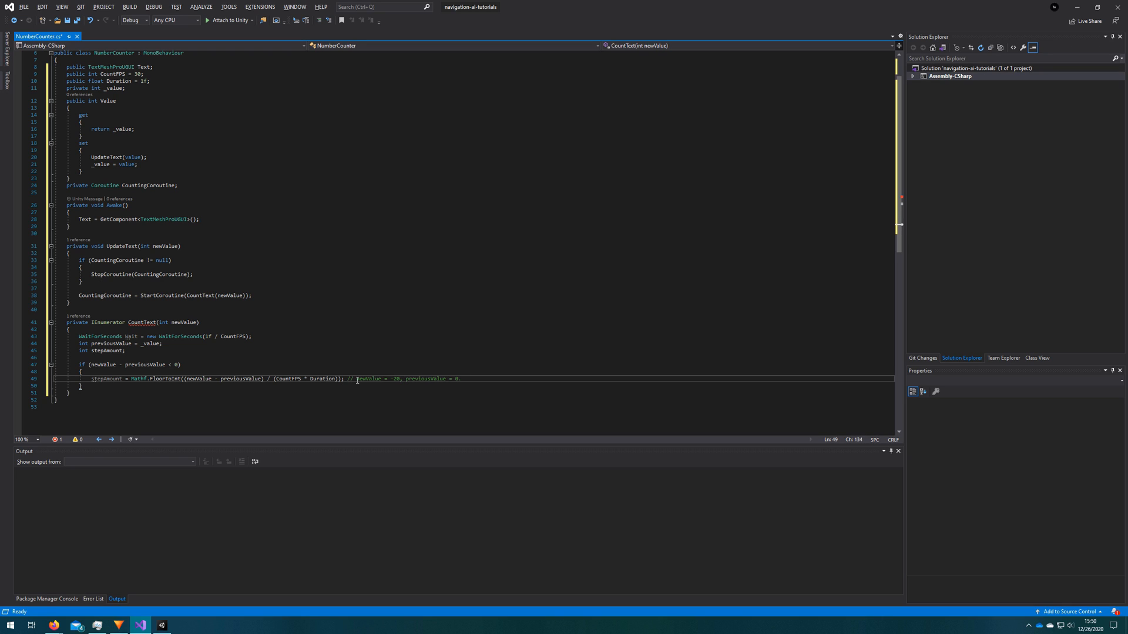
type("CountFPS = 30, and Duration = 1;")
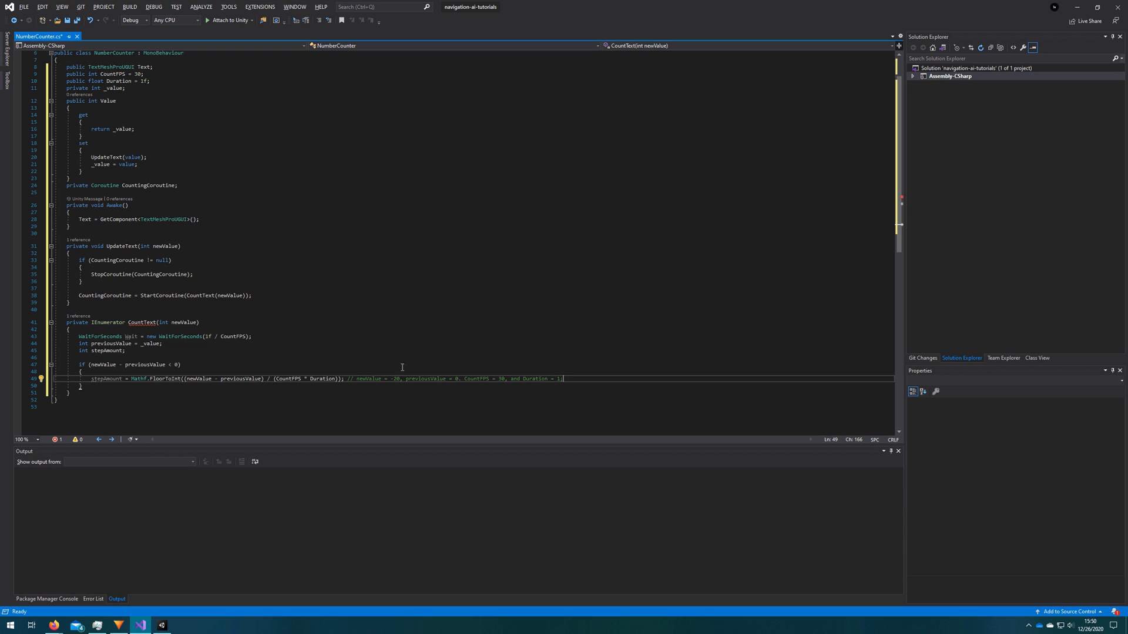
type("20- 0 /")
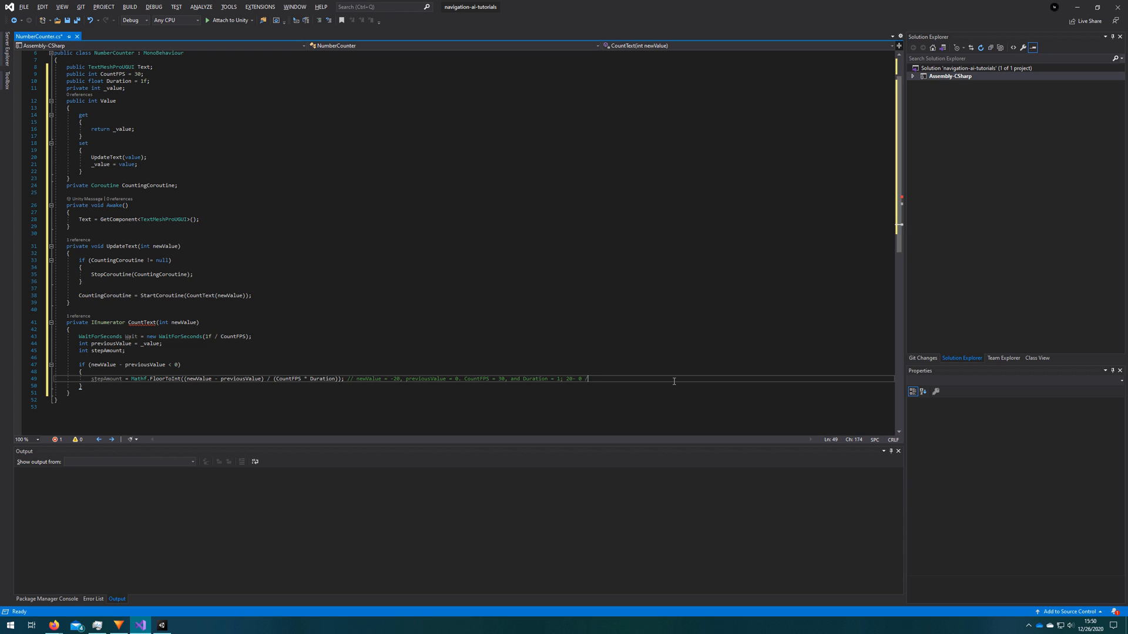
type("30*1)")
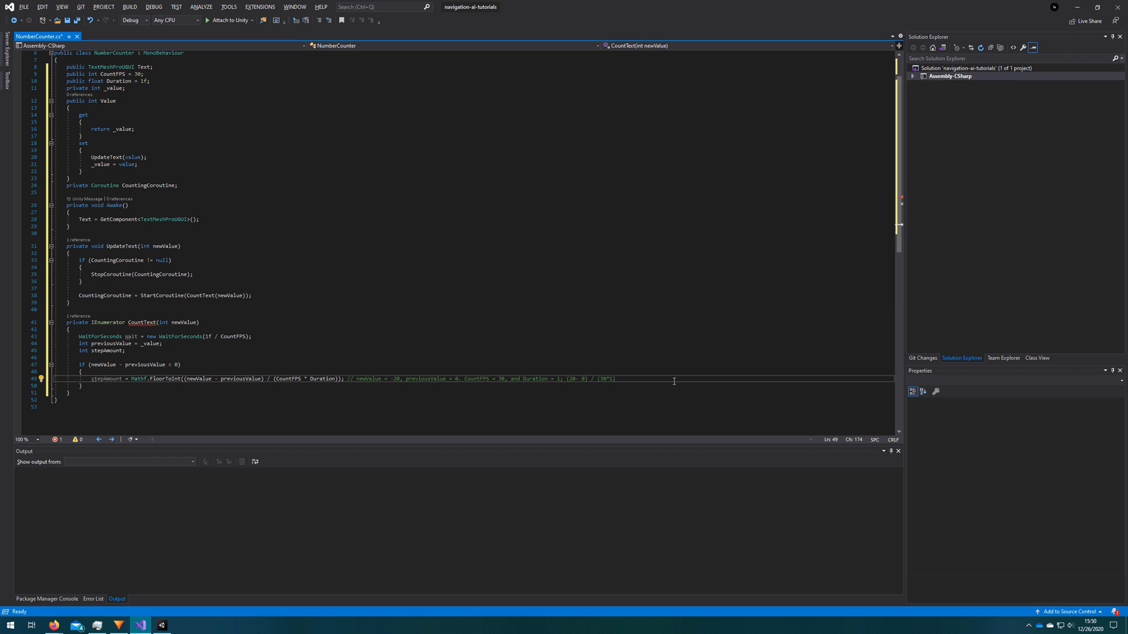
type("//")
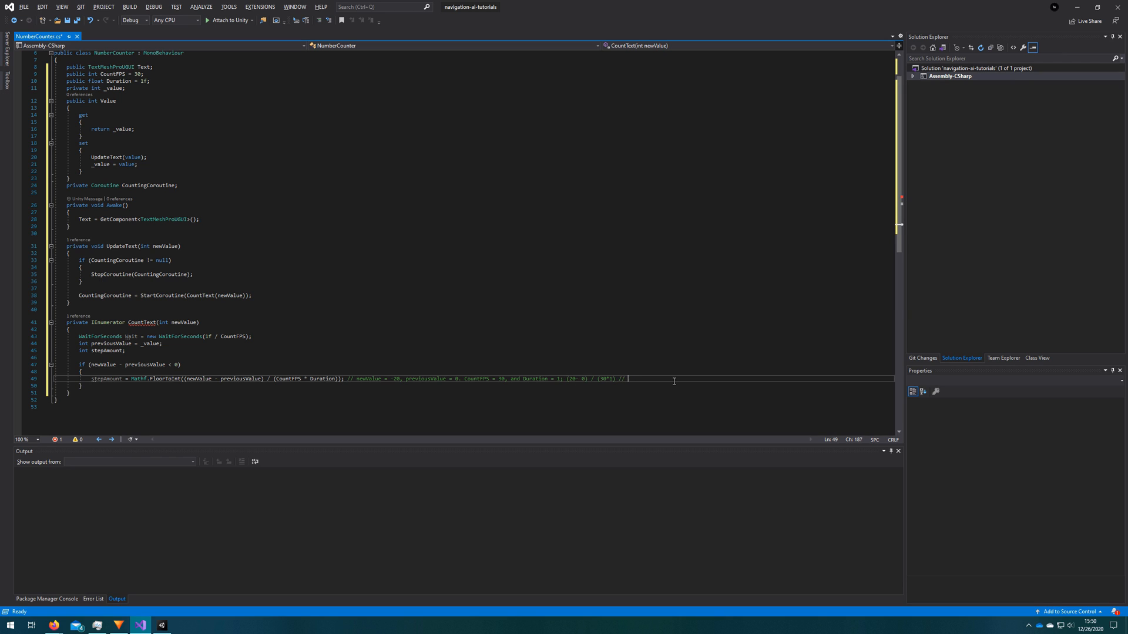
type("-0.66667 -> 0")
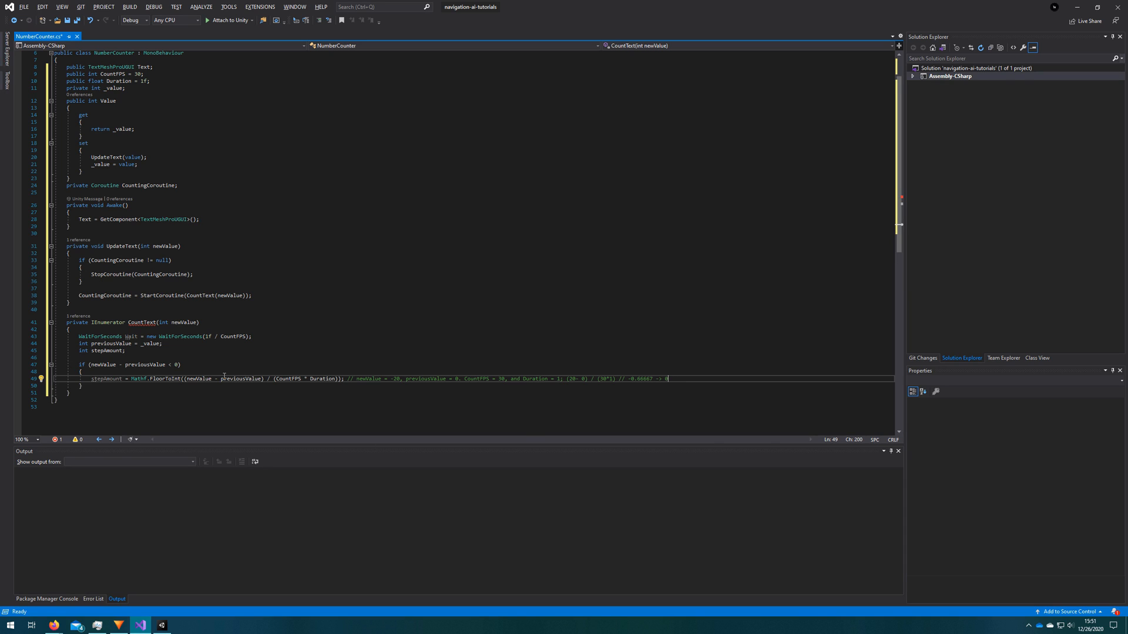
type("else")
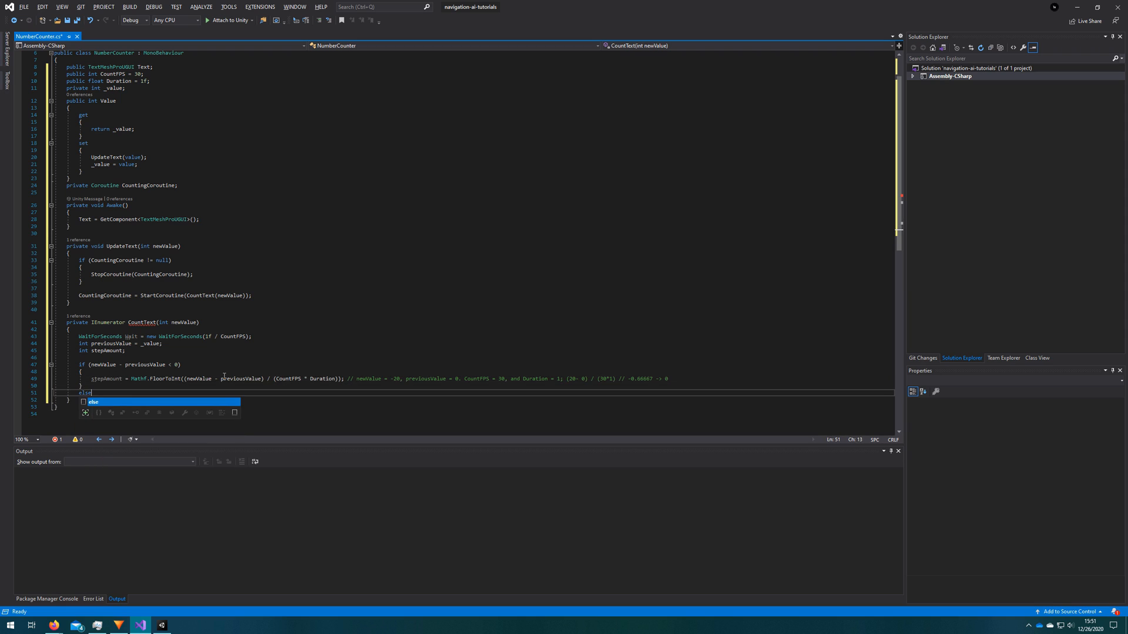
Add the else CeilToInt branch and a while loop stepping previousValue toward newValue
key("Enter")
type("while(wh")
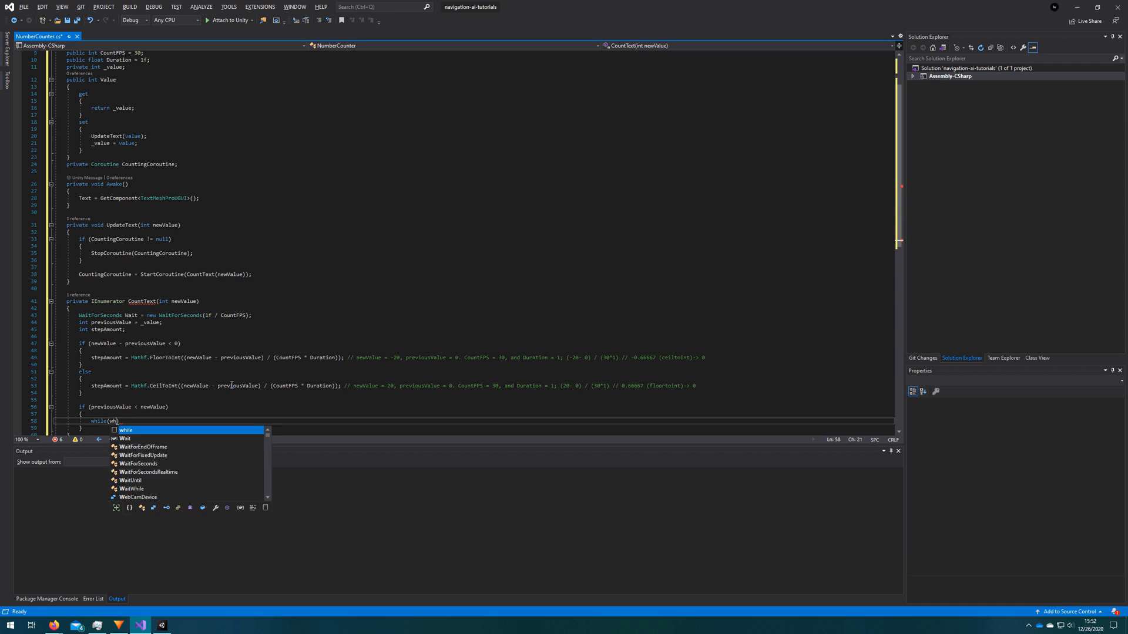
type("previousValue < newValue")
type("previousValue += stepAmount;")
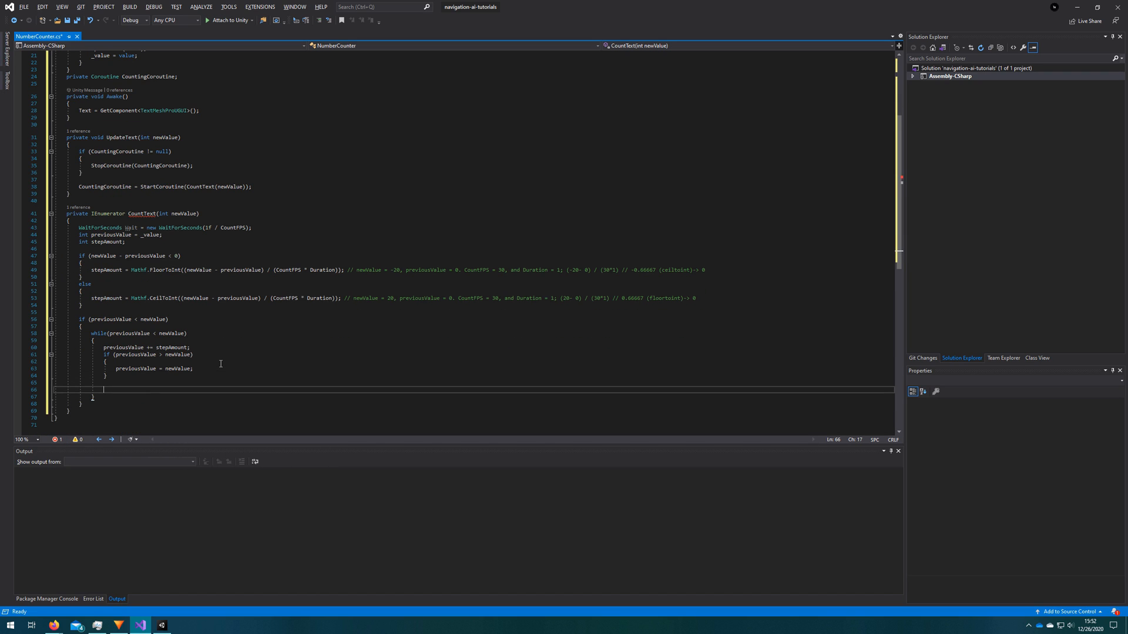
Inside the loop, call Text.SetText(previousValue.ToString(NumberFormat))
type("Text.")
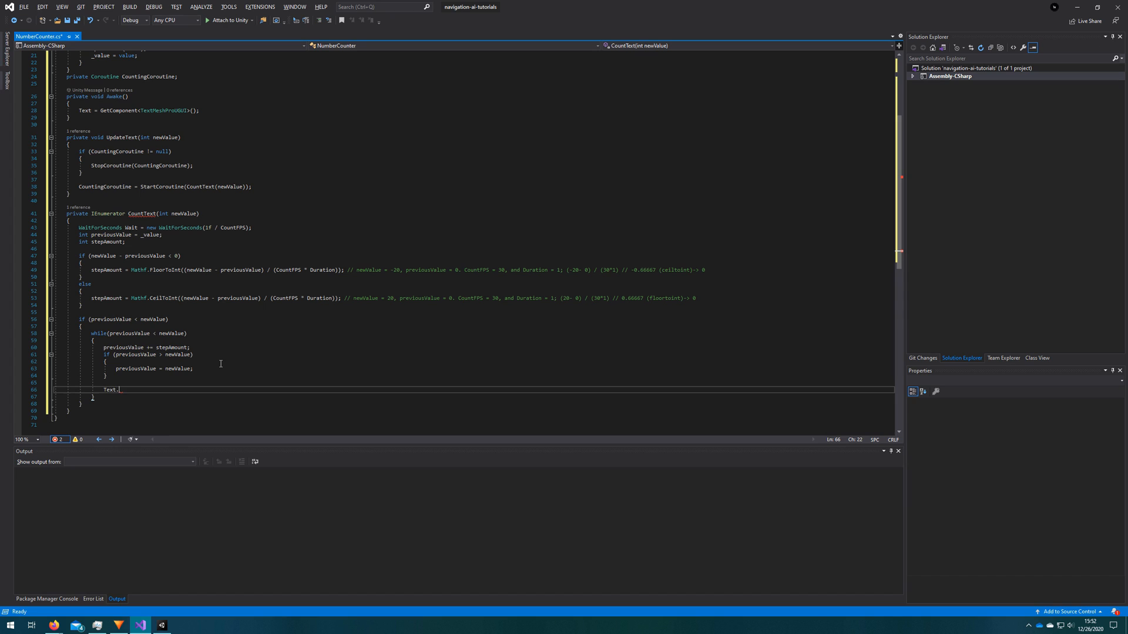
type(".SetText(pre")
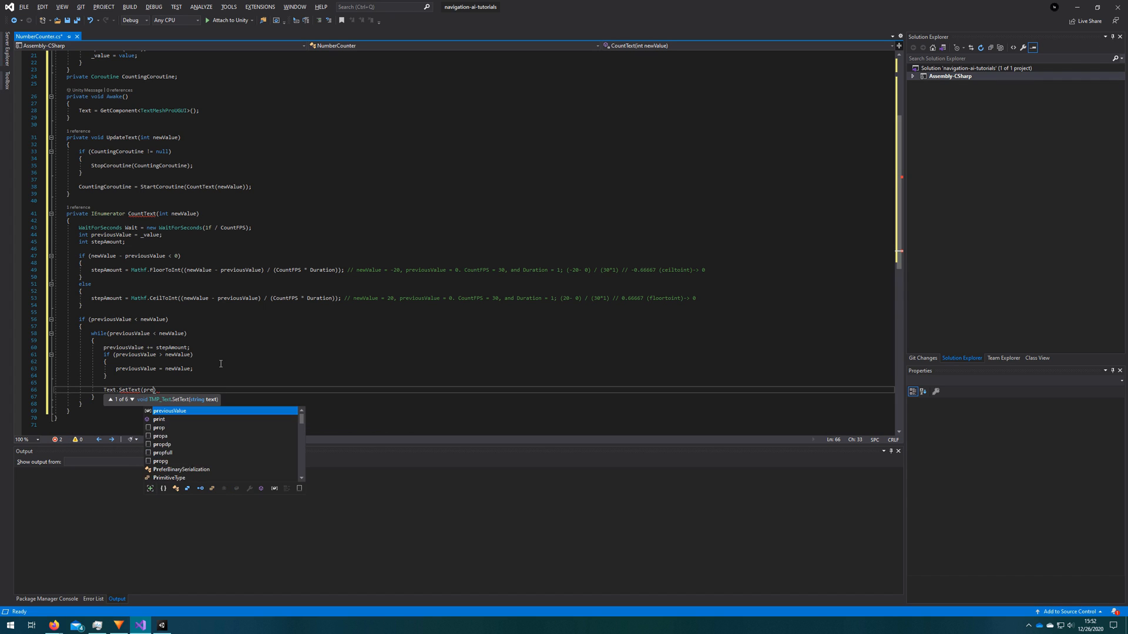
type("previousValue.ToString(NumberCounter)")
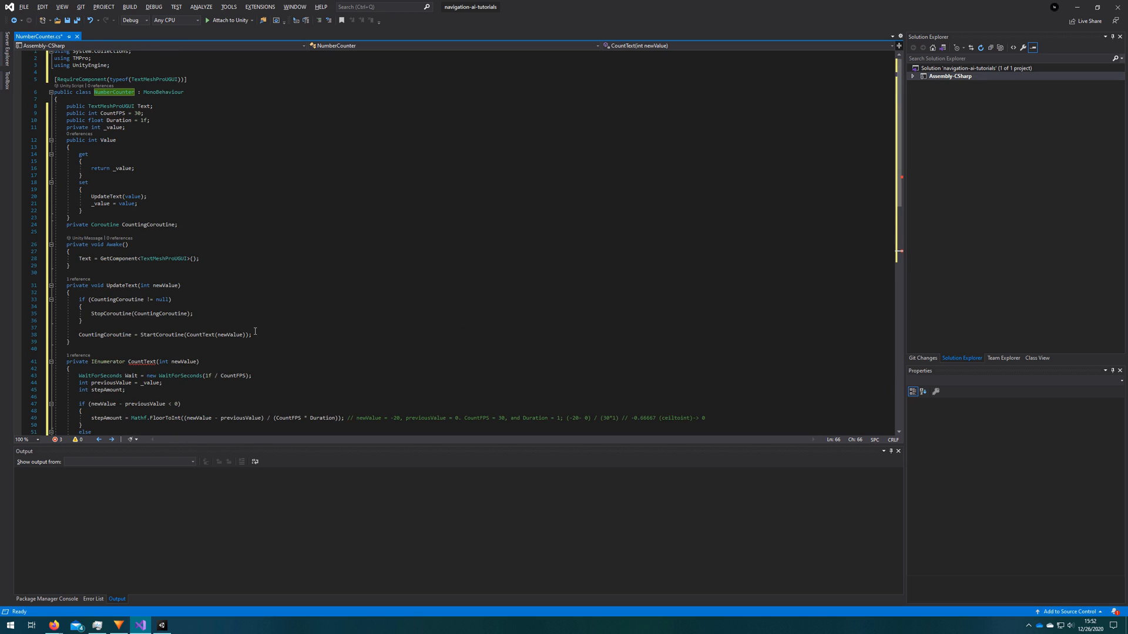
type("NumberFormat));")
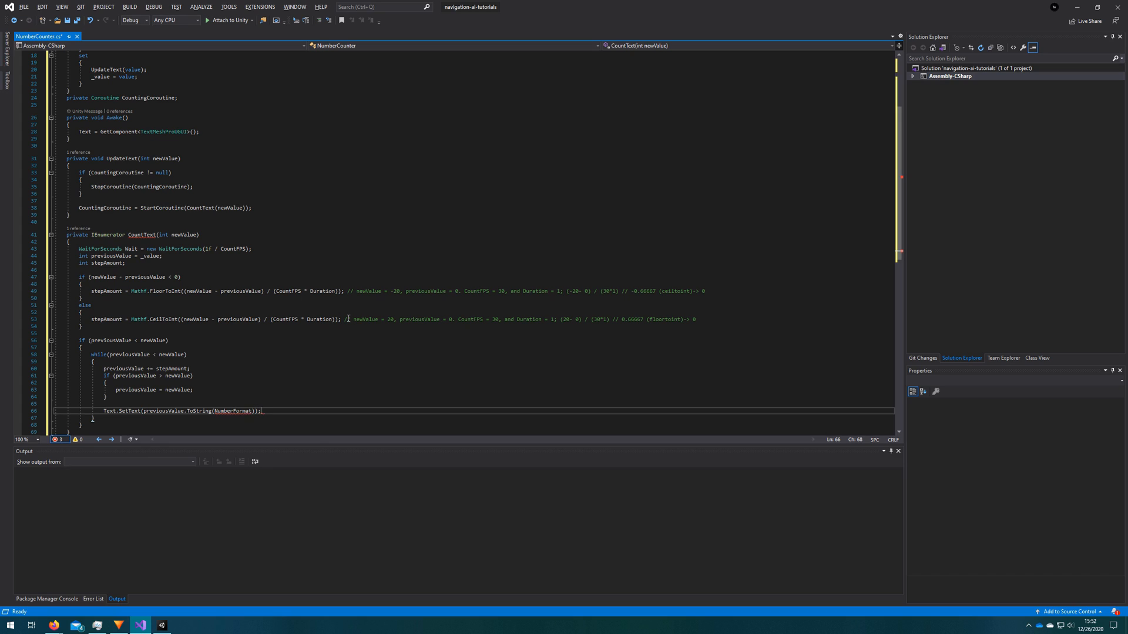
double_click(233, 412)
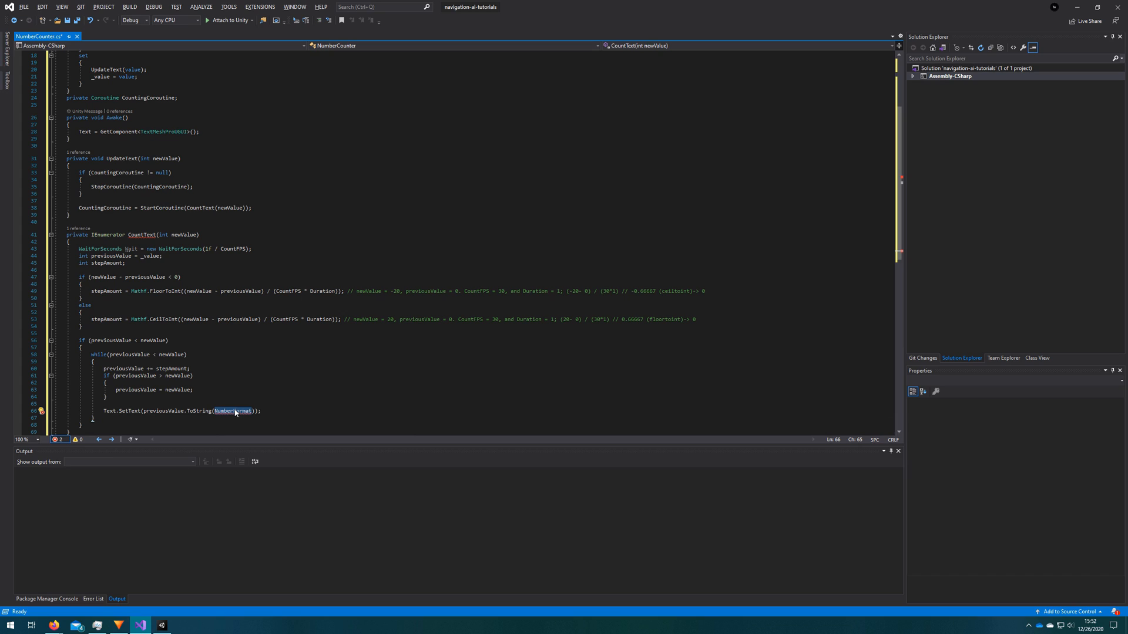
Add an example comment showing newValue 09999 formatted with a comma
type("//")
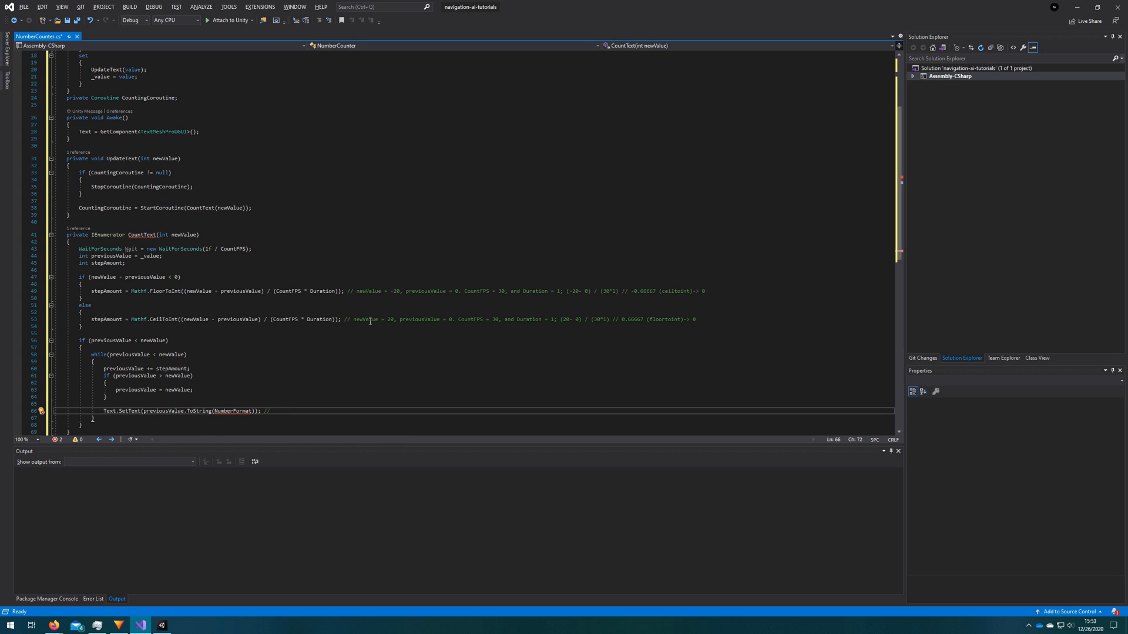
type("newValue = 0")
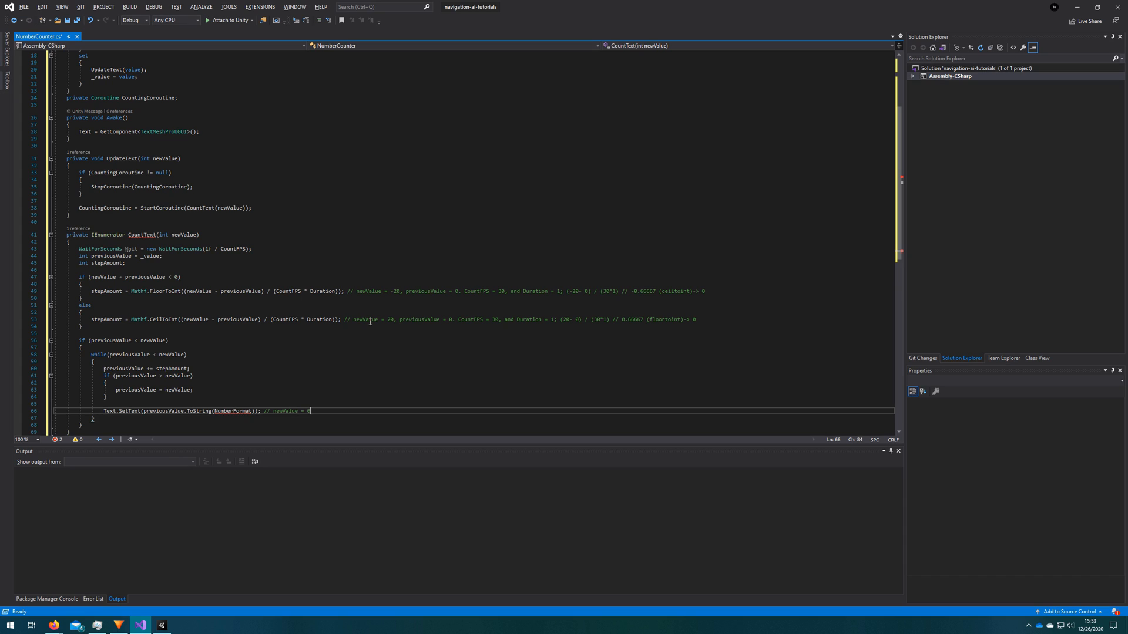
type("9999")
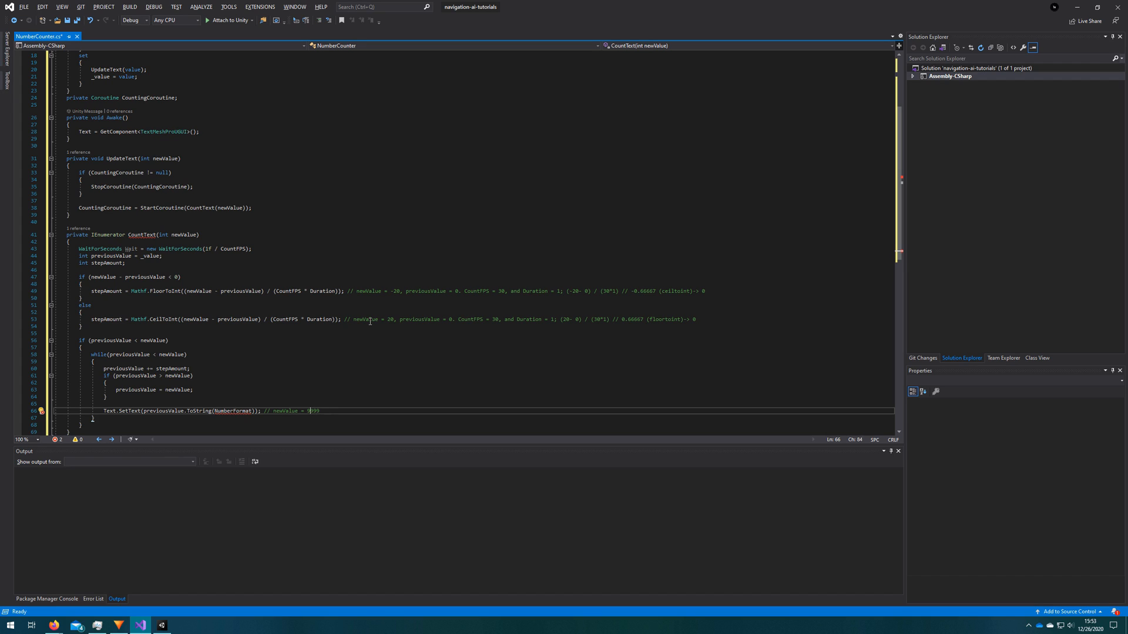
type(",")
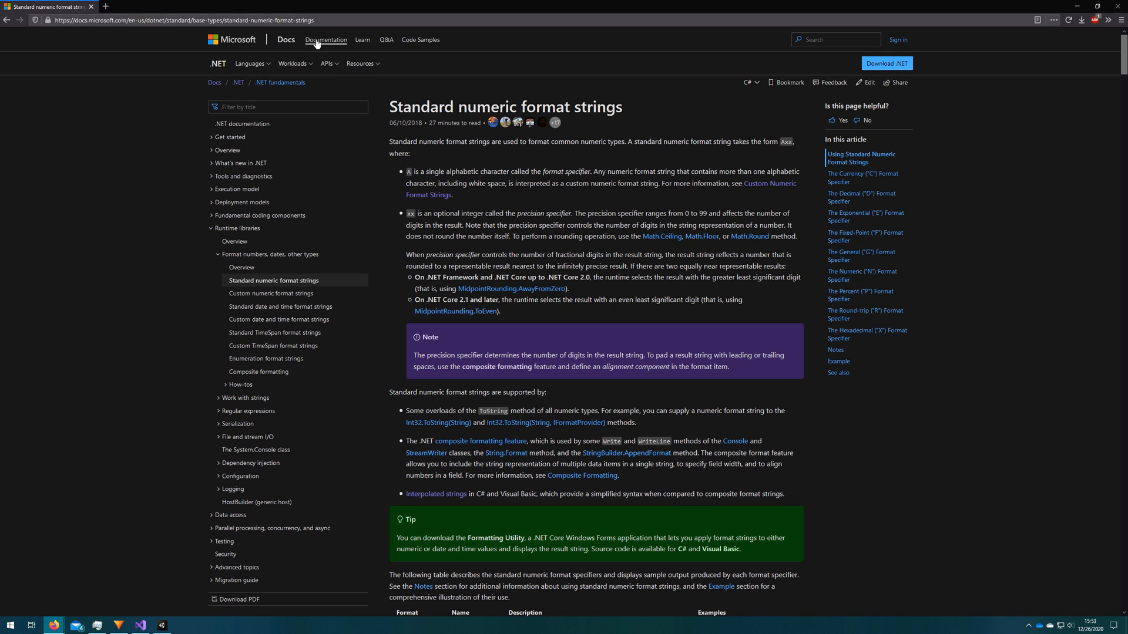
Scroll the standard numeric format strings page down to the N Number specifier
scroll("down", 3)
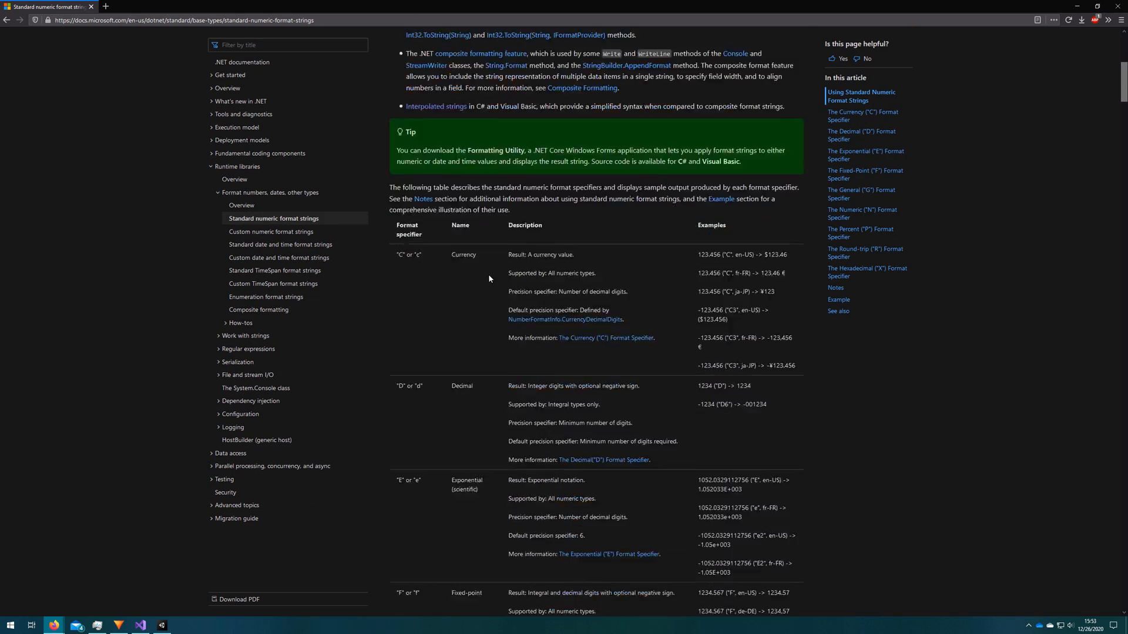
scroll("down", 3)
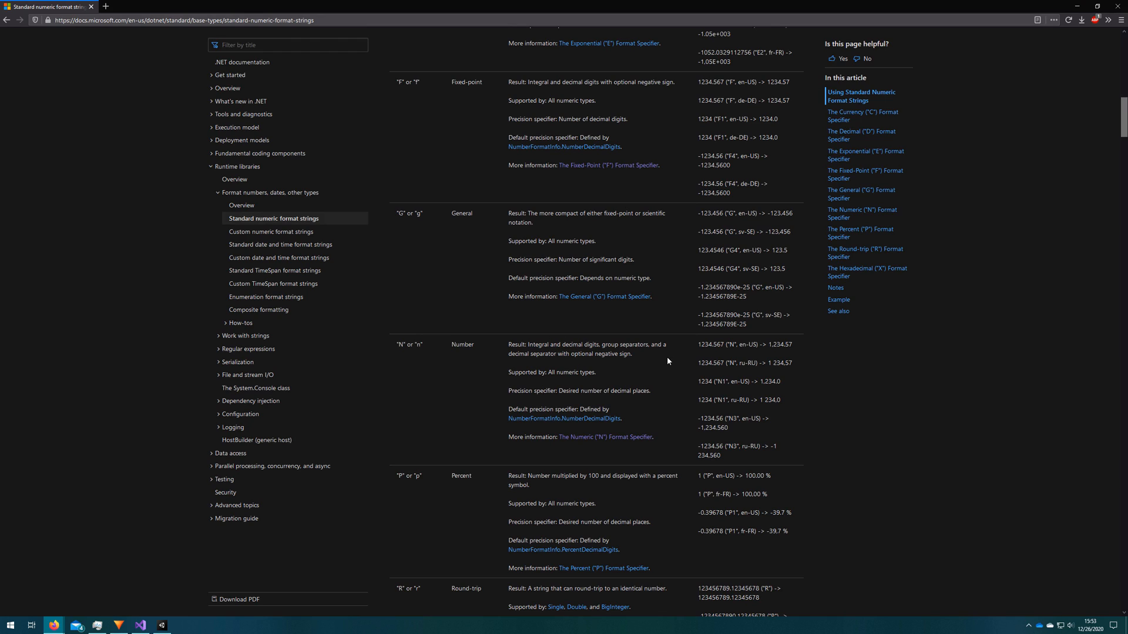
mouse_move(770, 344)
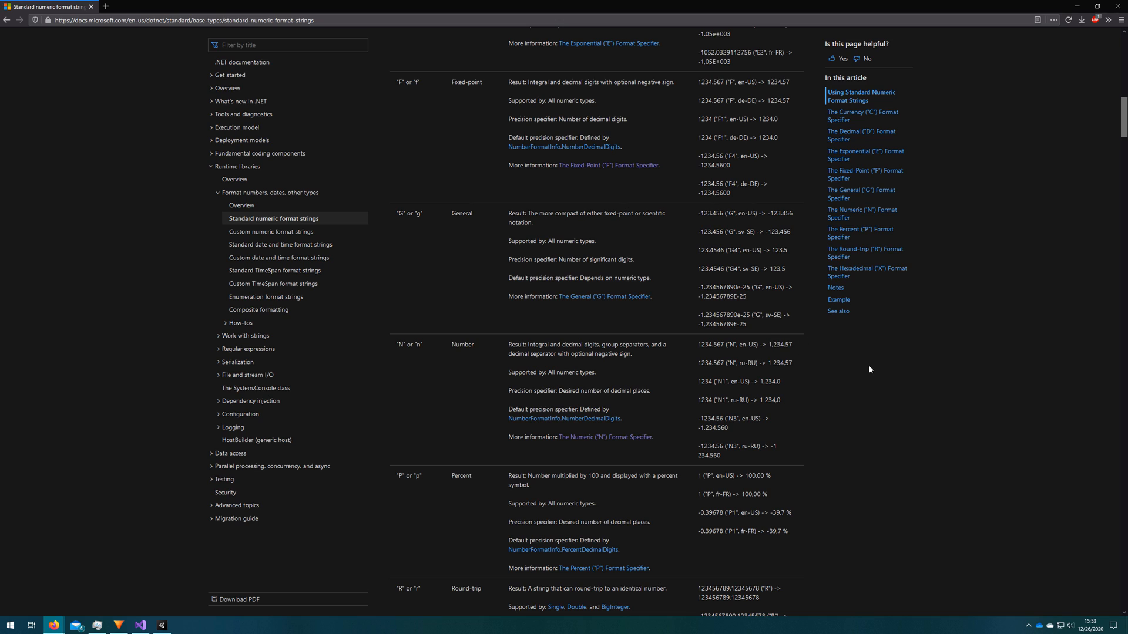
mouse_move(736, 430)
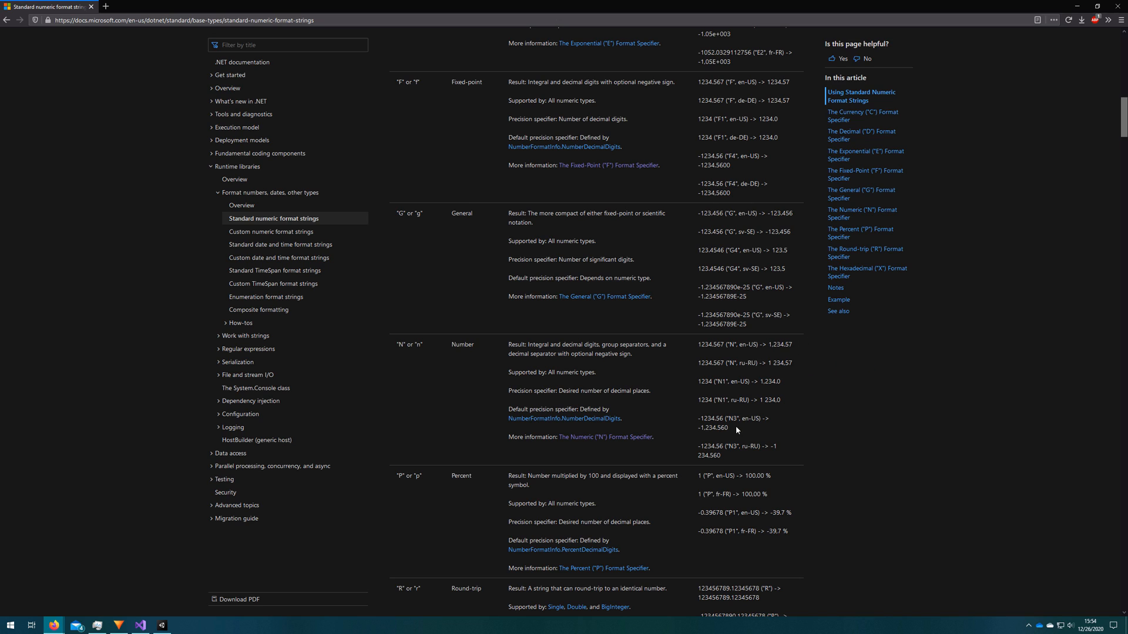
mouse_move(716, 416)
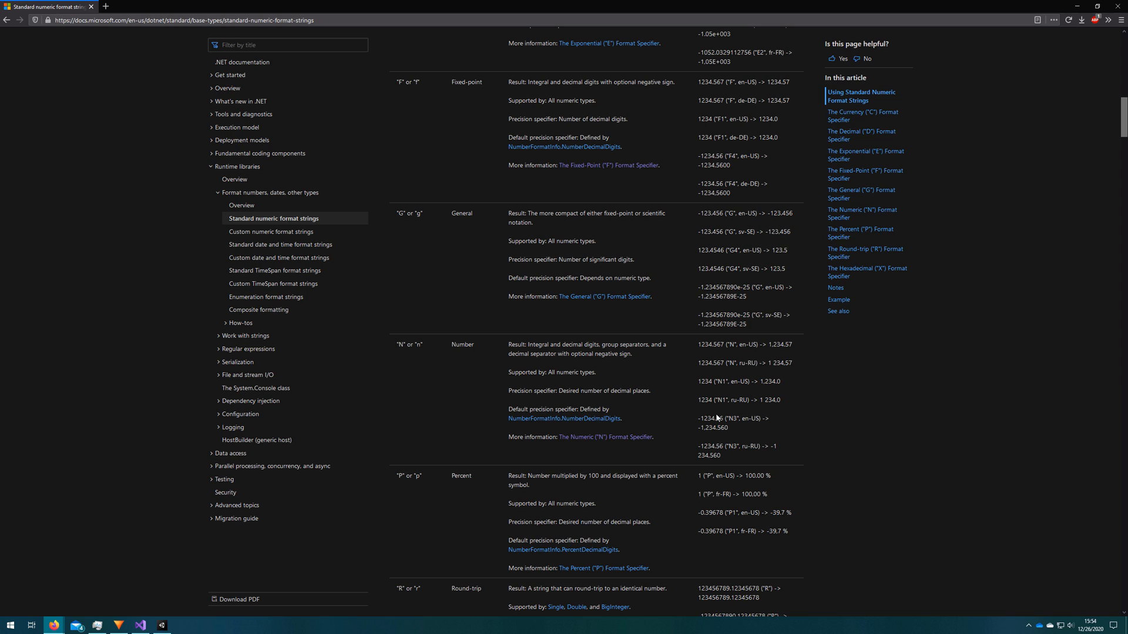
mouse_move(766, 381)
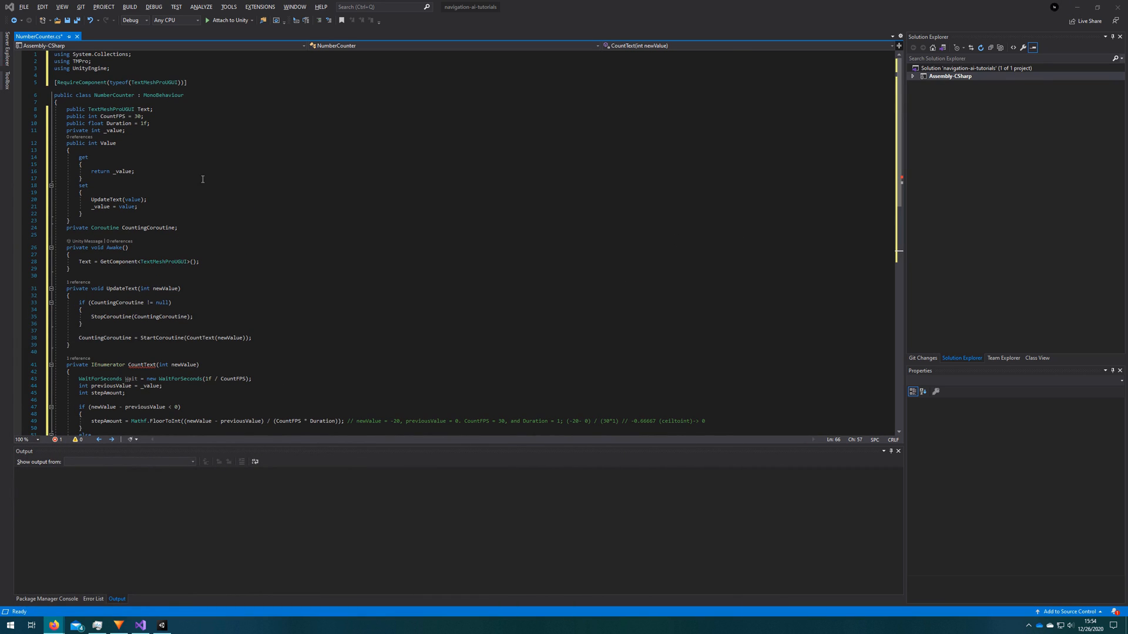
Declare public string NumberFormat = "N0" for formatting the displayed count
type("public string")
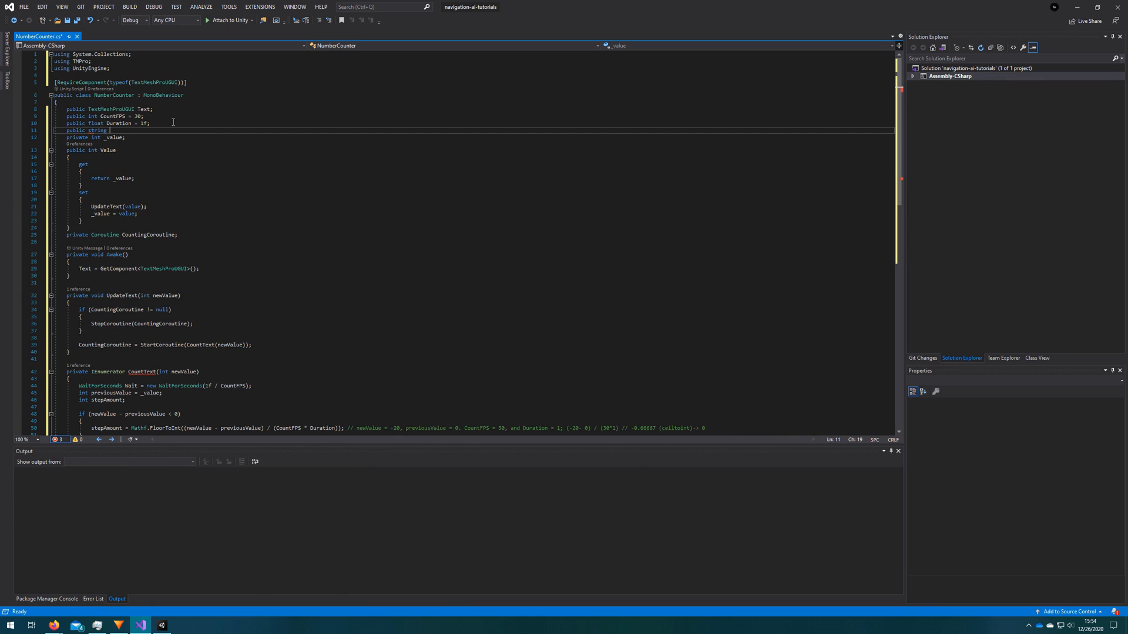
type("NumberFormat")
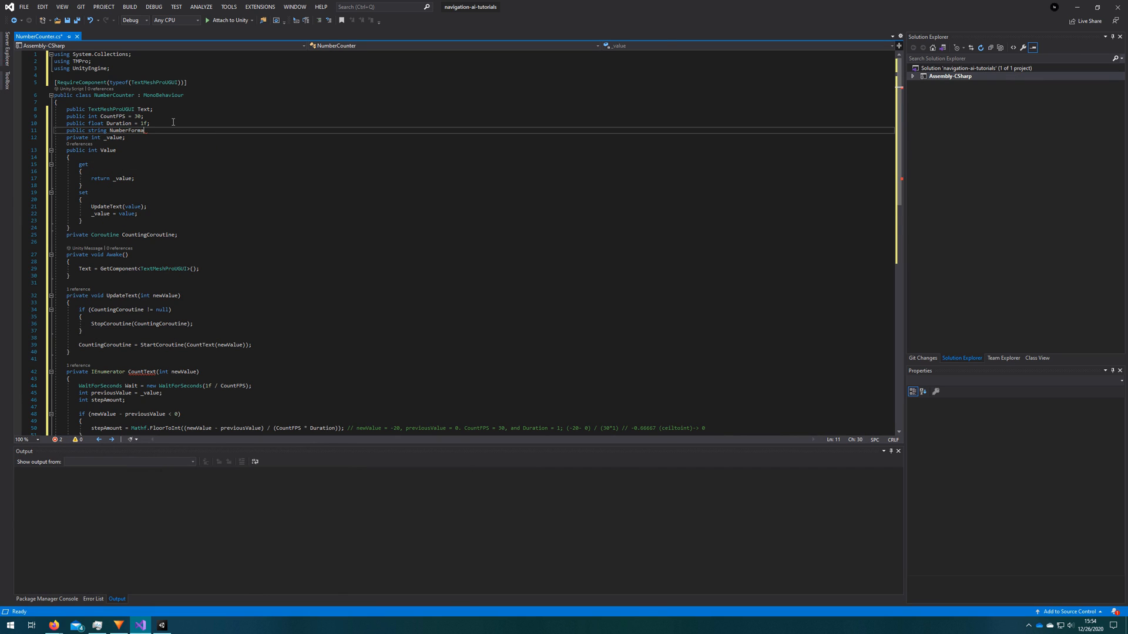
type("= \"N0\";")
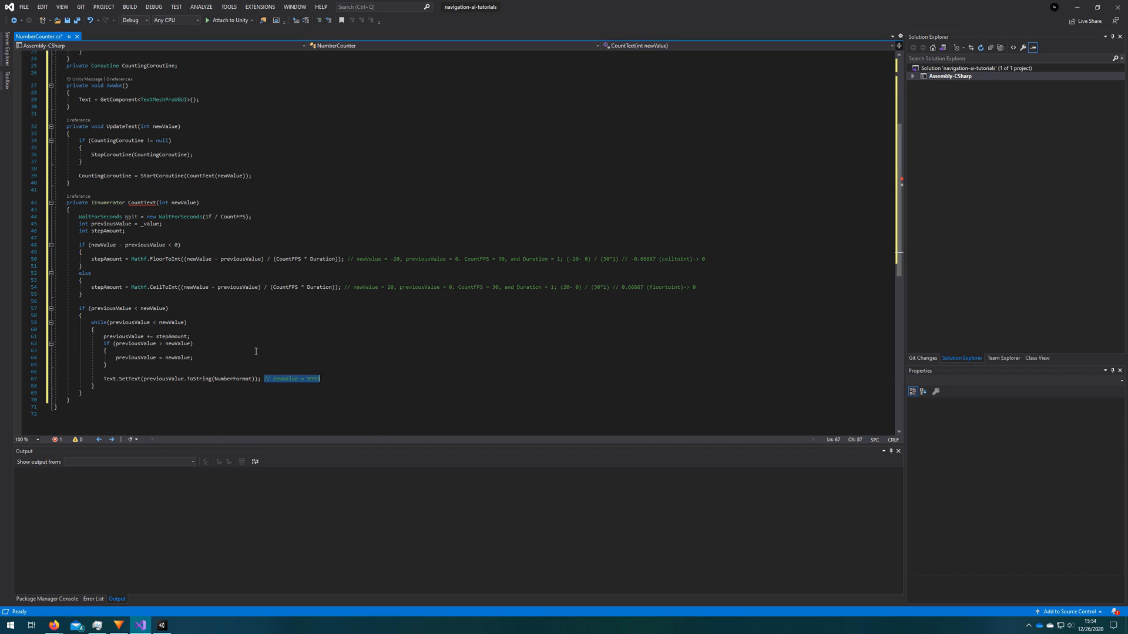
Remove the leftover comment after SetText and add 'yield return Wait;' inside the counting loop
key("Delete")
type("yield return")
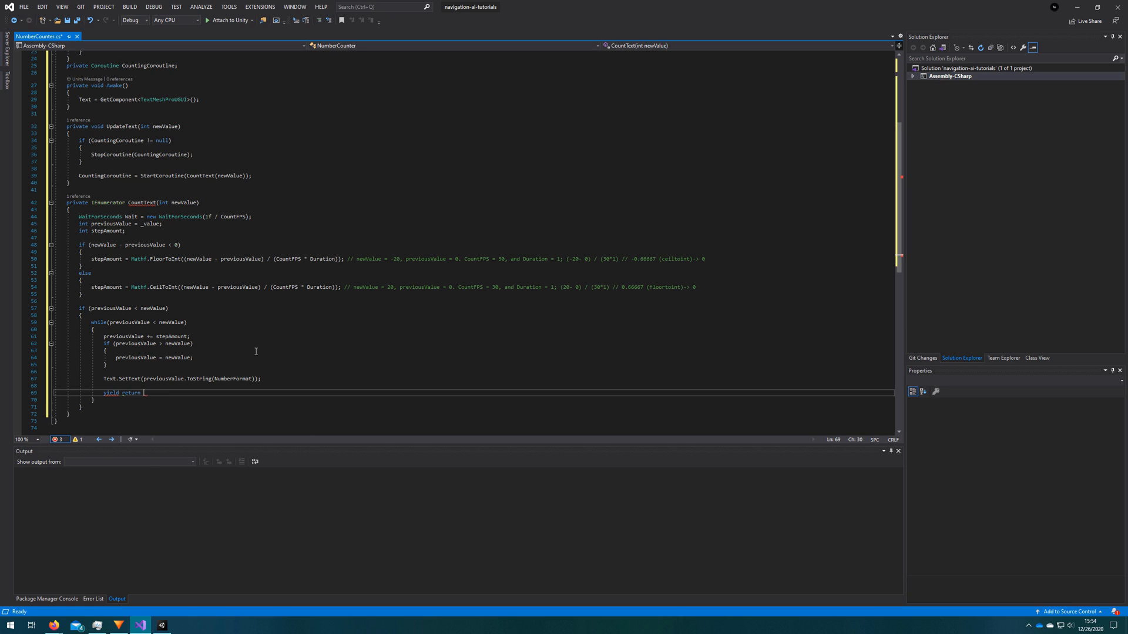
type("Wait;")
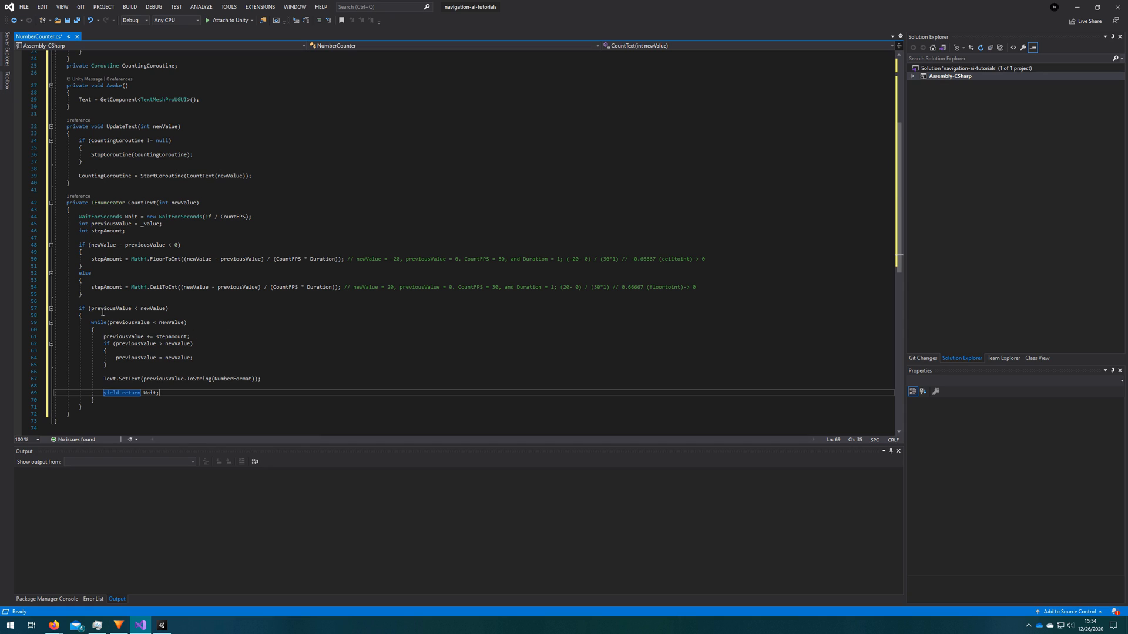
mouse_move(106, 308)
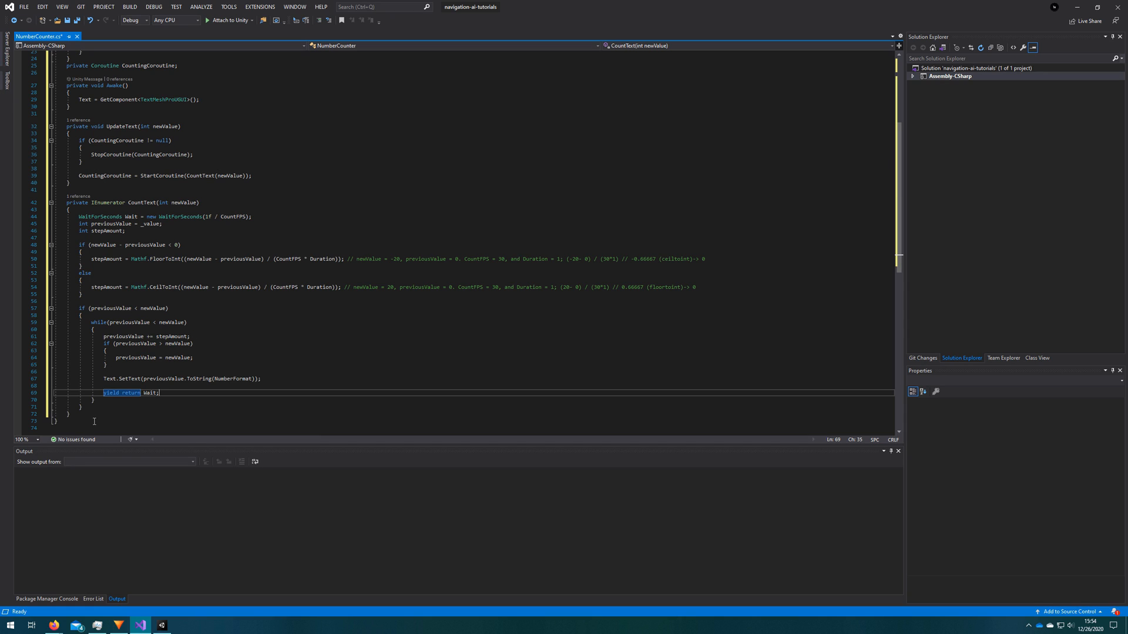
Add an else branch reusing the loop with flipped comparisons to count down, and save
type("else")
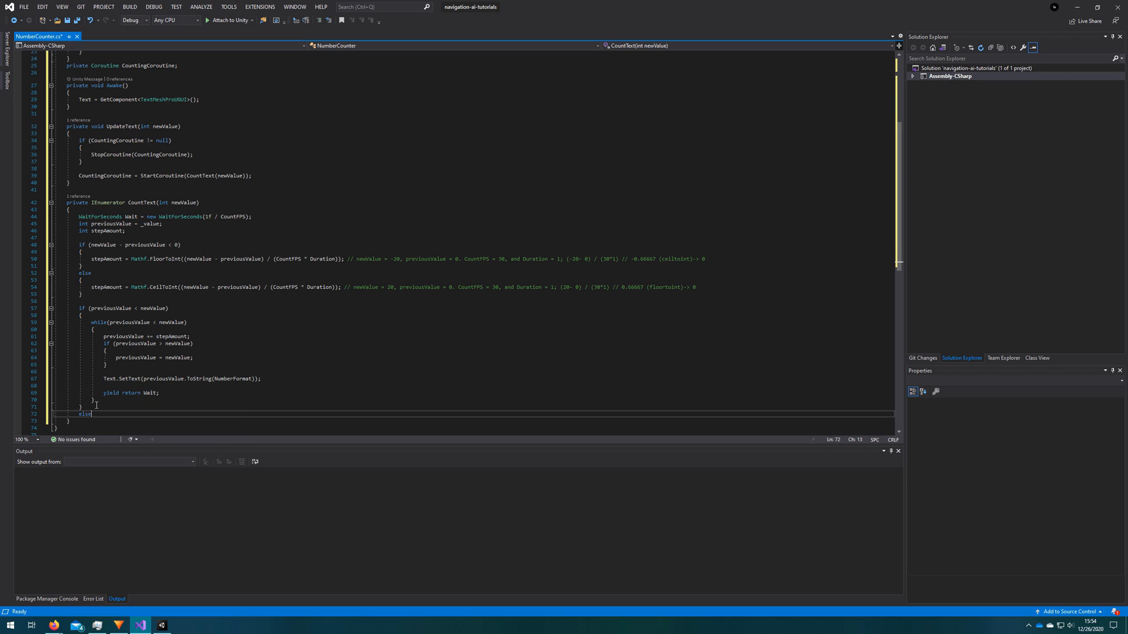
left_click_drag(94, 322, 94, 400)
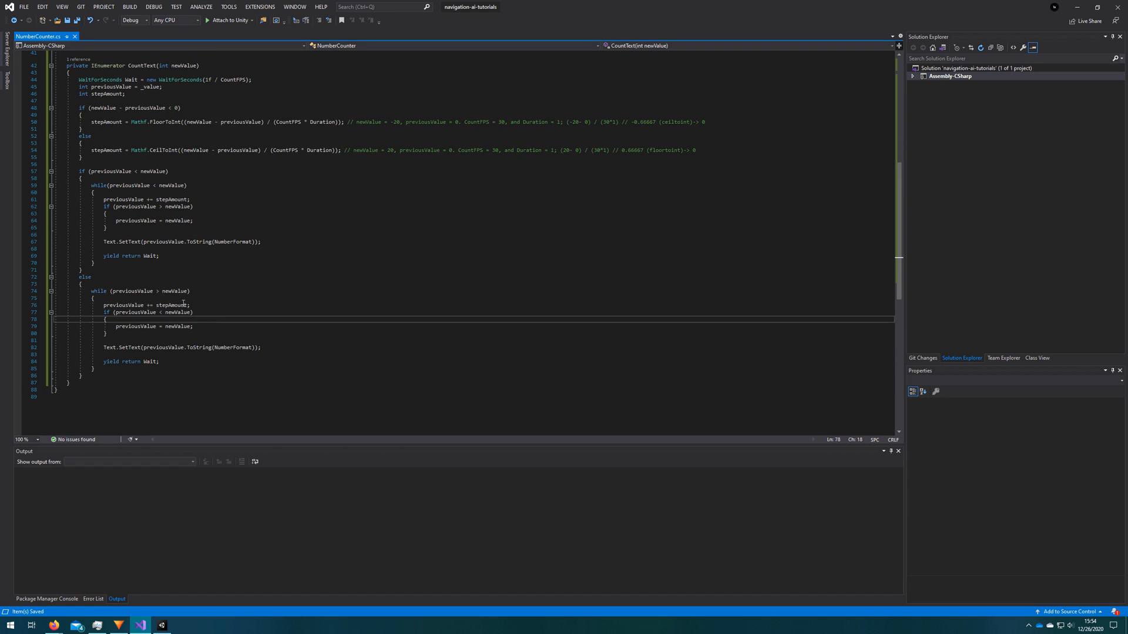
type("//")
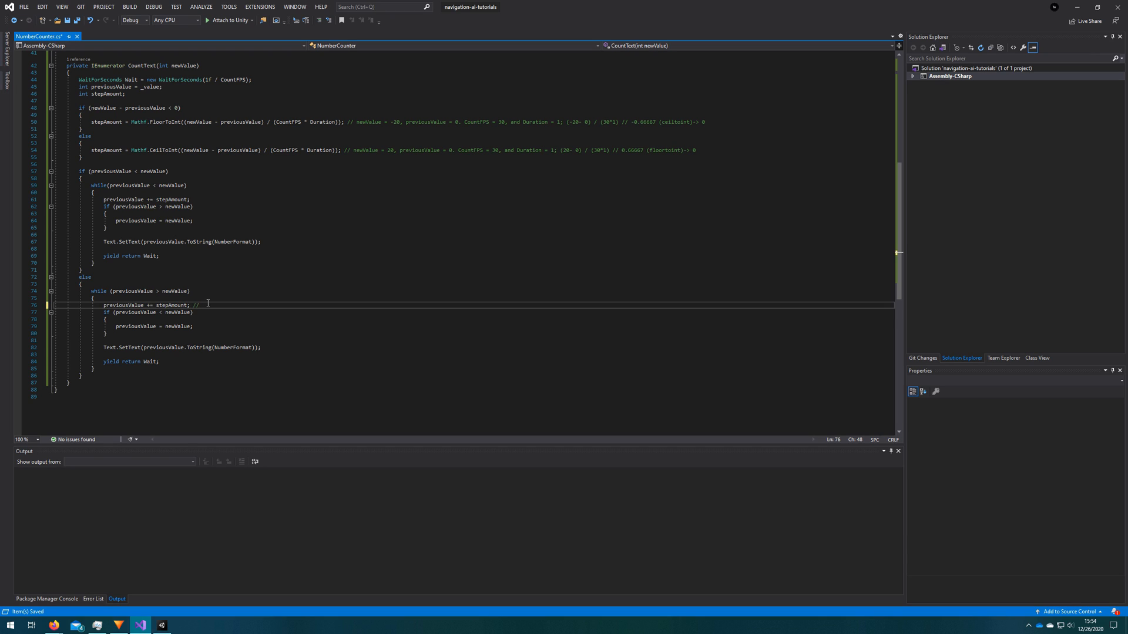
left_click(45, 35)
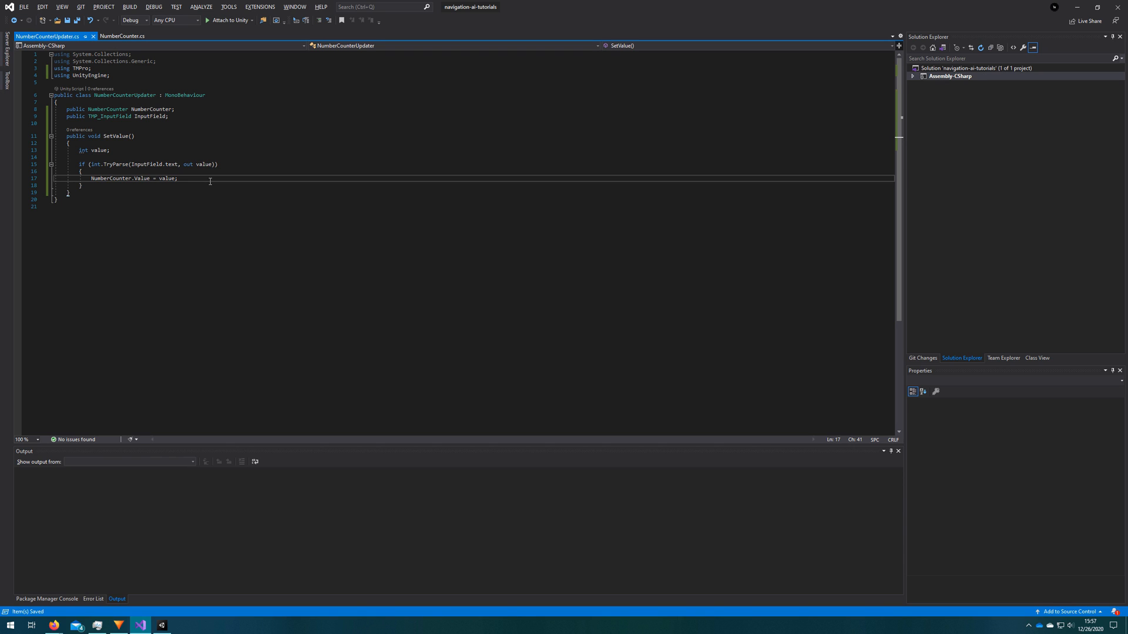
mouse_move(218, 197)
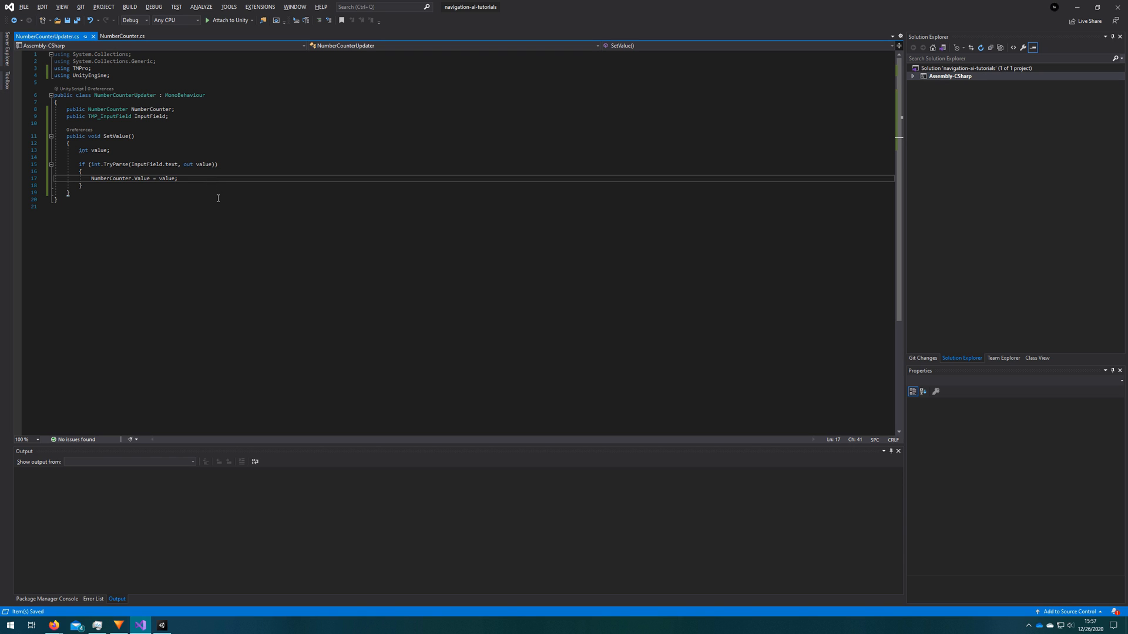
Switch from the NumberCounterUpdater script over to the Unity editor for testing
left_click(160, 625)
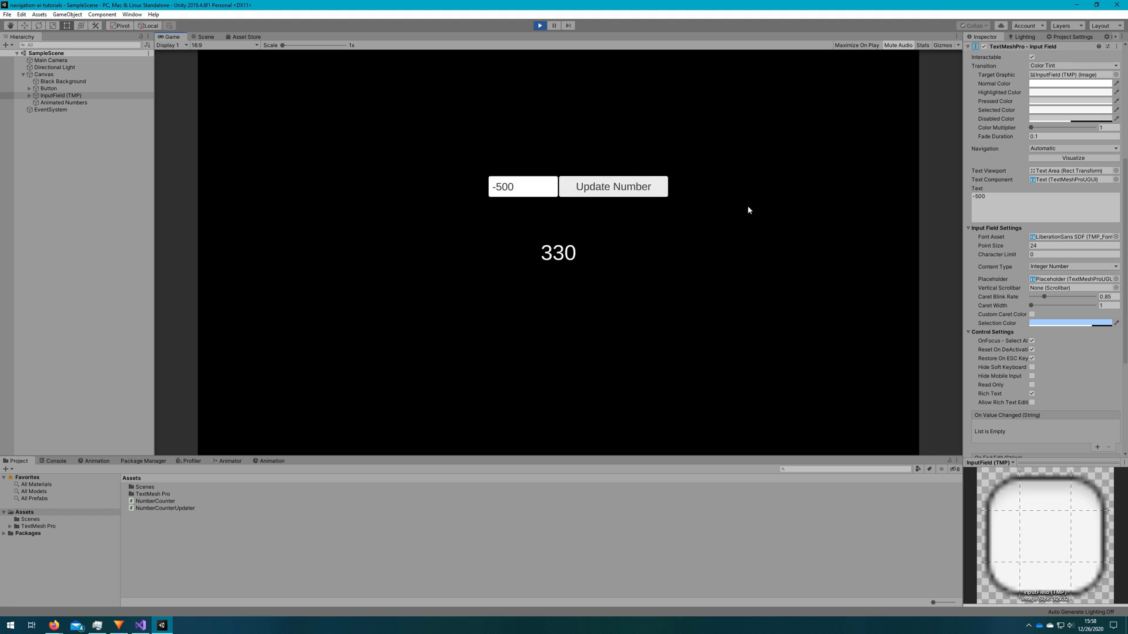
Animate typed values -5,005, 999,999 and -9,999,999 via Update Number, then select Animated Numbers
left_click(613, 186)
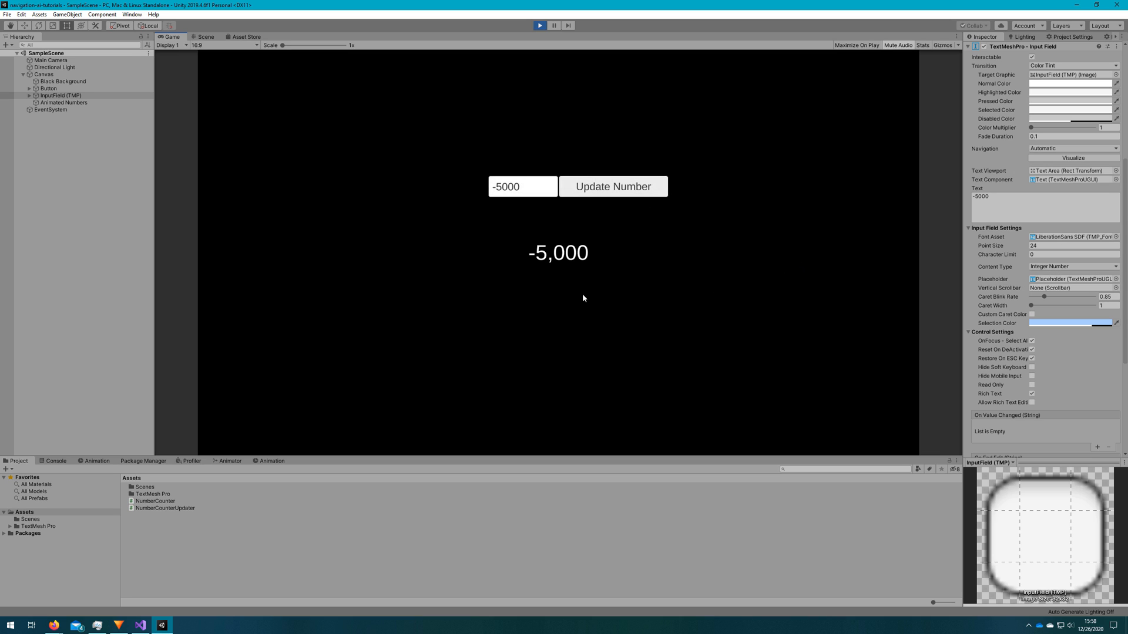
left_click(523, 186)
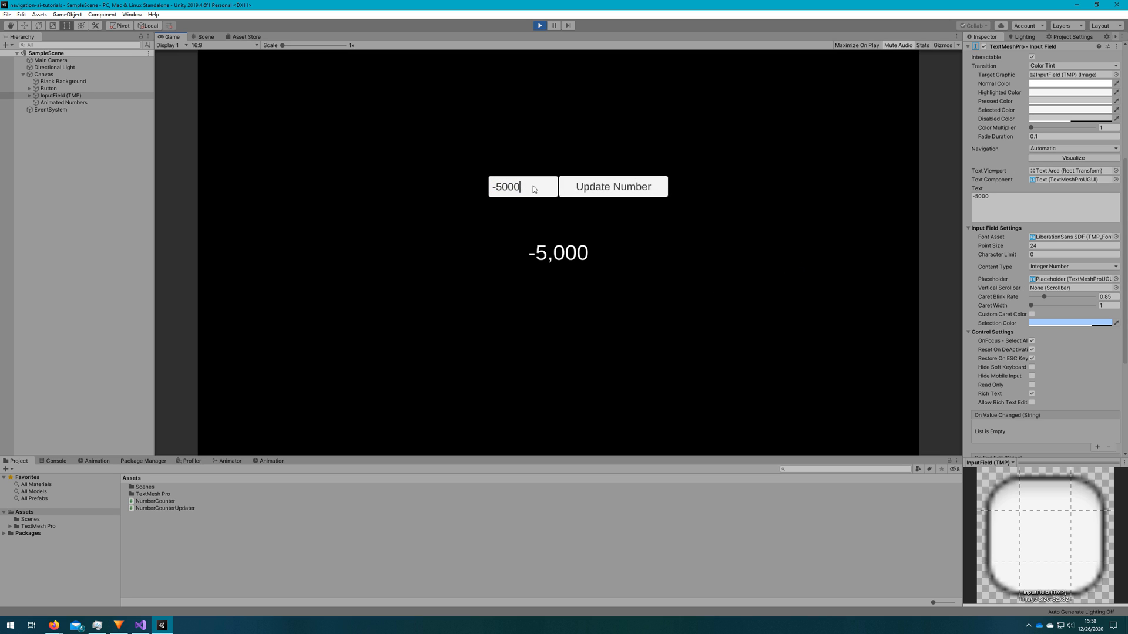
mouse_move(536, 179)
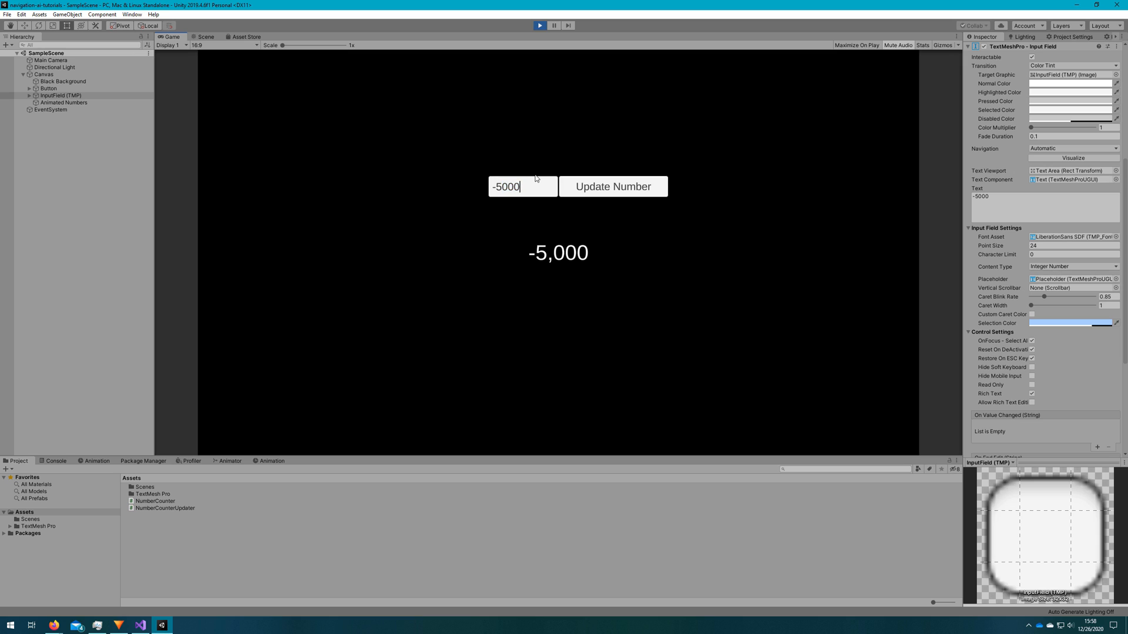
key("Backspace")
type("5")
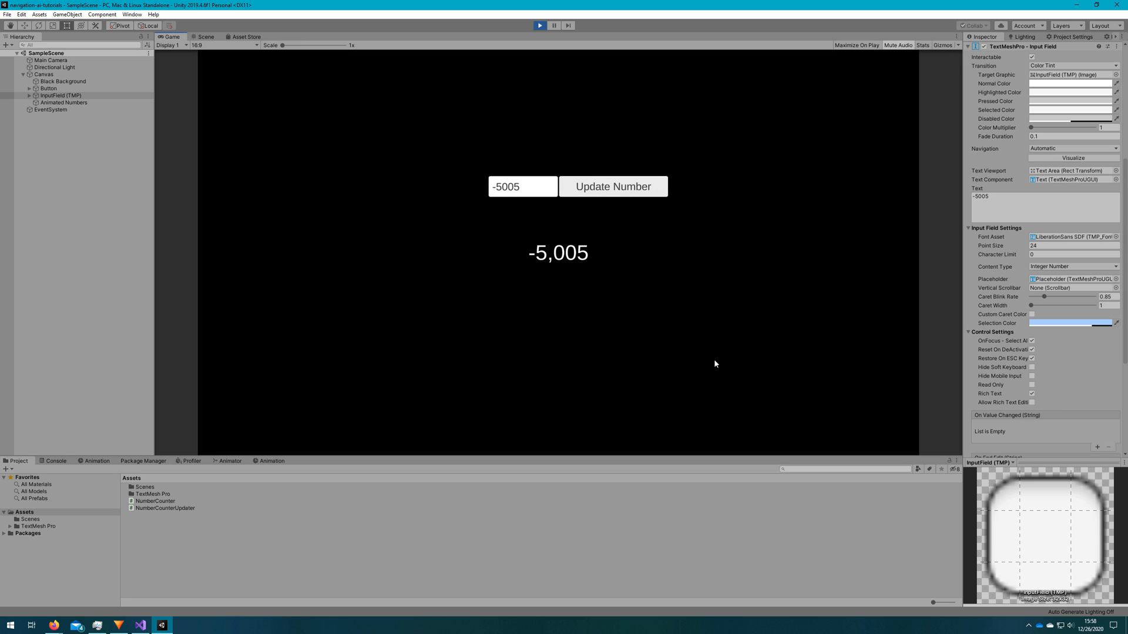
mouse_move(565, 262)
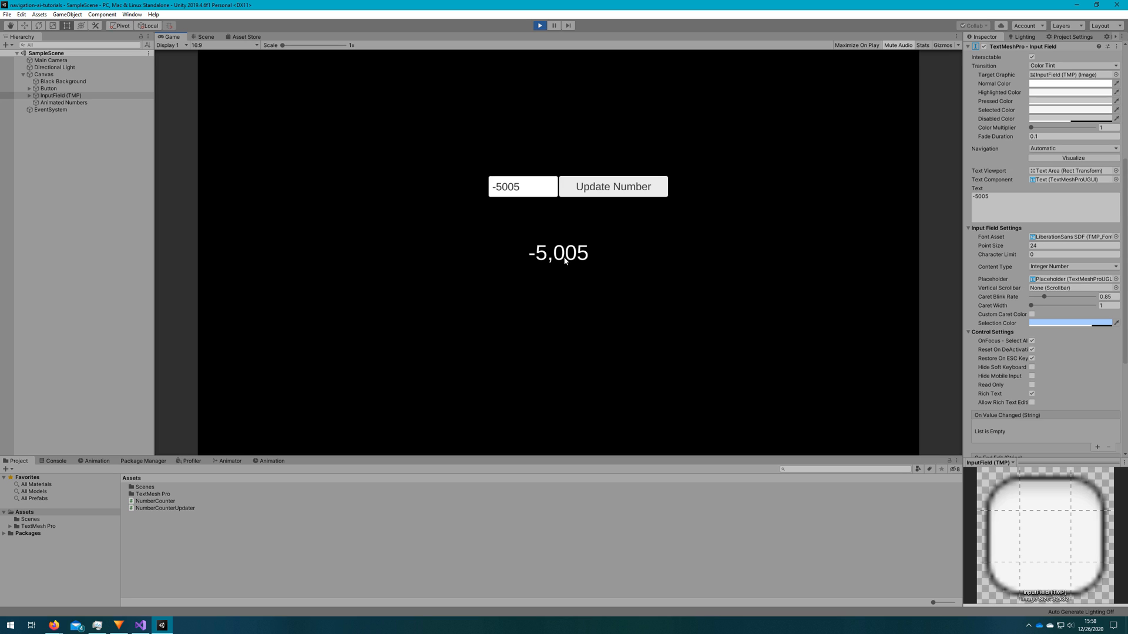
mouse_move(528, 204)
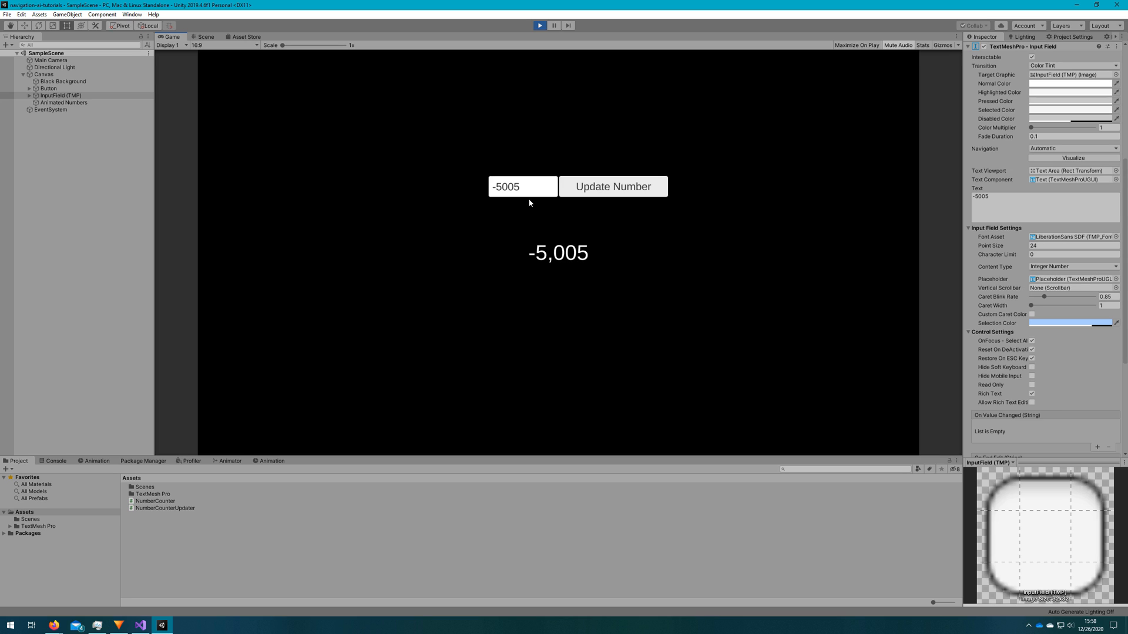
type("999999")
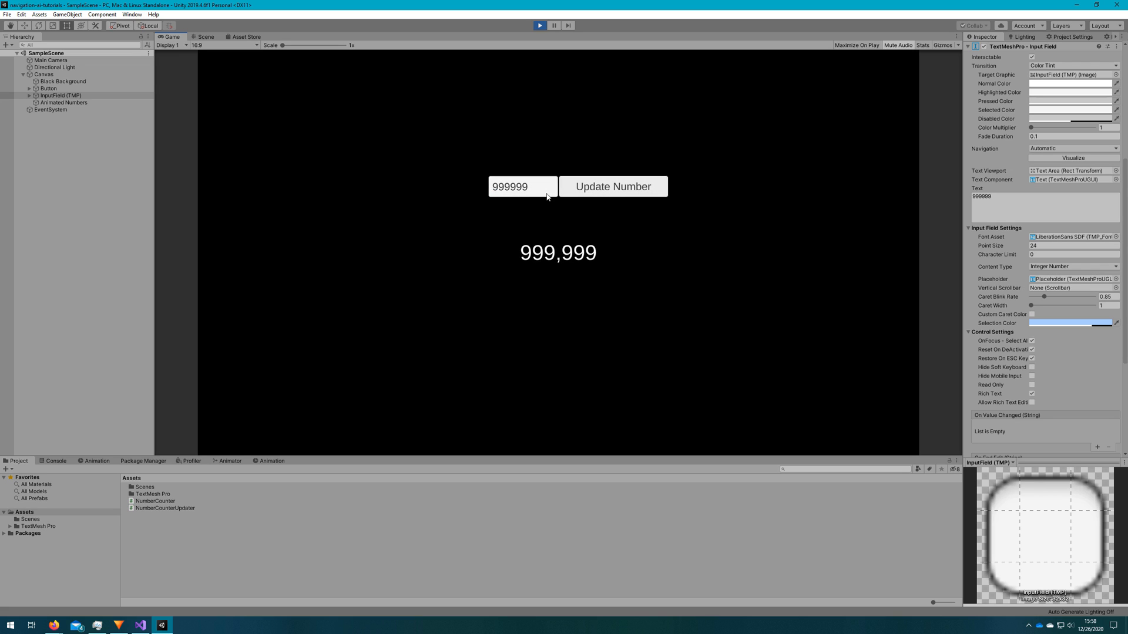
type("-999")
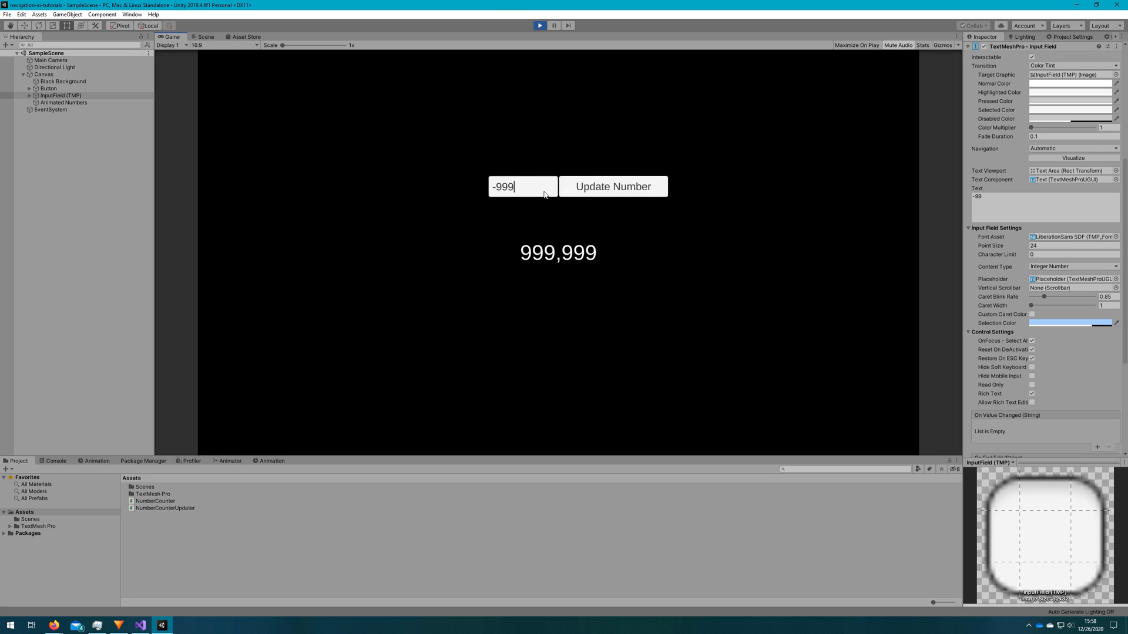
left_click(613, 186)
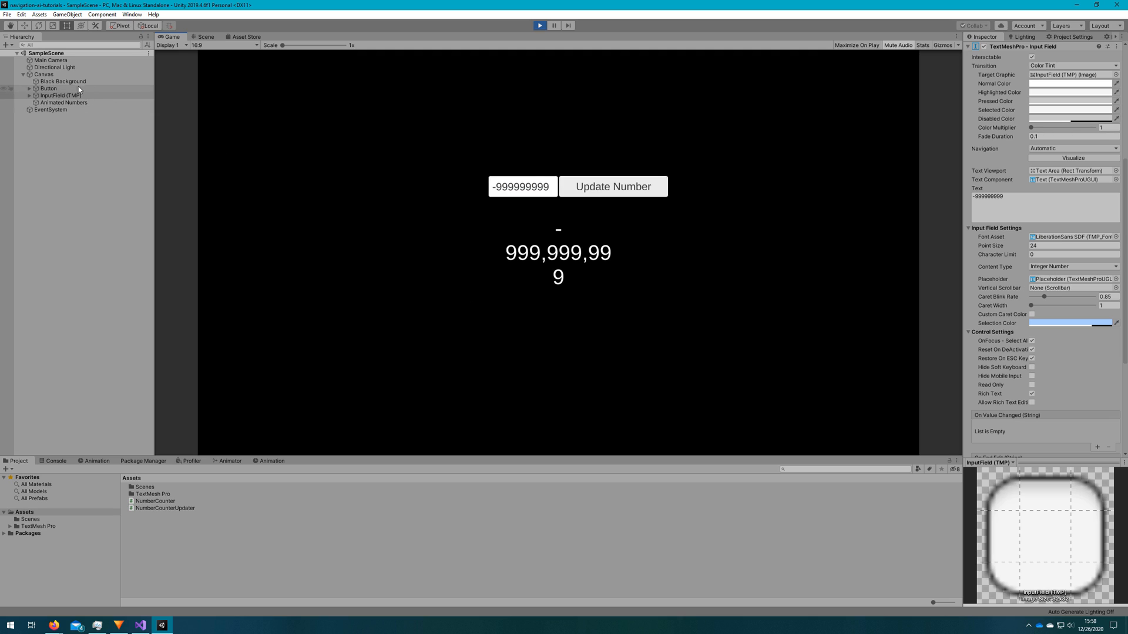
left_click(523, 186)
type("-9999999")
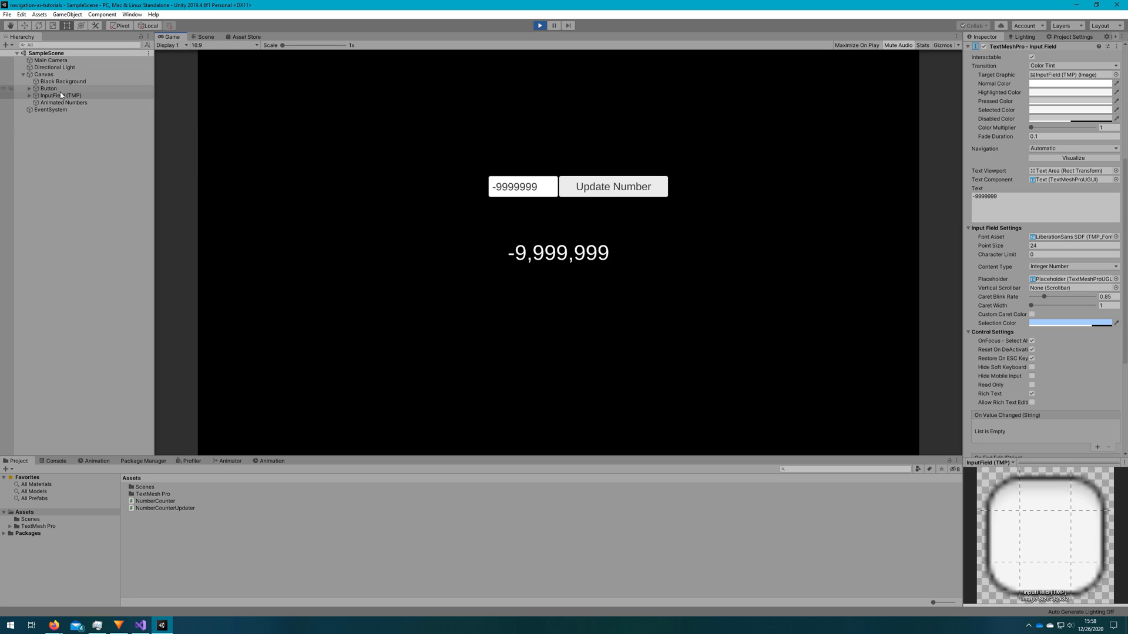
left_click(61, 102)
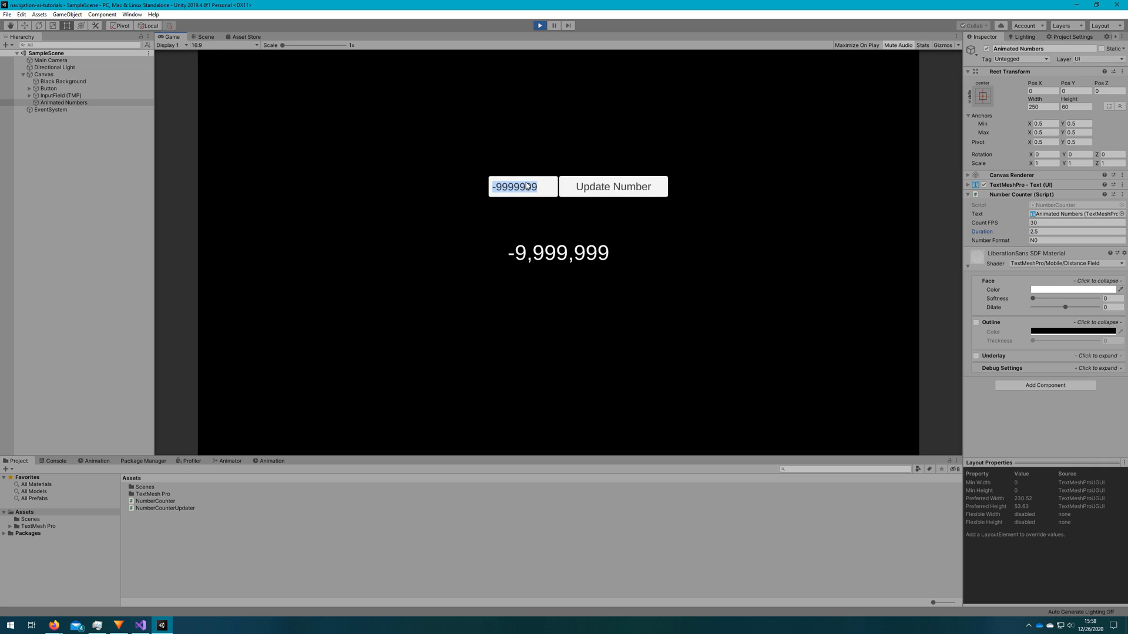
Update the counter with 0 so it animates from -9,999,999 back to 0
left_click(614, 185)
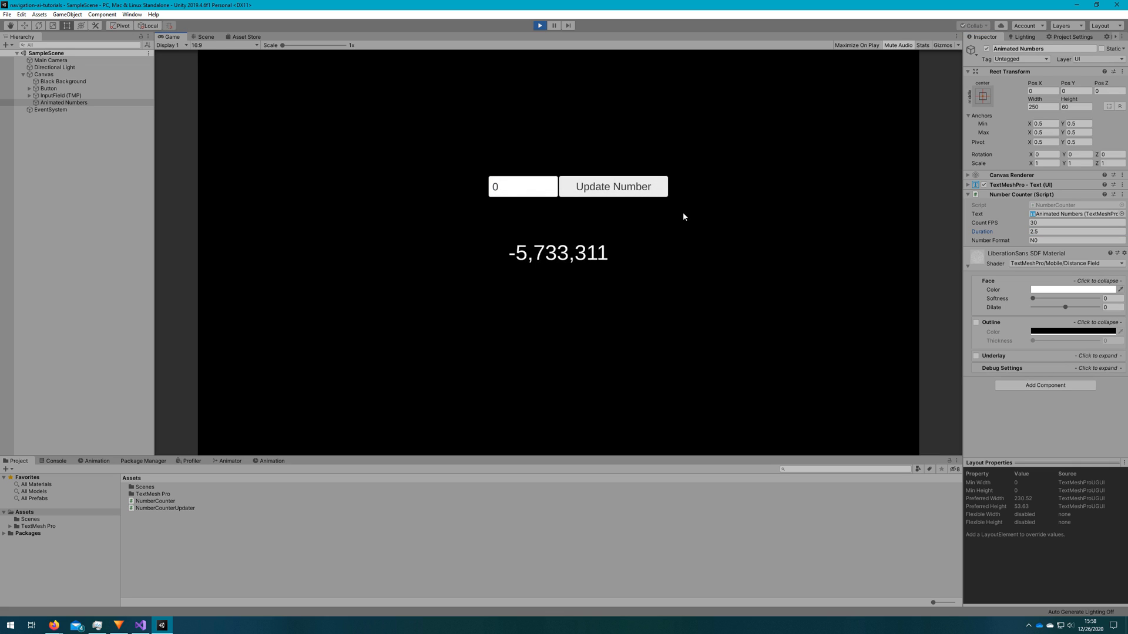
left_click(613, 186)
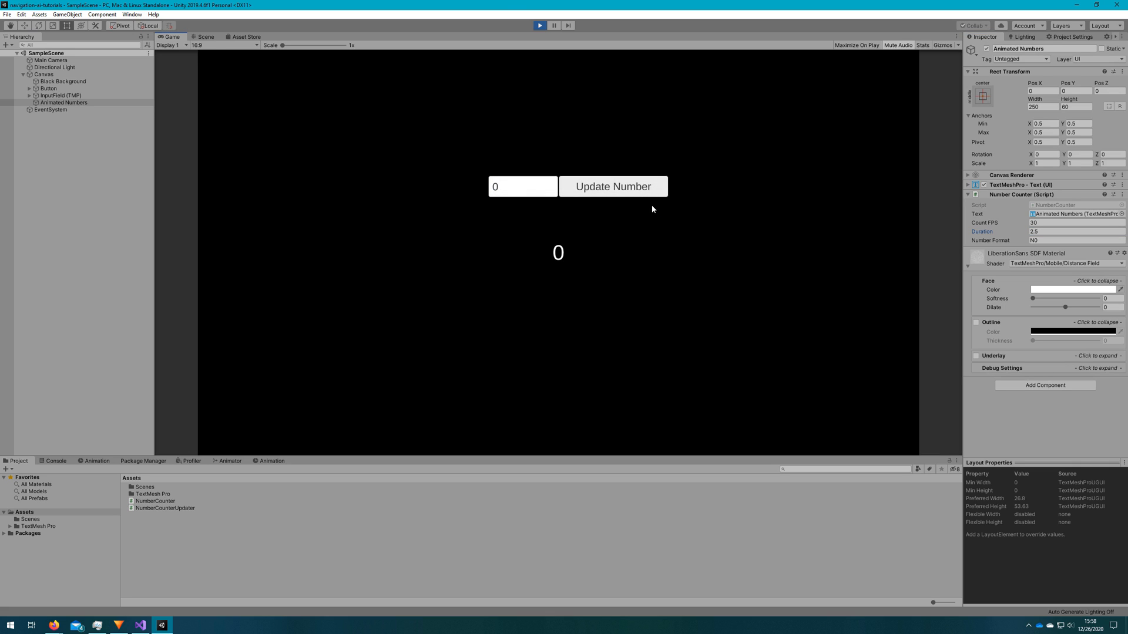